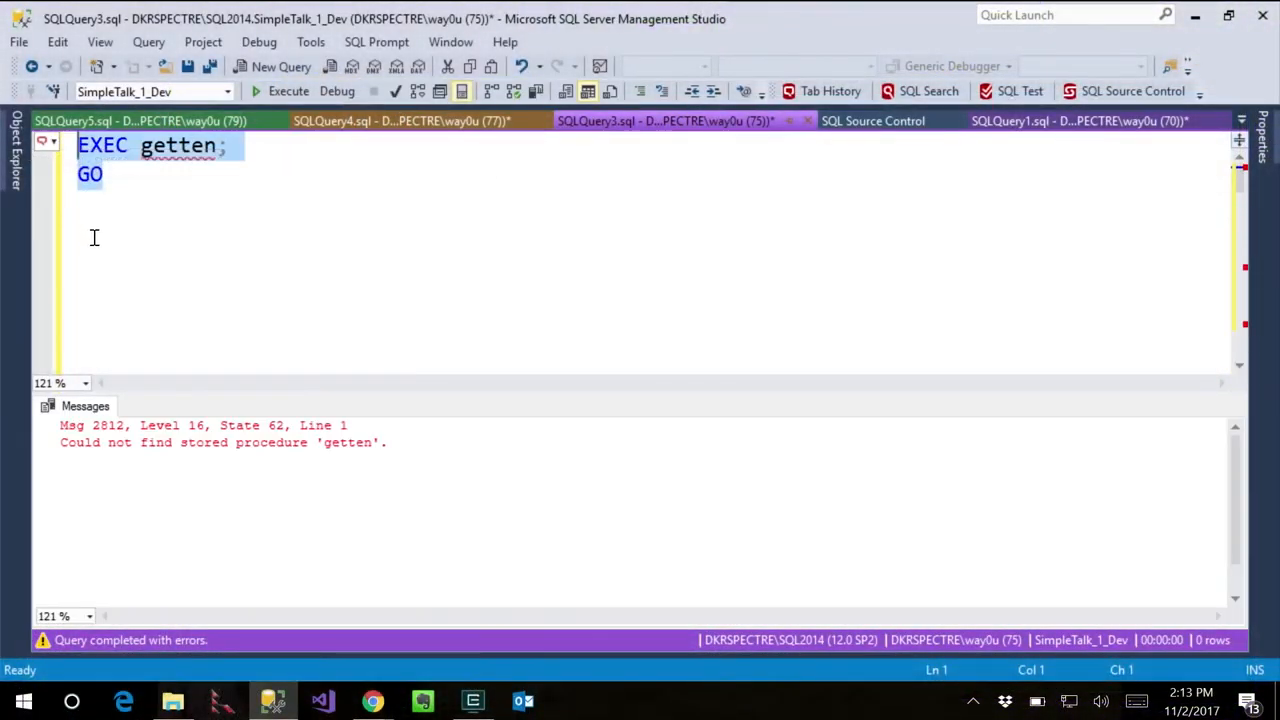
mouse_move(131, 251)
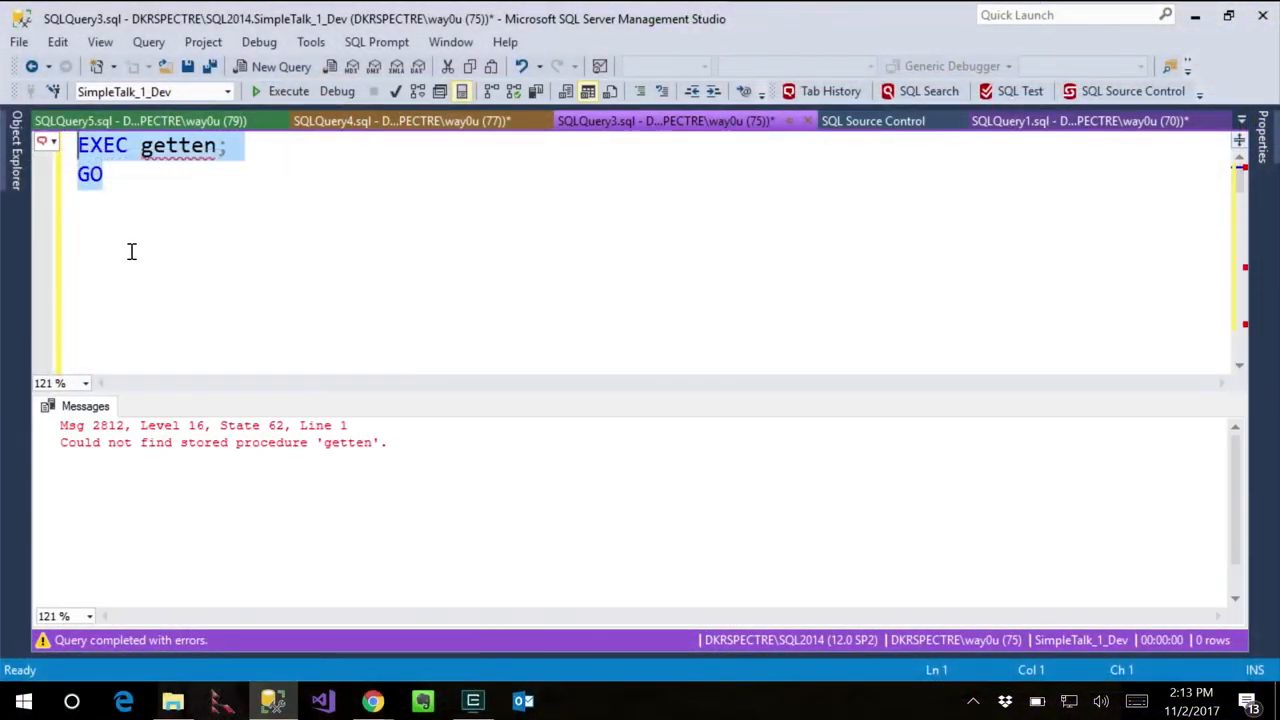
mouse_move(177, 246)
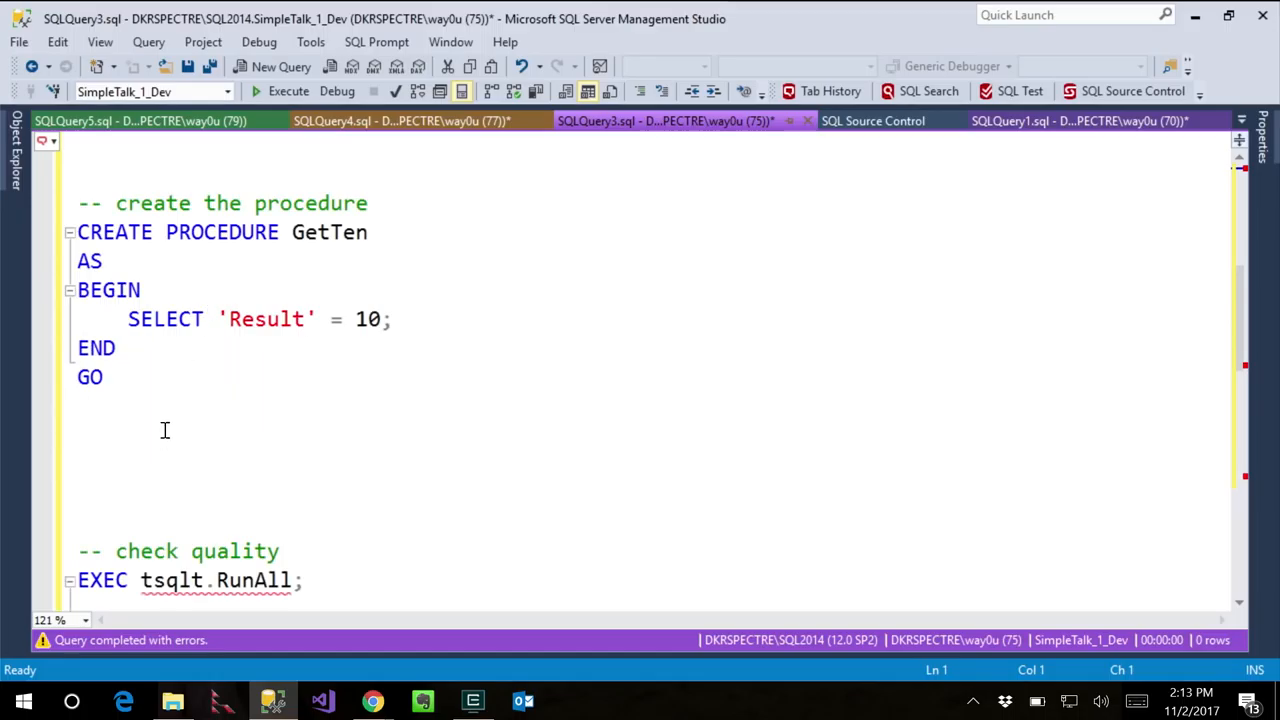
Execute the CREATE PROCEDURE GetTen script against SimpleTalk_1_Dev.
click(288, 91)
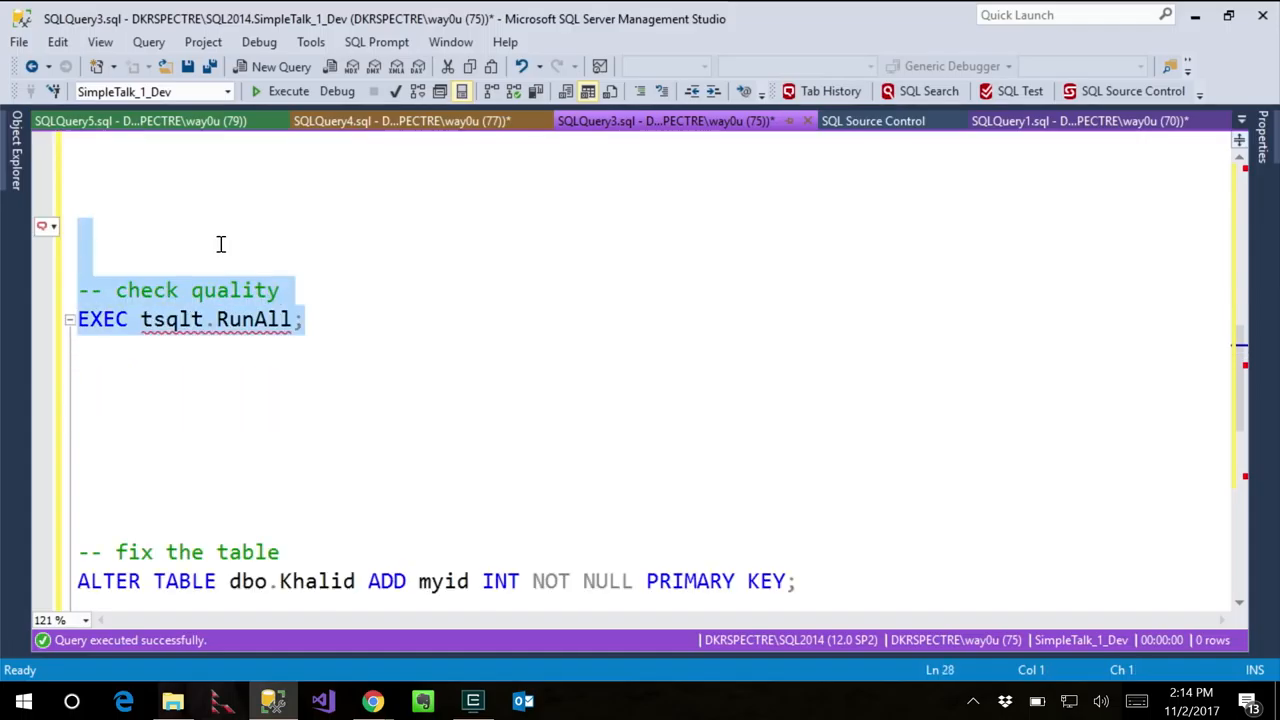
Run EXEC tsqlt.RunAll and see the Khalid table fail the primary-key test.
click(82, 232)
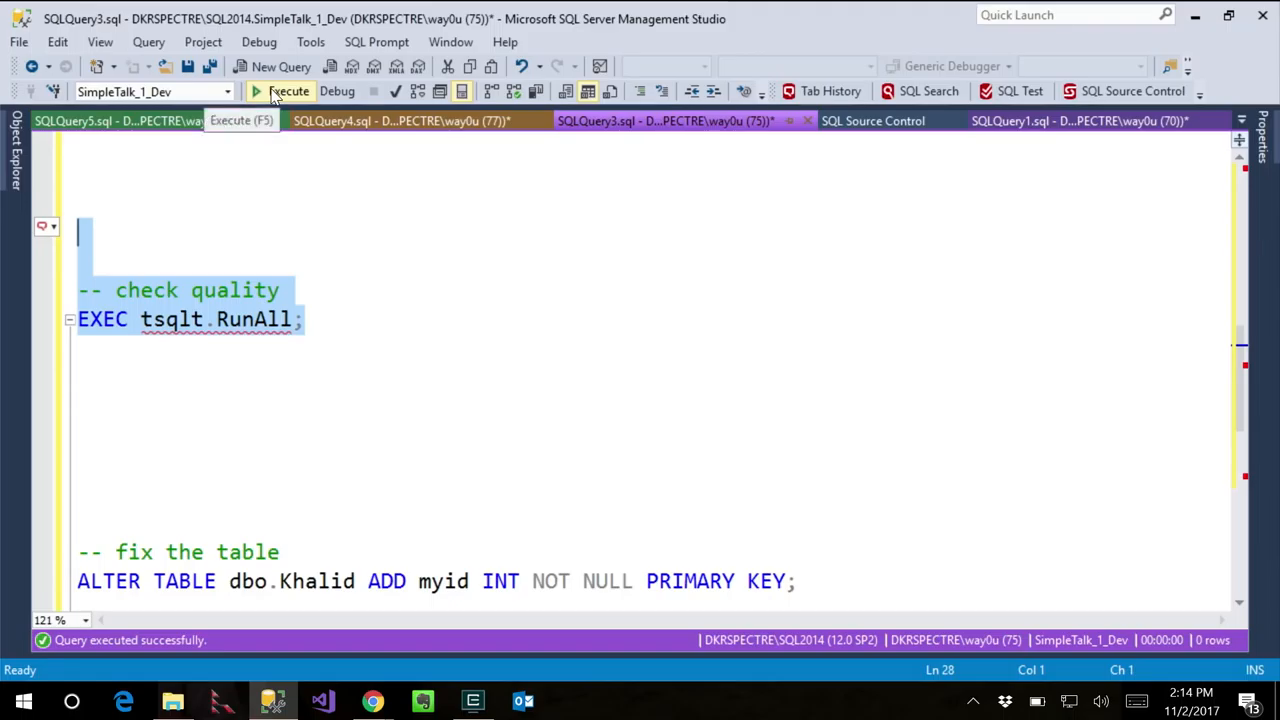
click(288, 91)
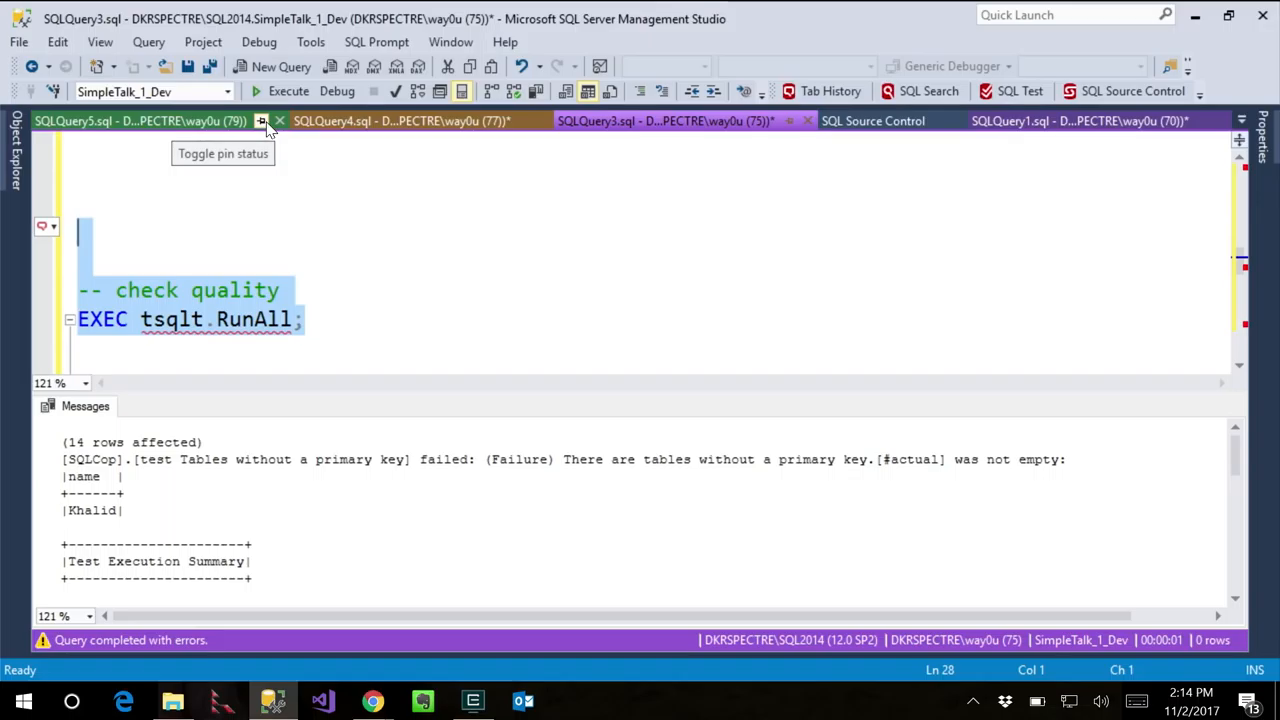
mouse_move(270, 130)
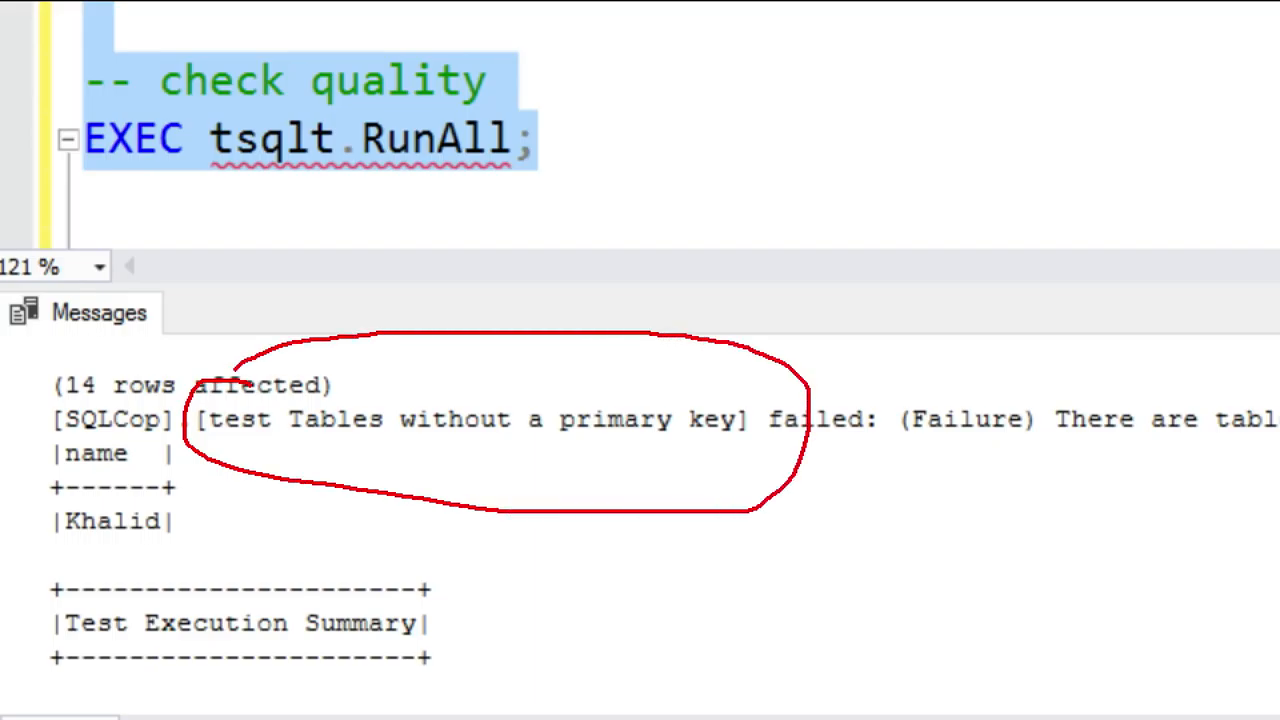
mouse_move(210, 400)
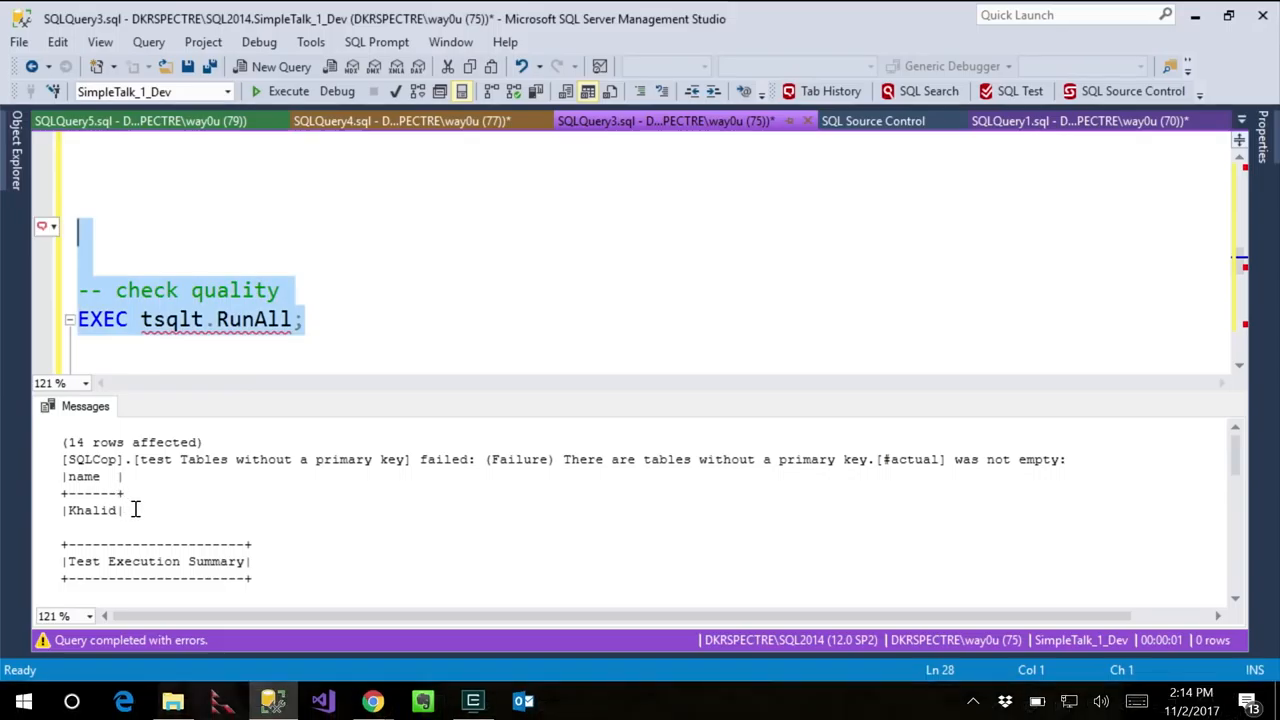
mouse_move(297, 511)
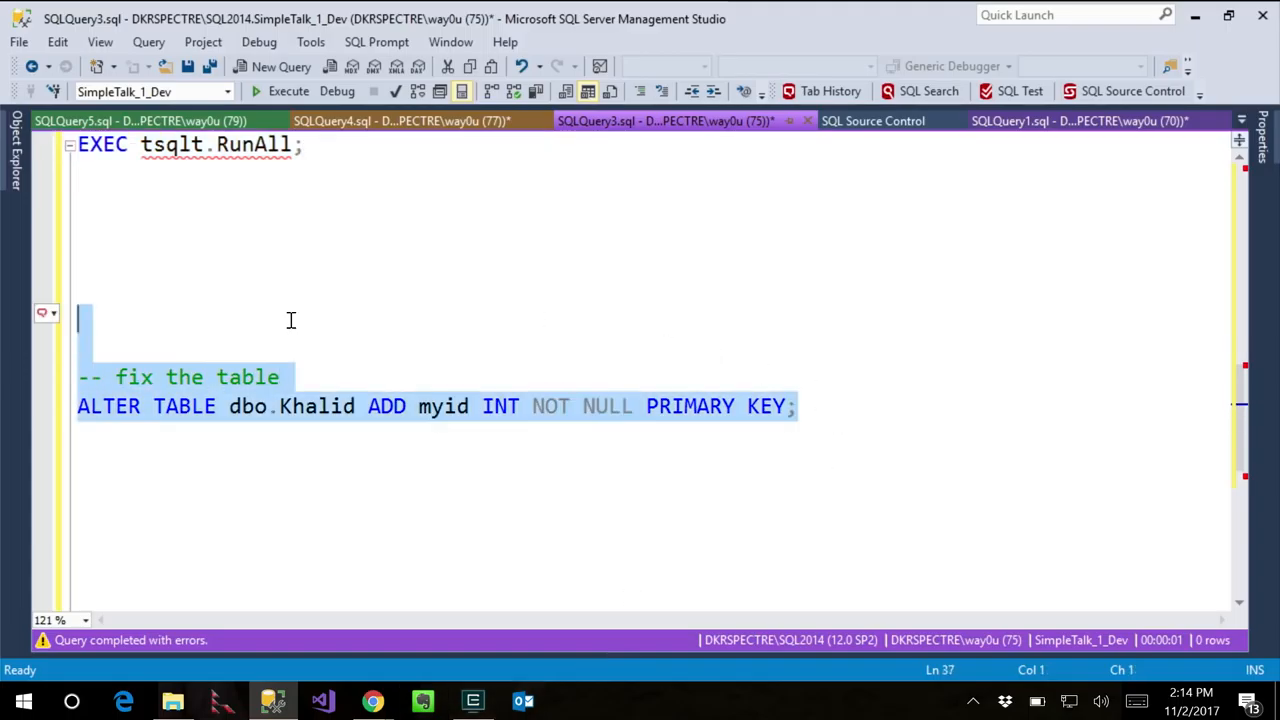
Add the myid primary key column to Khalid and rerun tSQLt so all 14 tests pass.
click(288, 91)
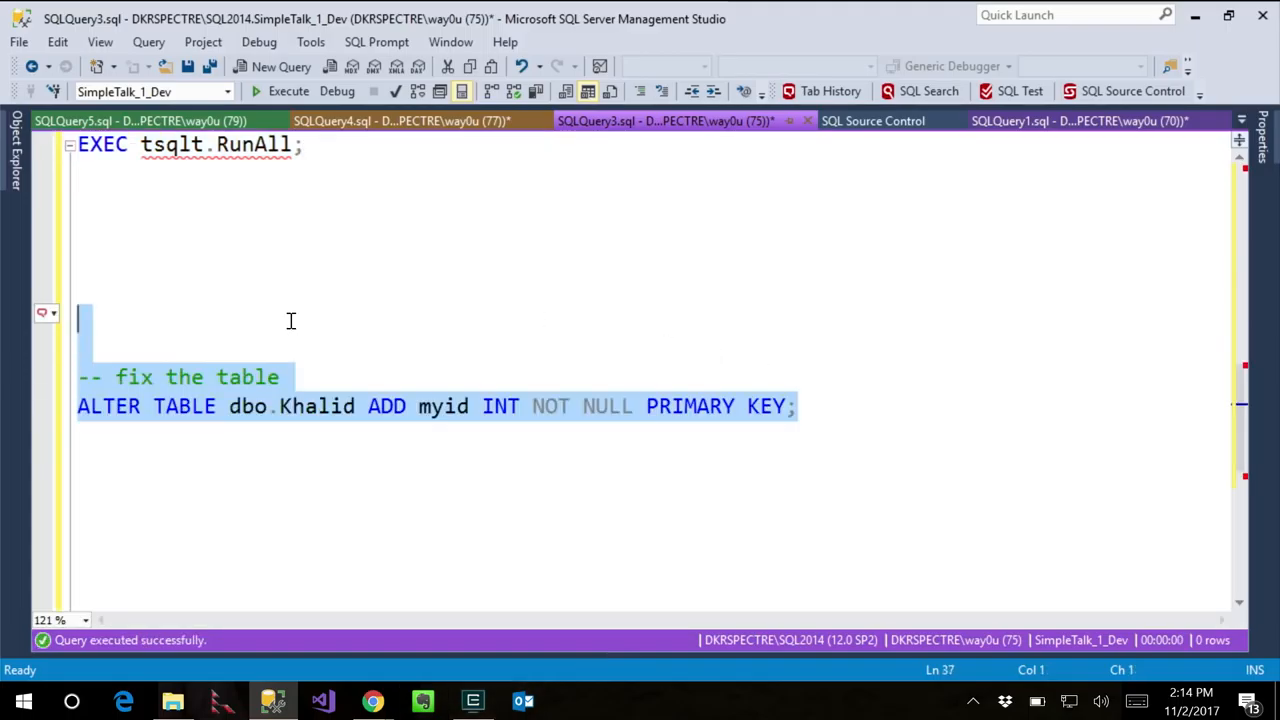
scroll(down, 3)
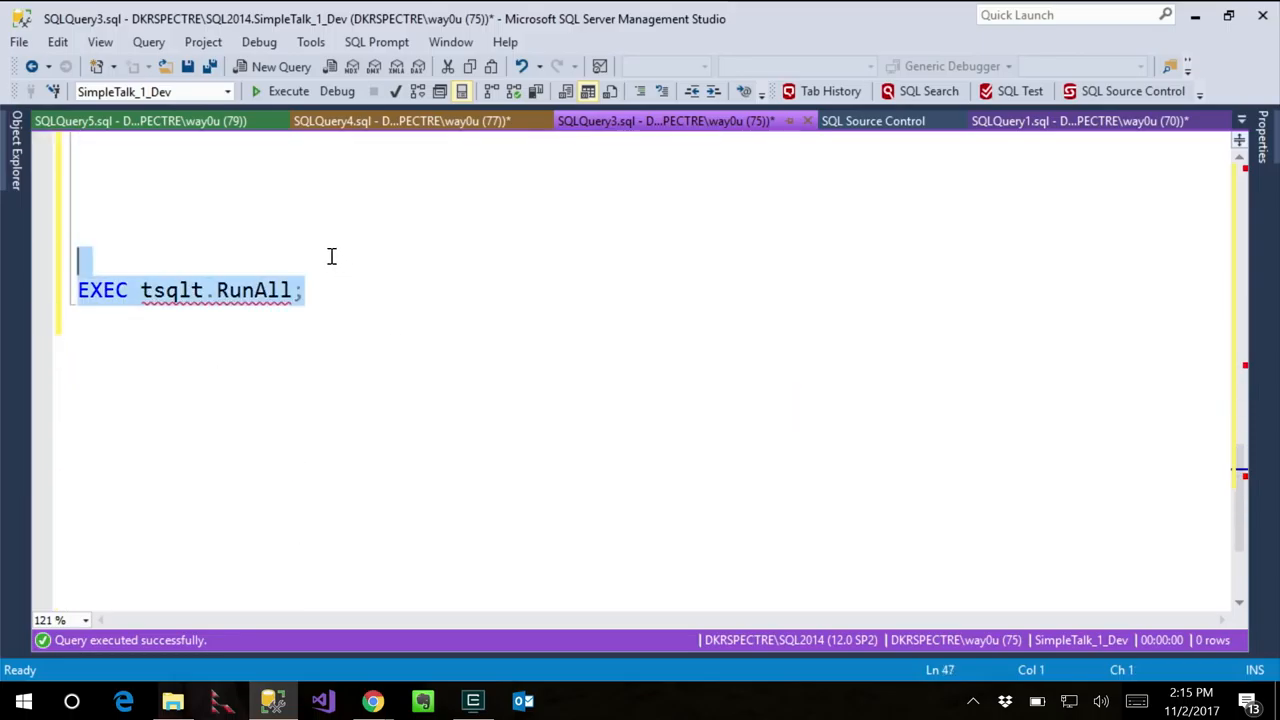
click(288, 91)
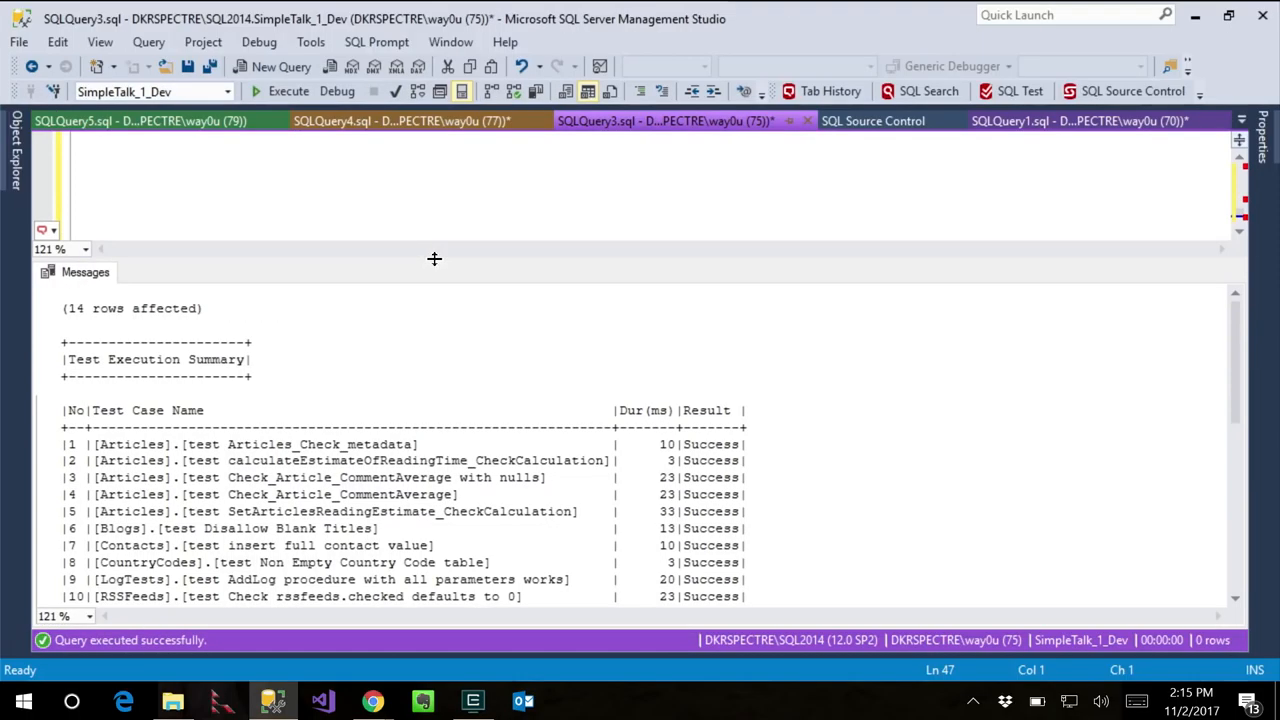
scroll(down, 3)
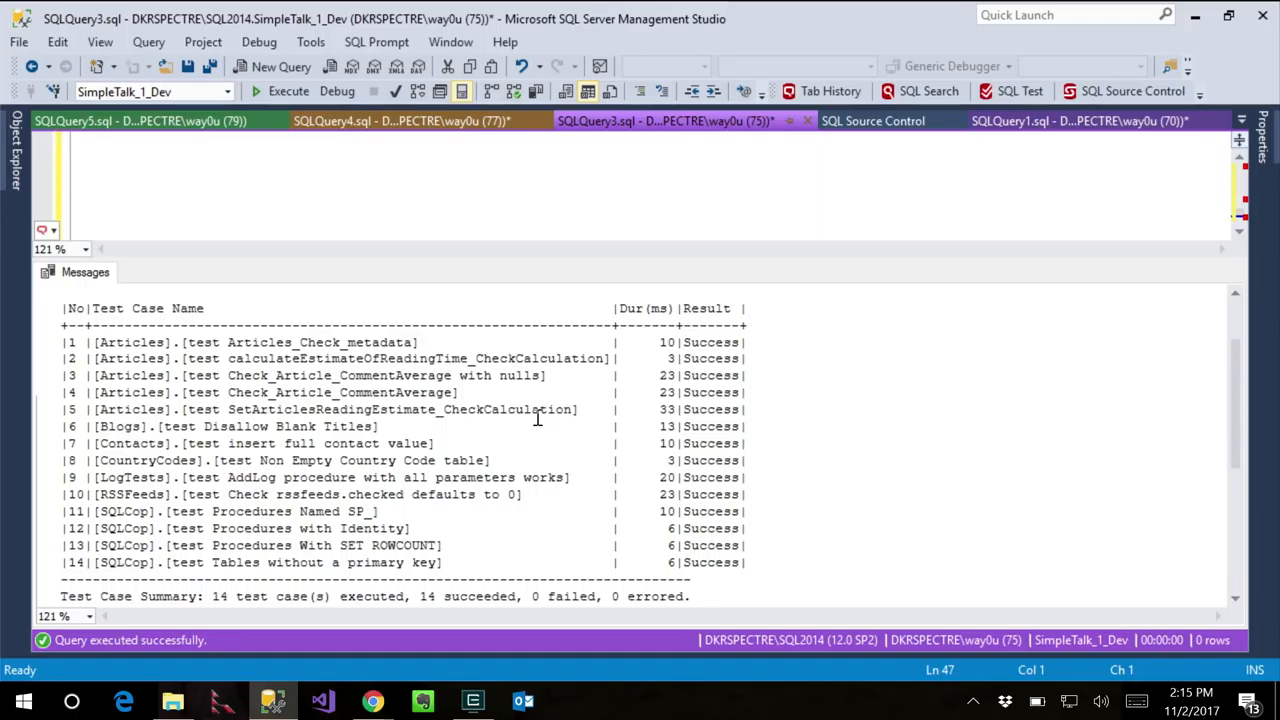
mouse_move(293, 437)
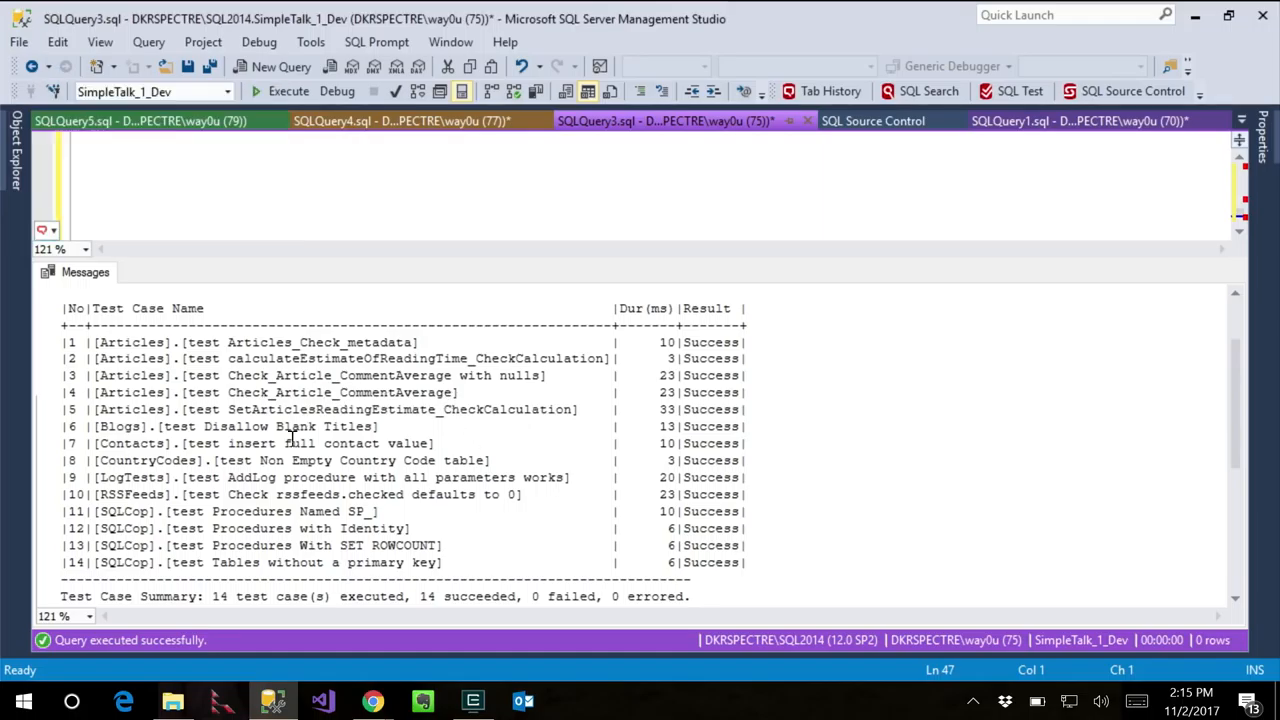
mouse_move(275, 443)
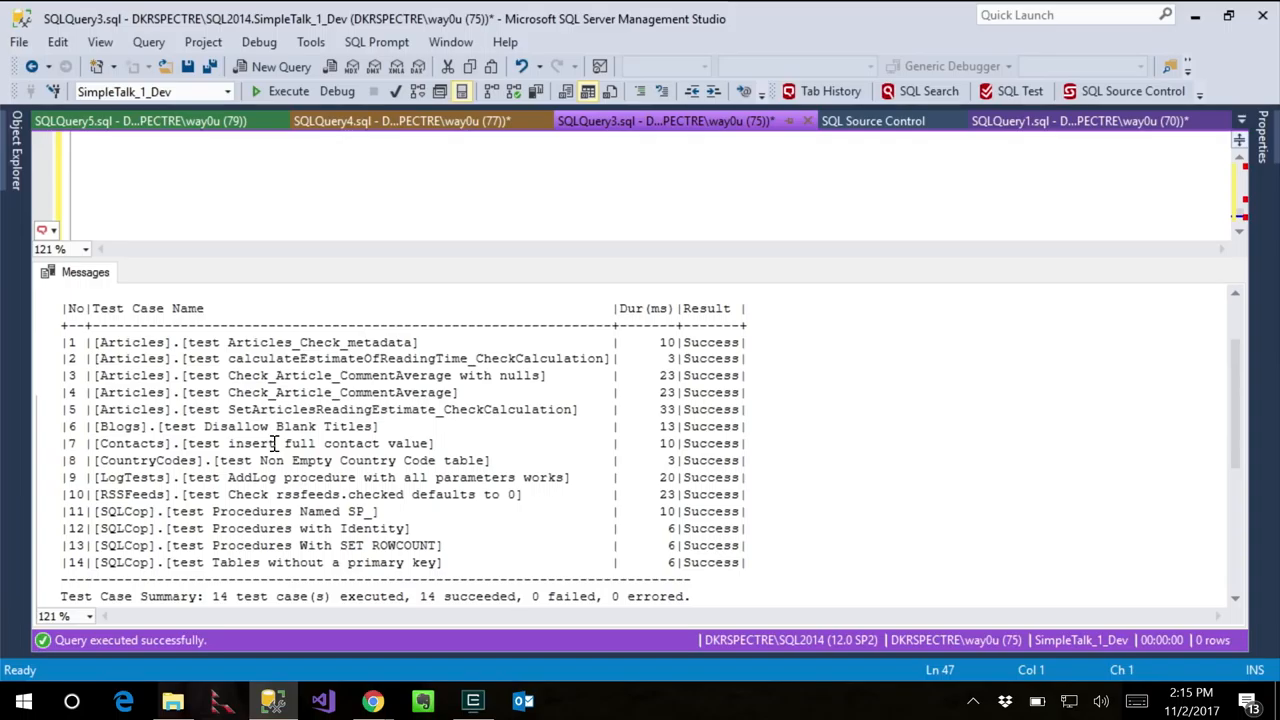
mouse_move(805, 236)
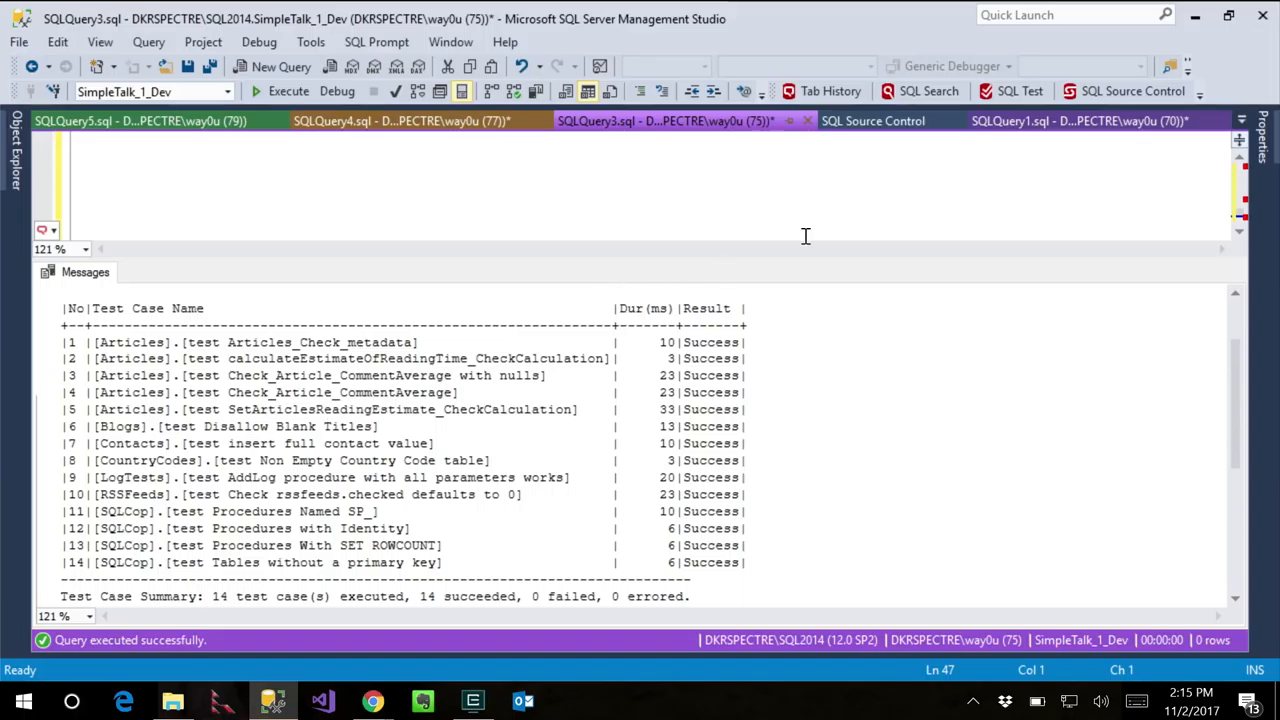
Open SQL Source Control's pending changes and tick Khalid and GetTen for commit.
click(872, 121)
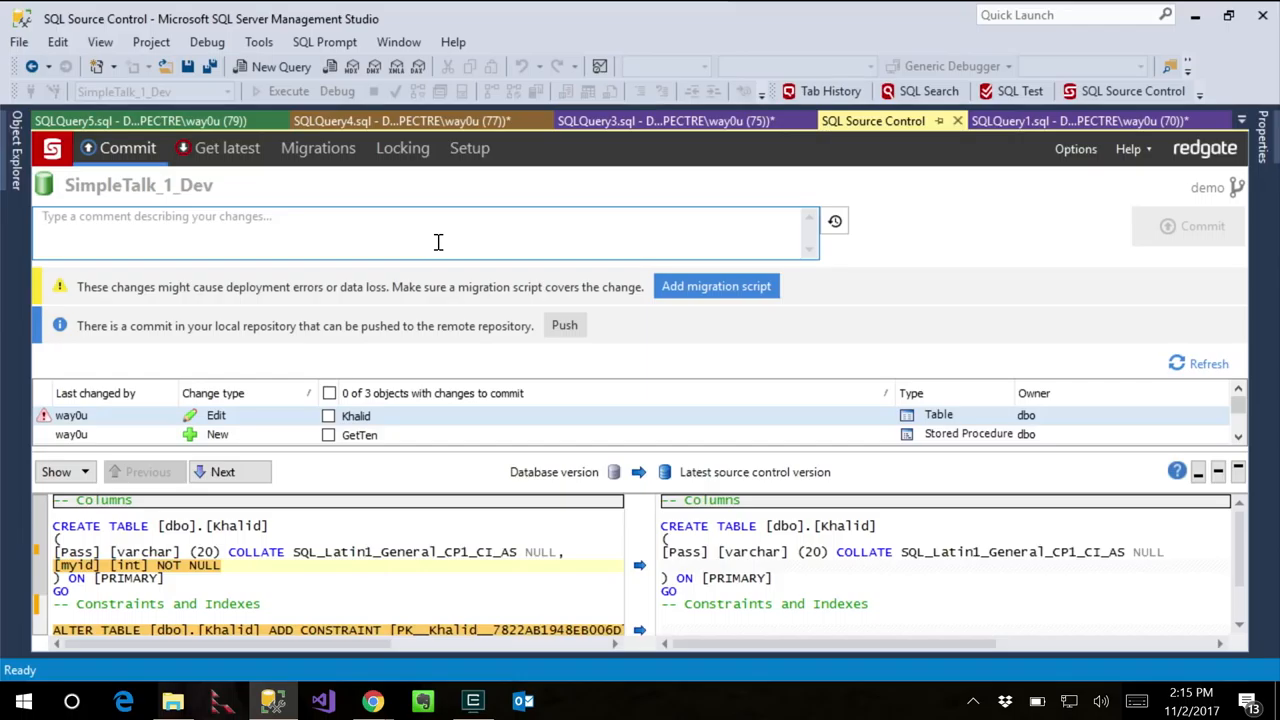
mouse_move(462, 283)
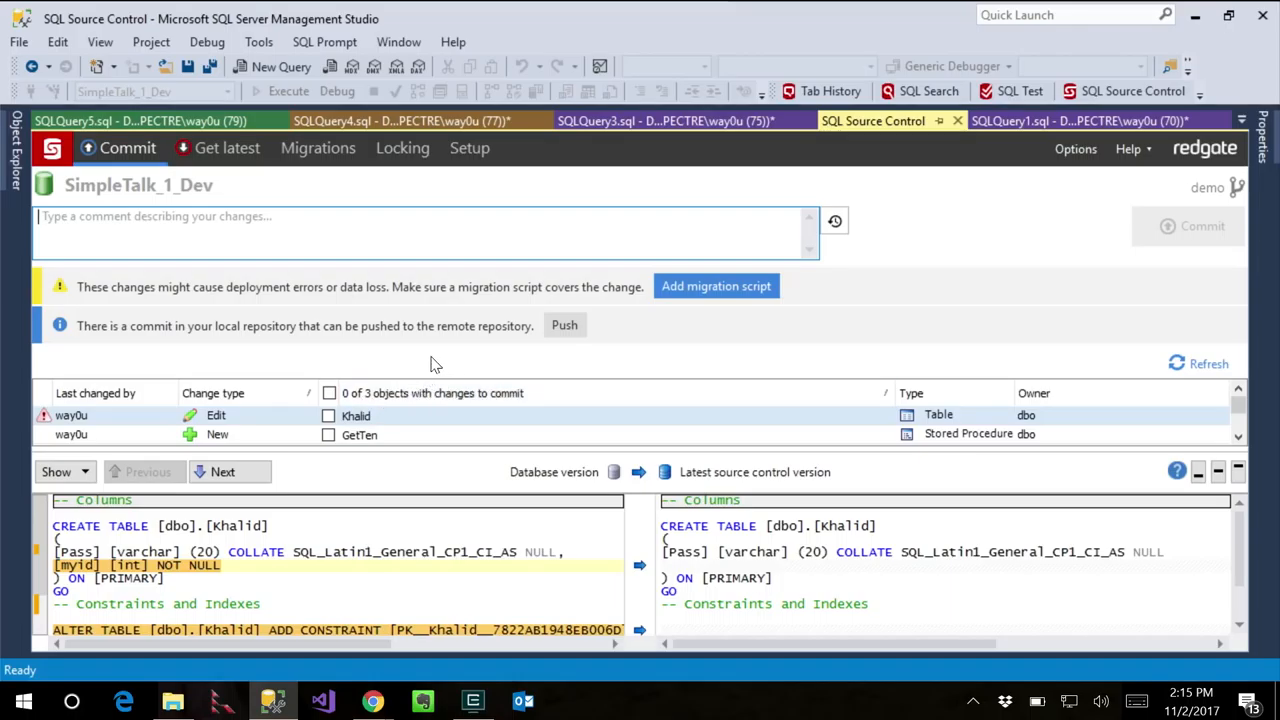
mouse_move(313, 460)
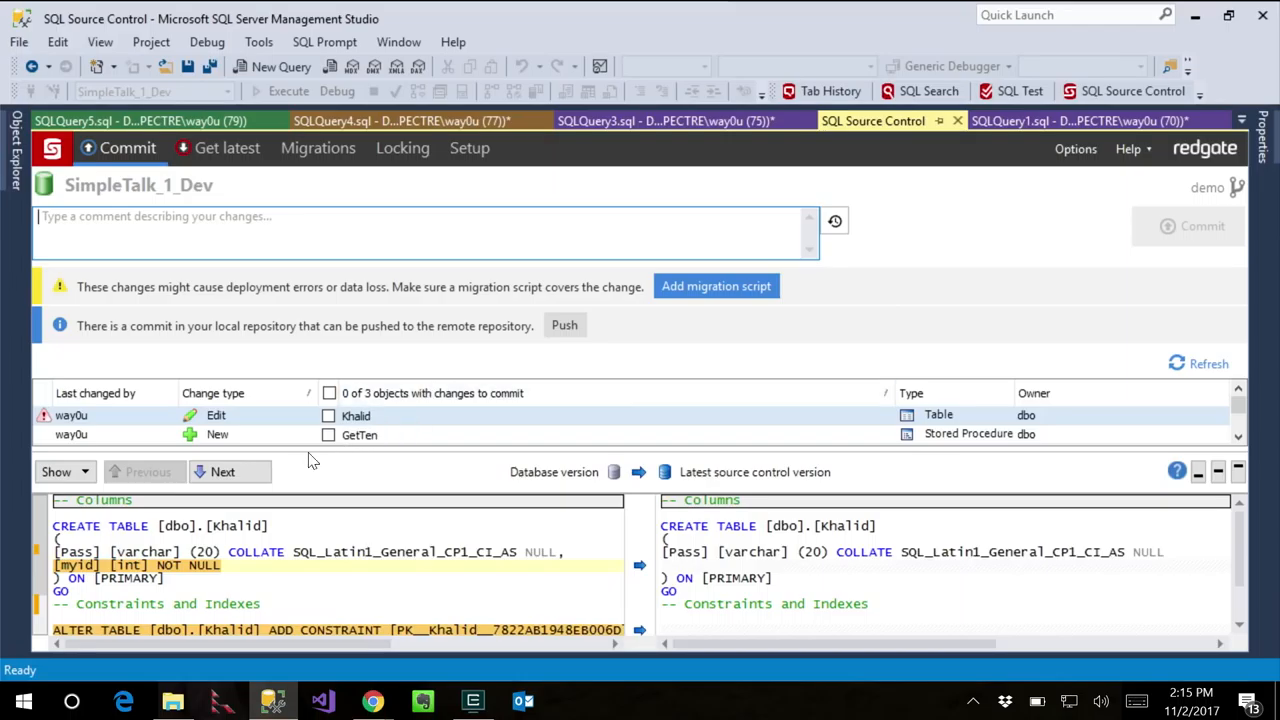
click(329, 415)
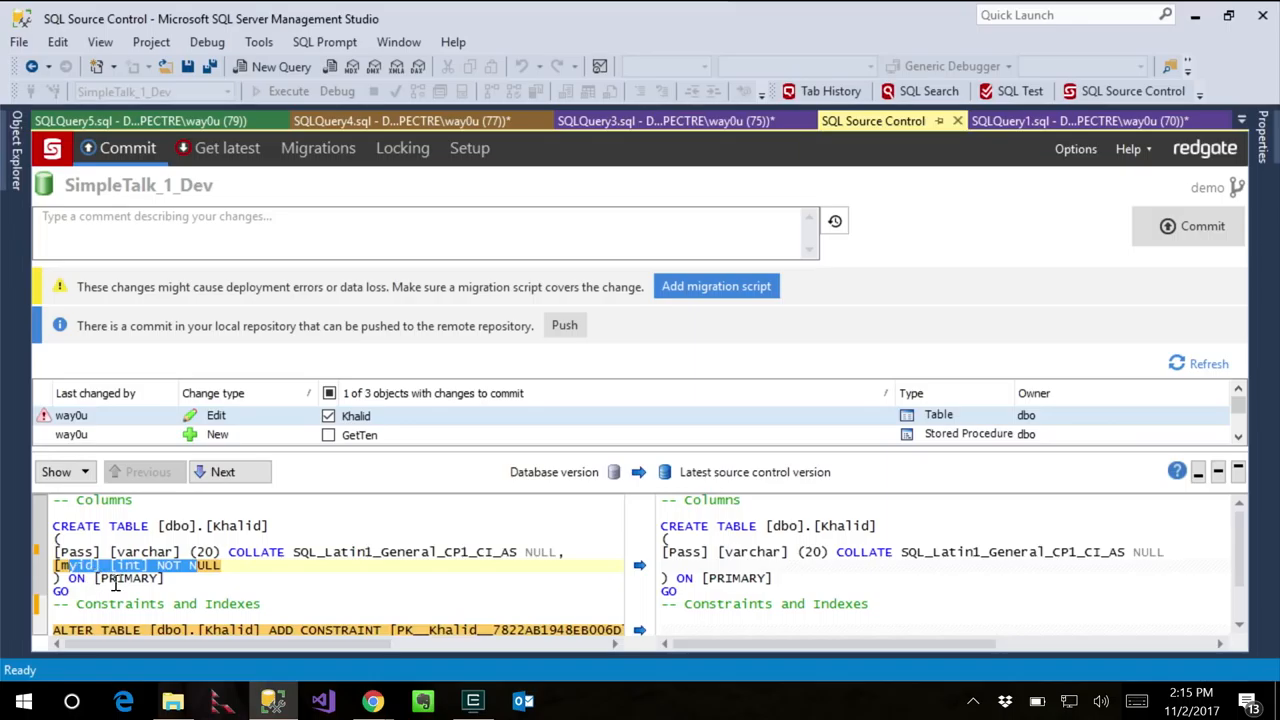
mouse_move(785, 597)
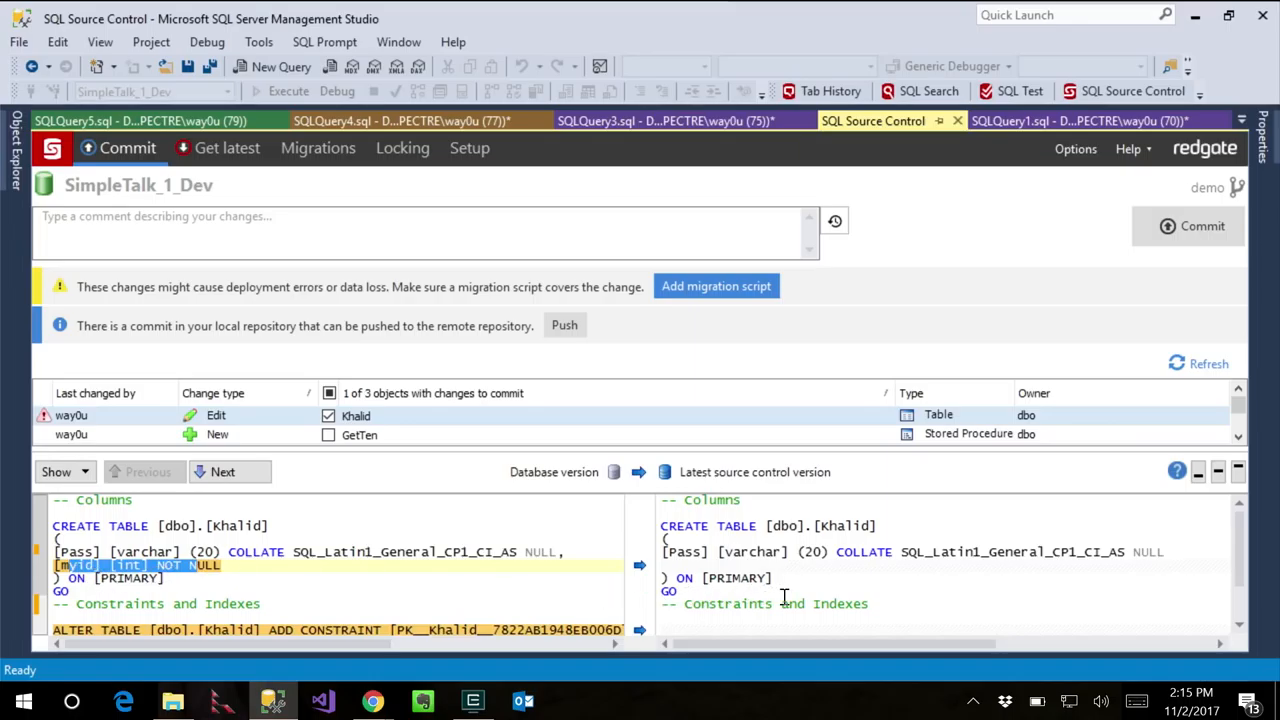
scroll(down, 3)
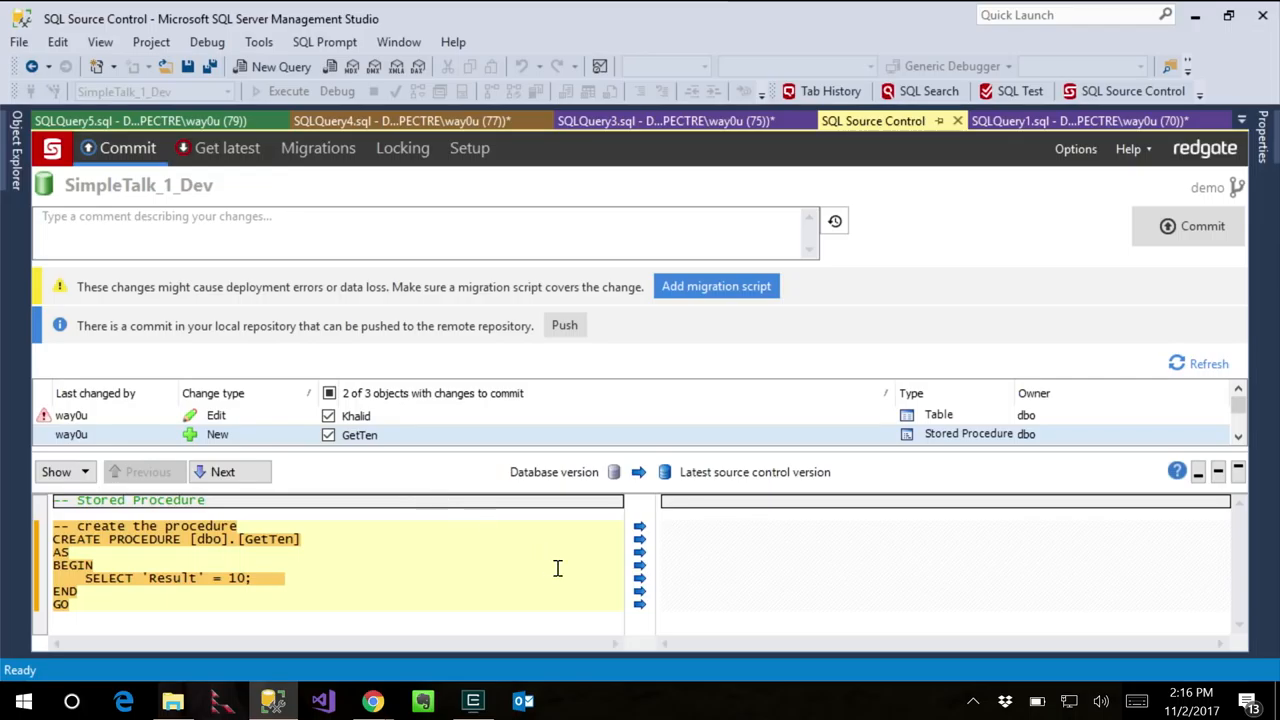
mouse_move(597, 518)
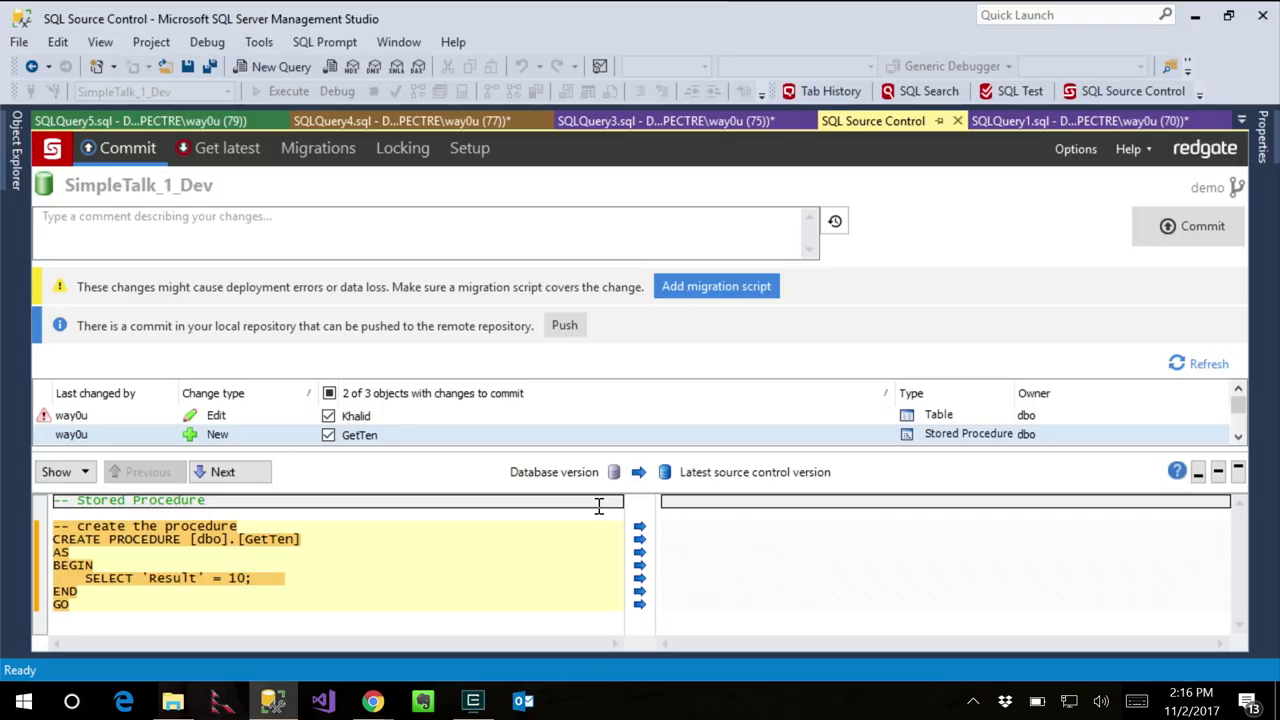
mouse_move(585, 502)
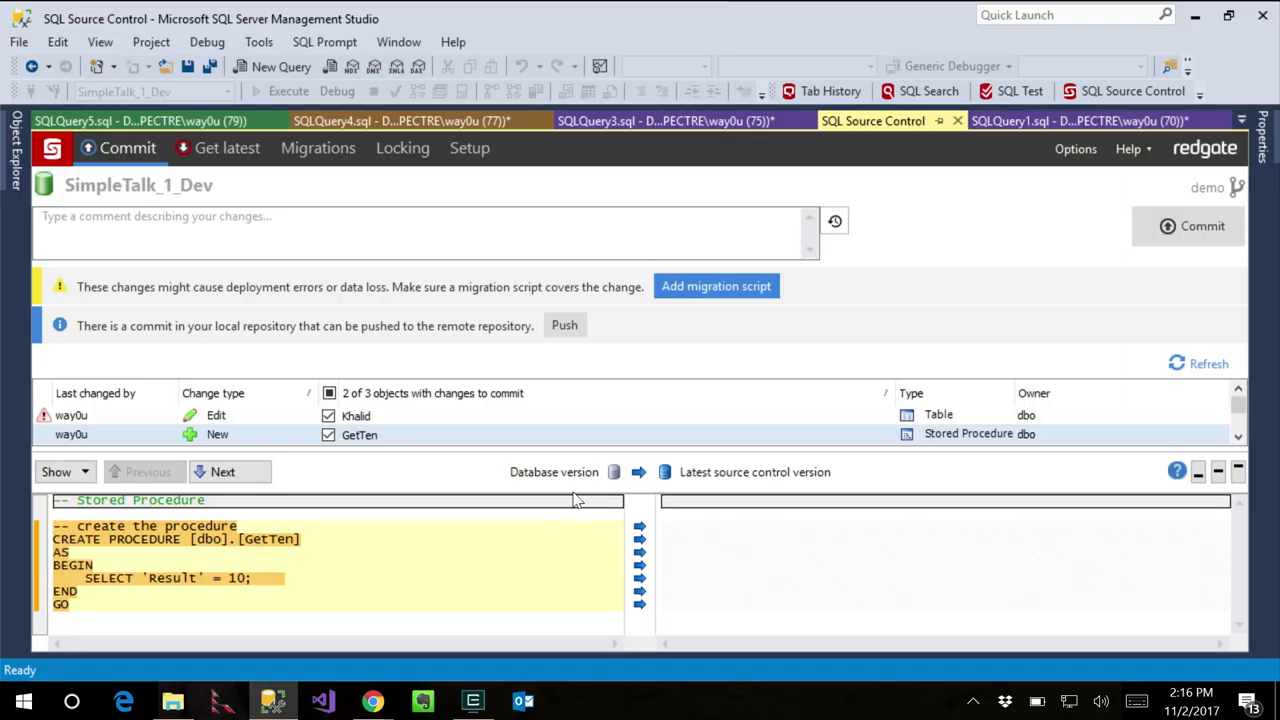
mouse_move(450, 422)
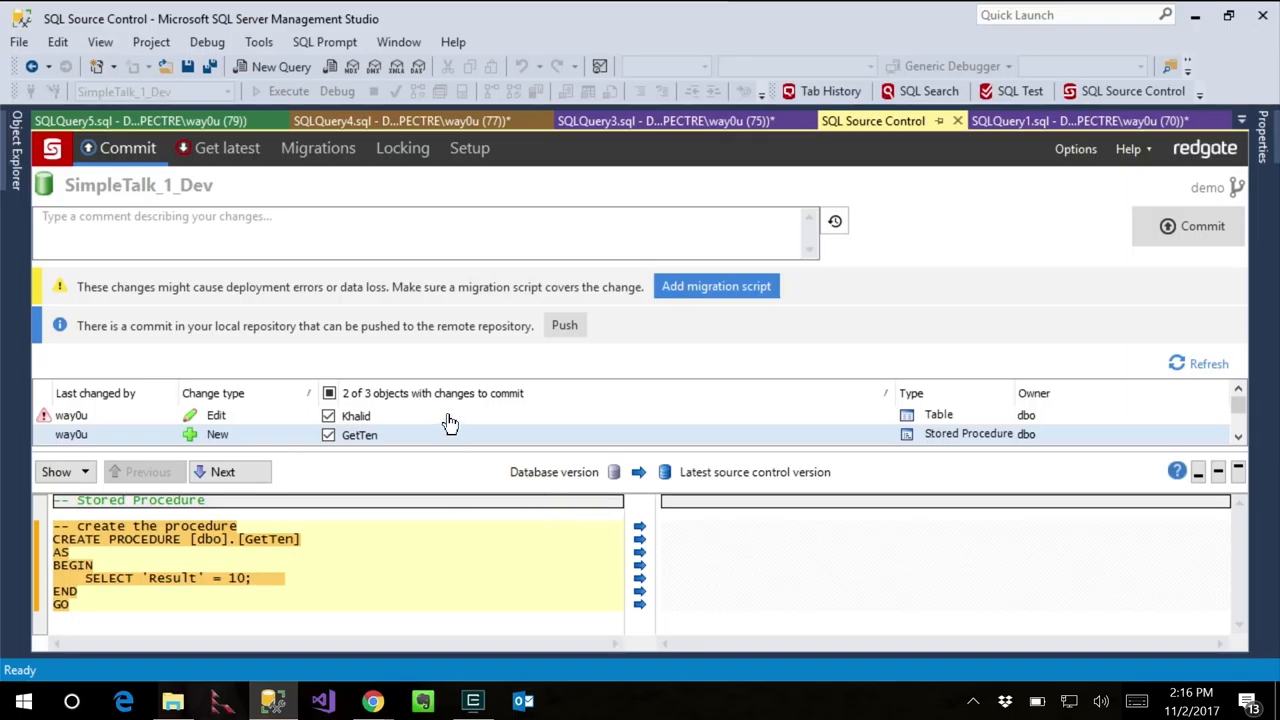
Keep Khalid and GetTen checked and enter the comment 'Add key new proc for data retrieval'.
click(355, 415)
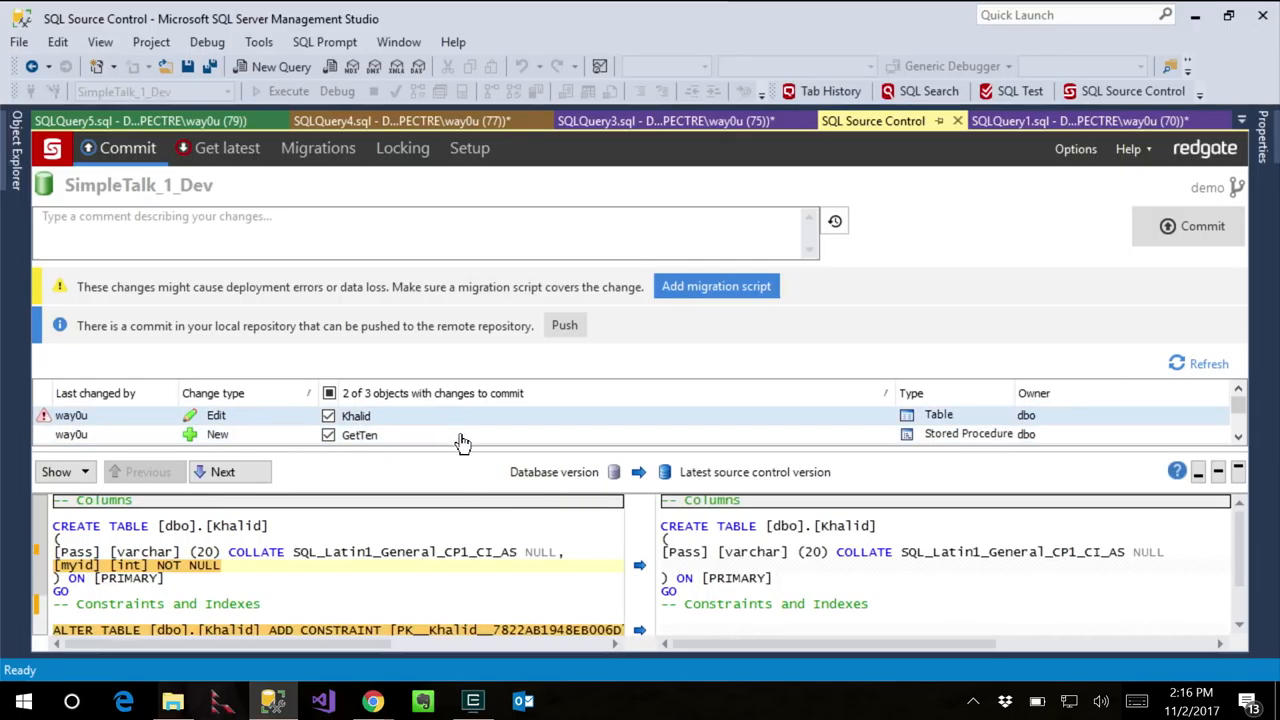
click(359, 434)
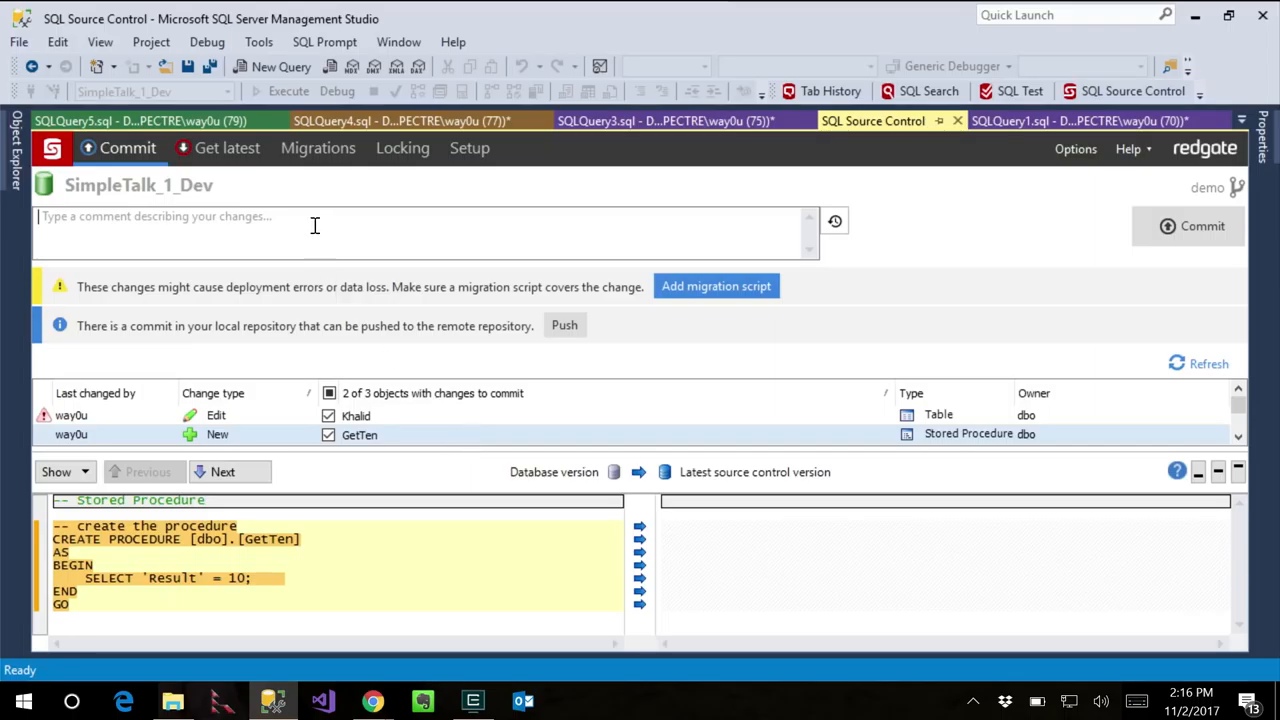
click(328, 435)
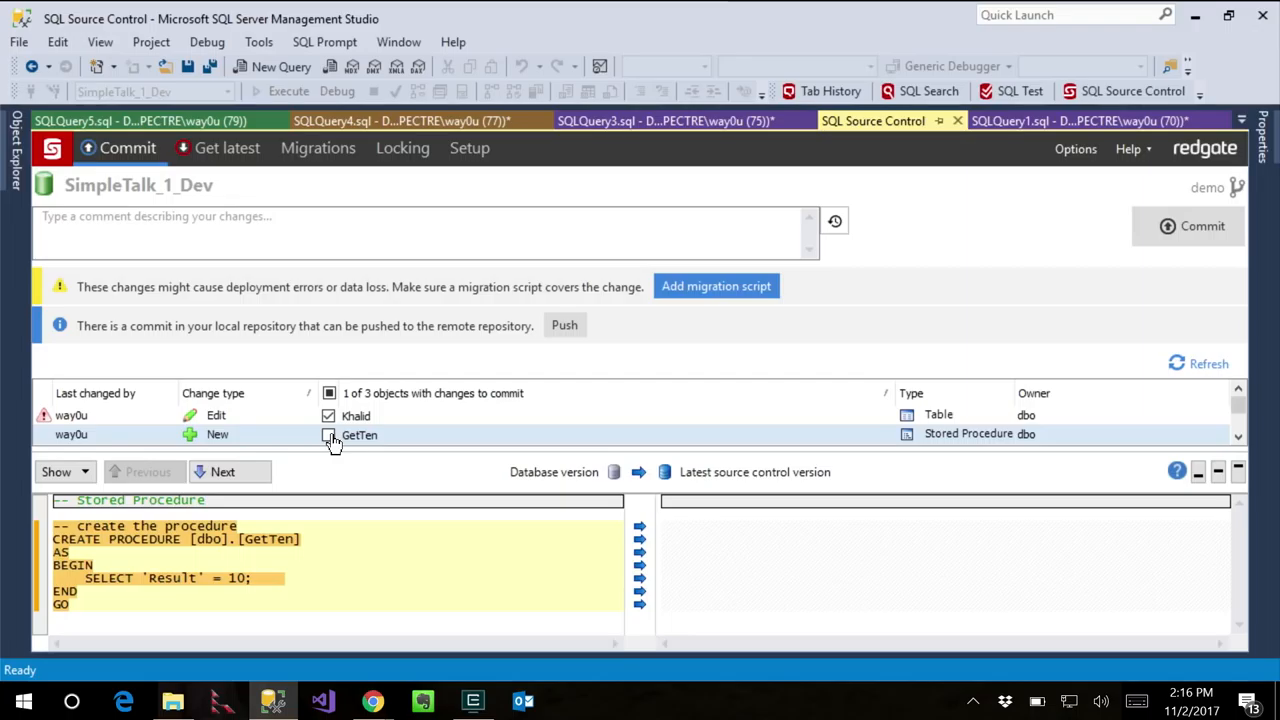
click(328, 435)
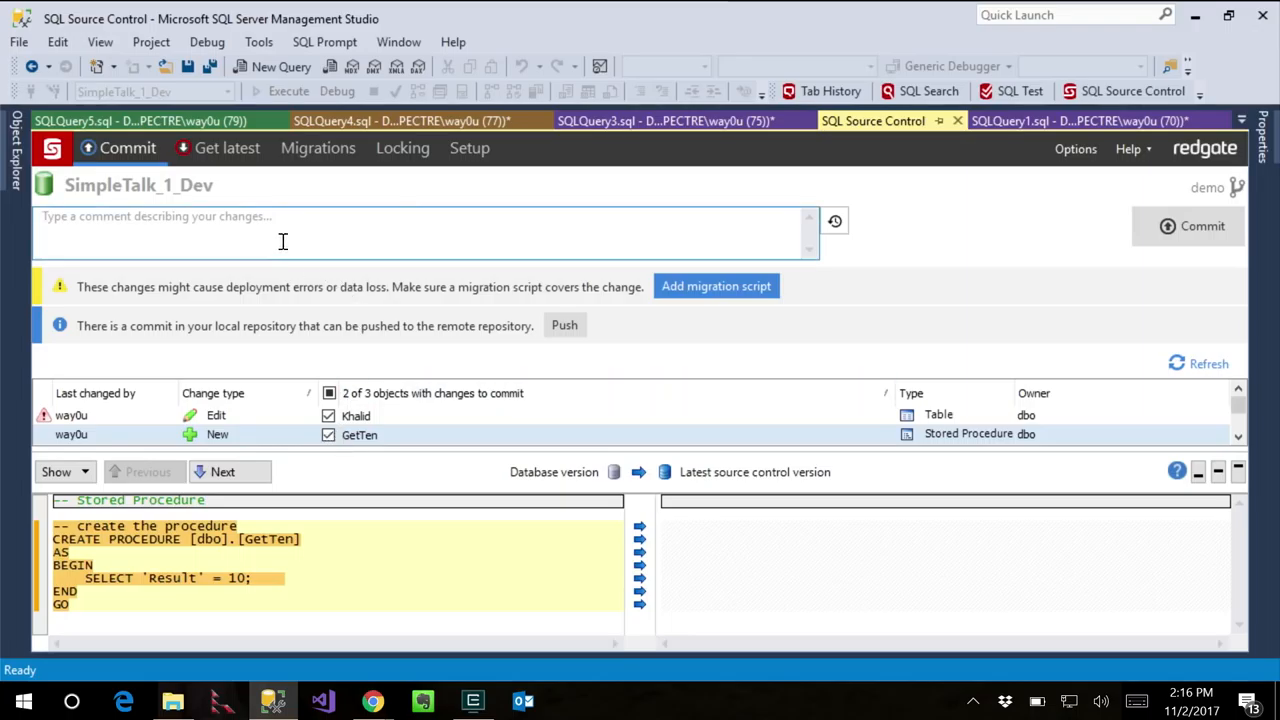
text(Added primary and)
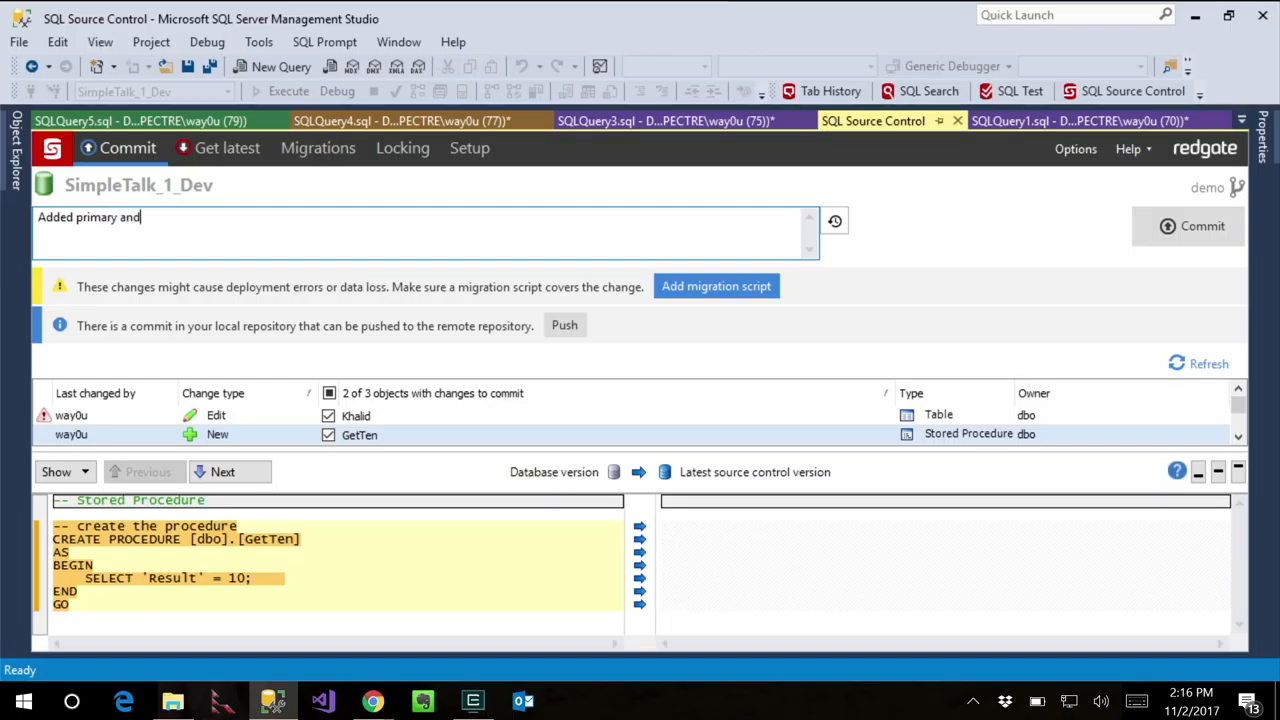
text(key)
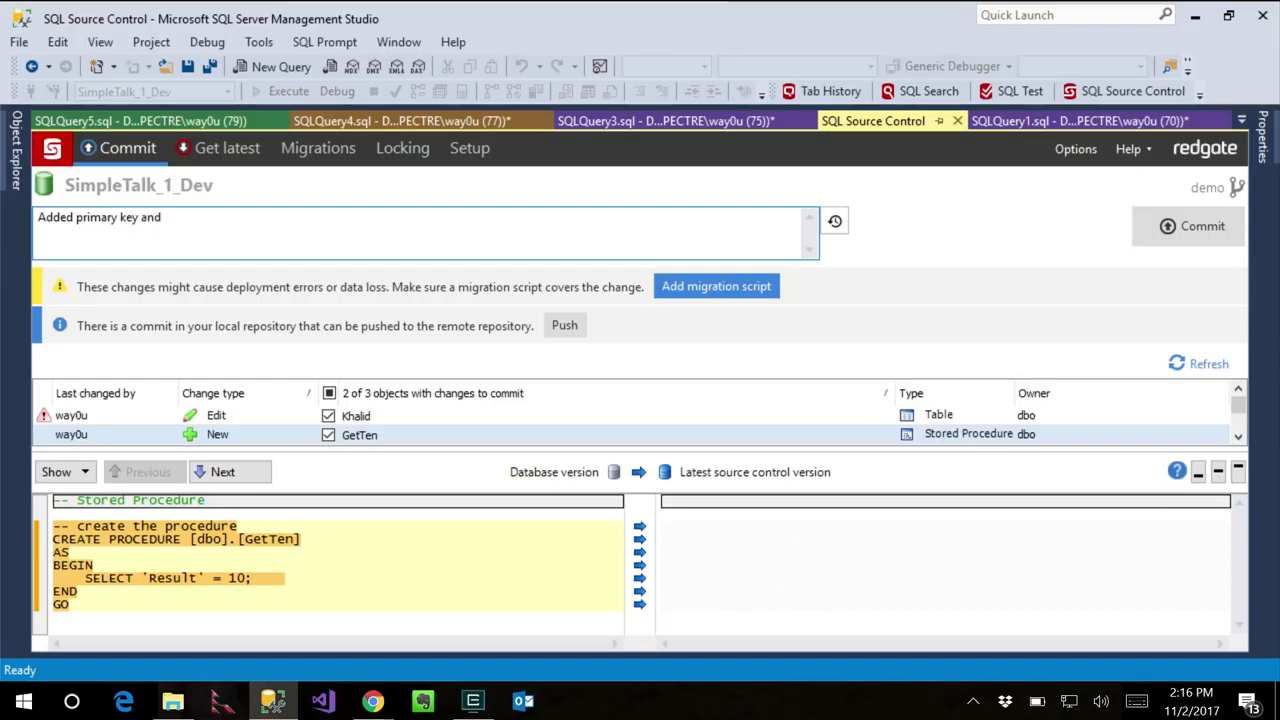
text(new proc for data)
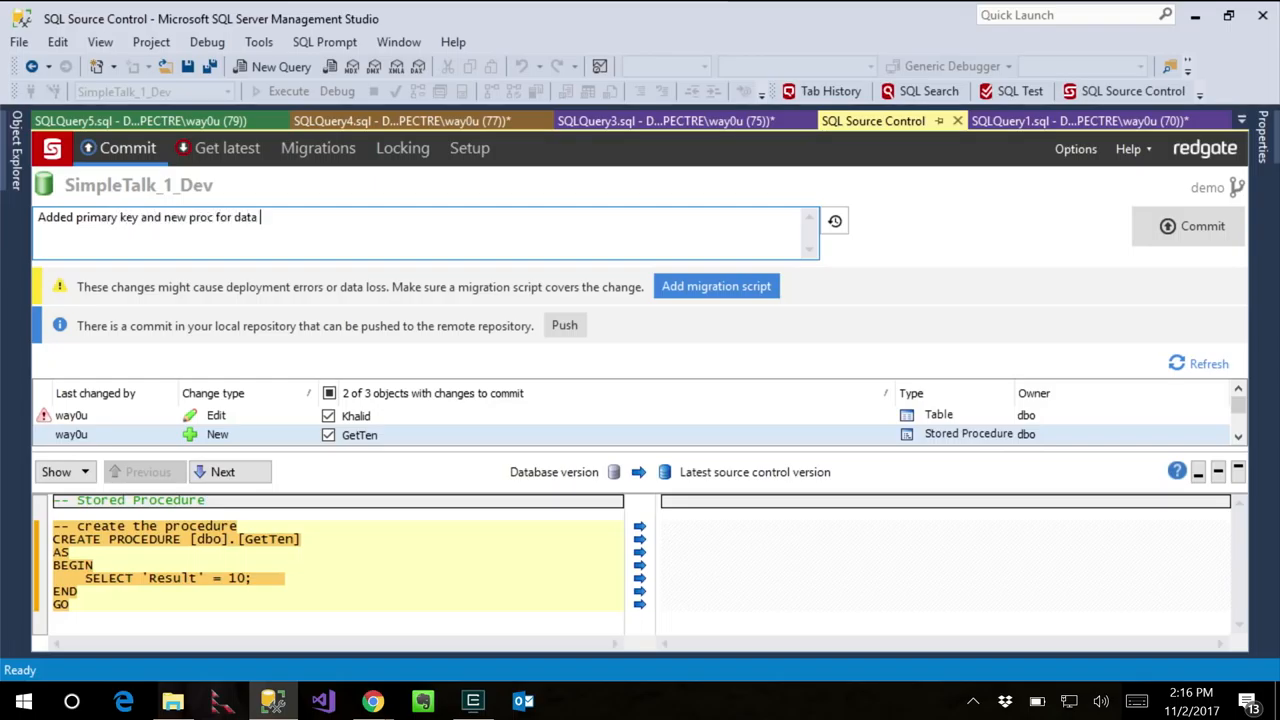
text(retrieval)
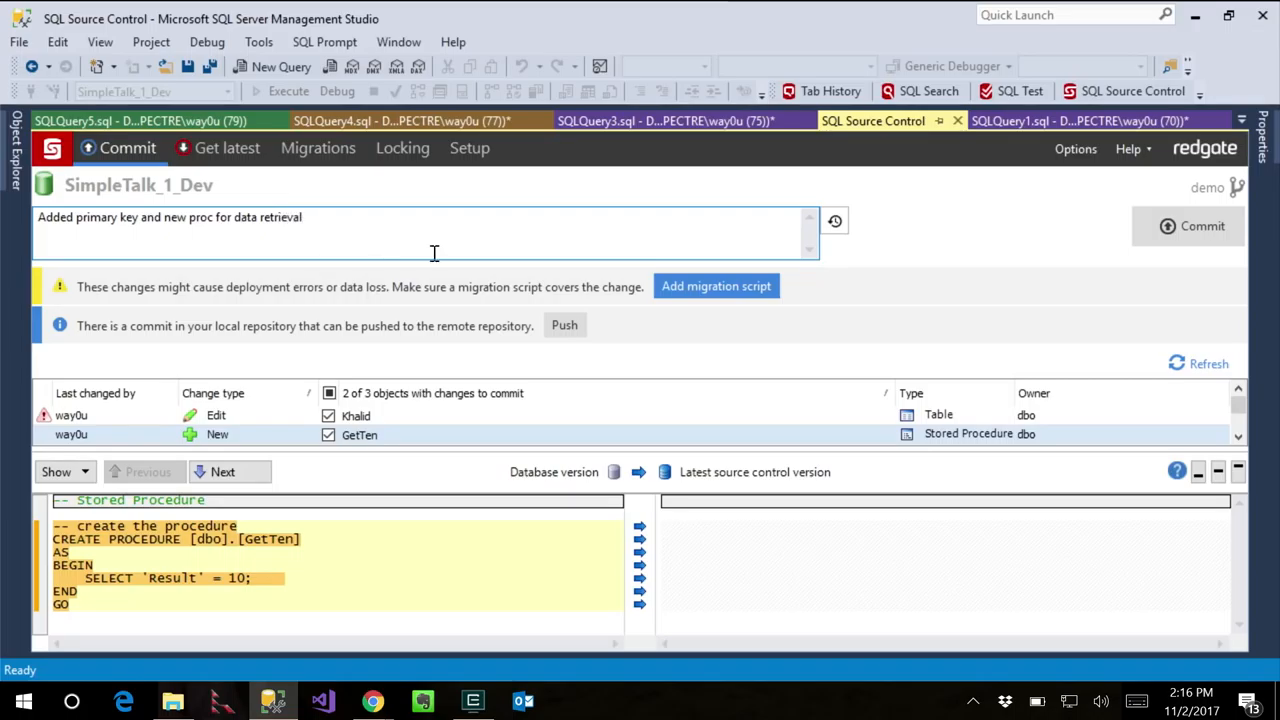
Commit despite the deployment and default-value warnings, then push both commits to the remote.
click(1201, 225)
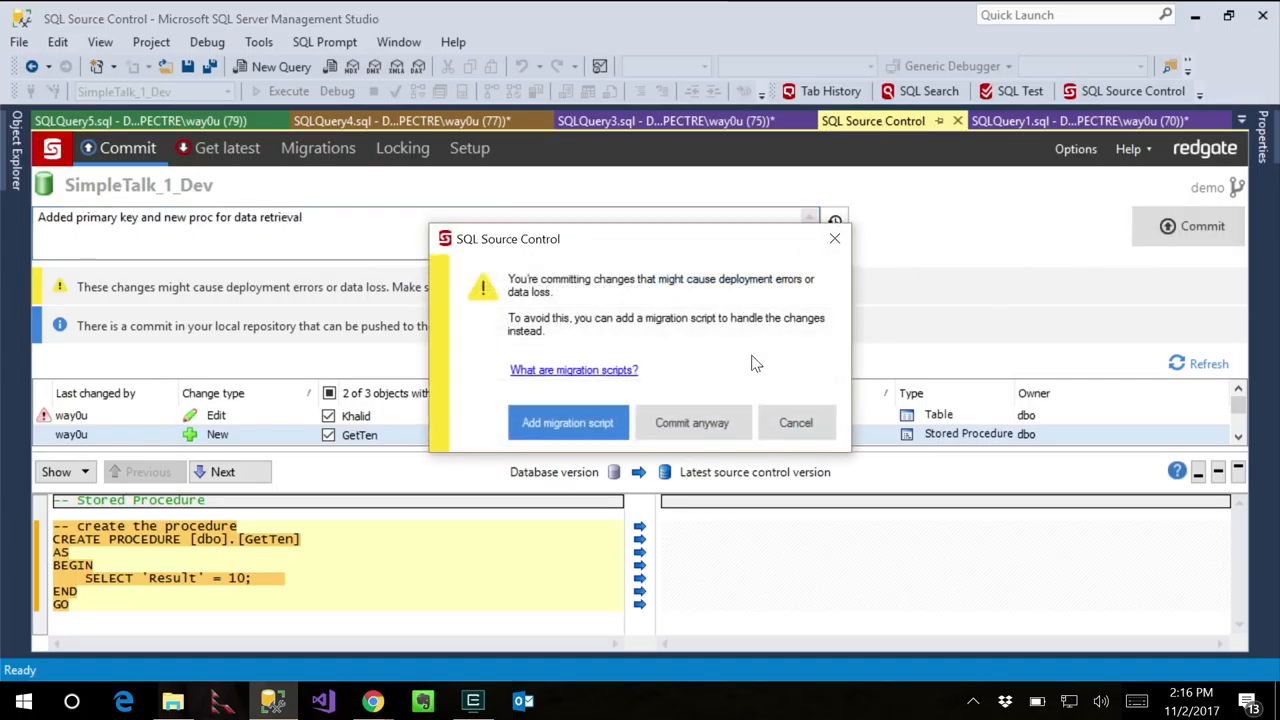
click(692, 422)
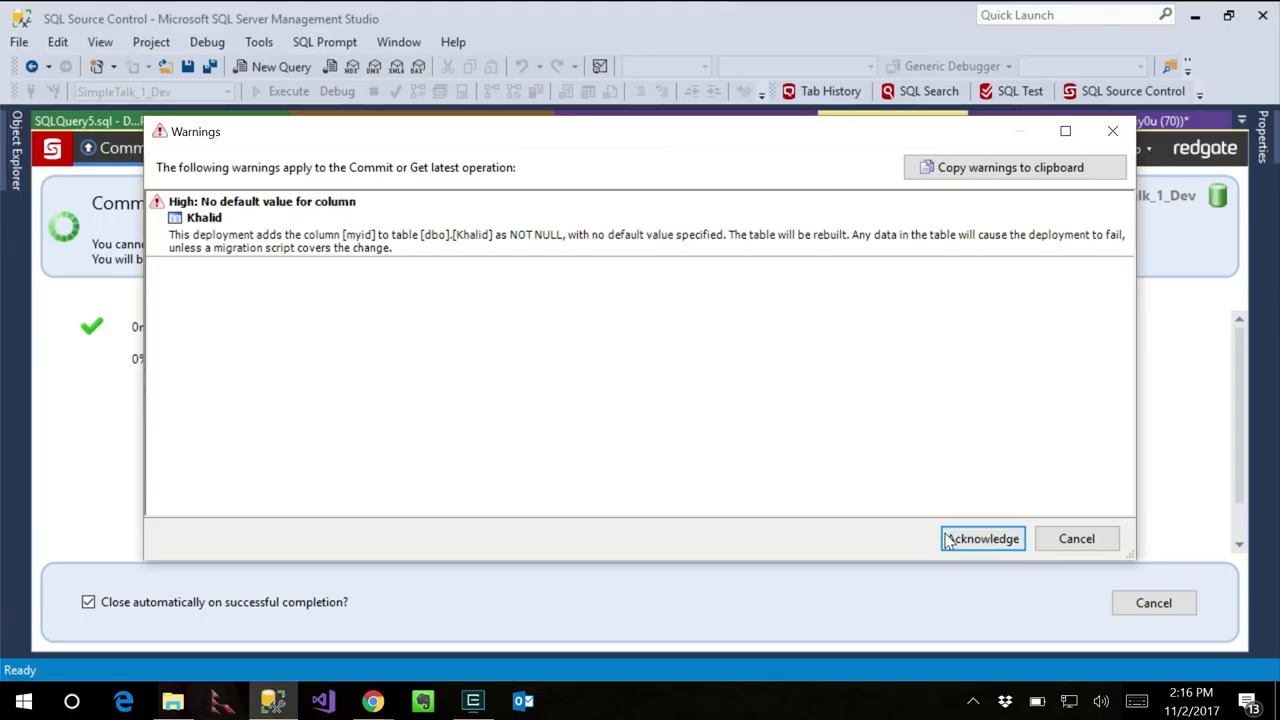
click(982, 538)
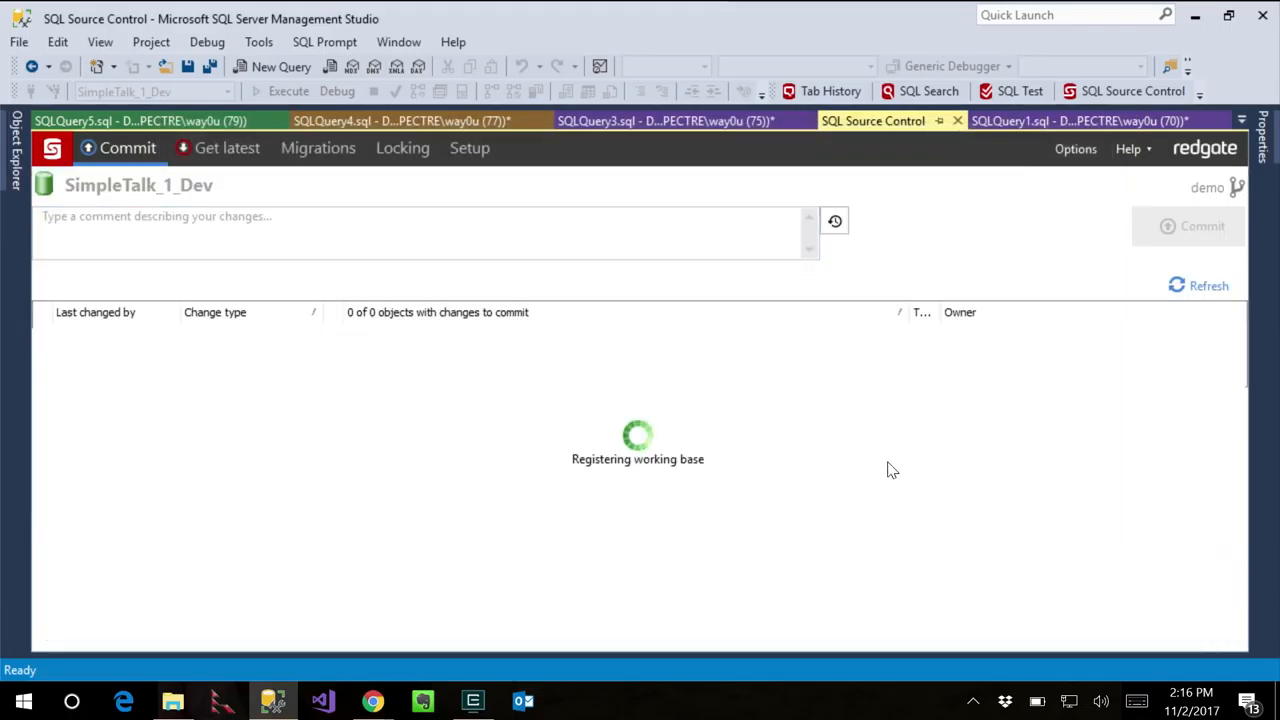
mouse_move(863, 396)
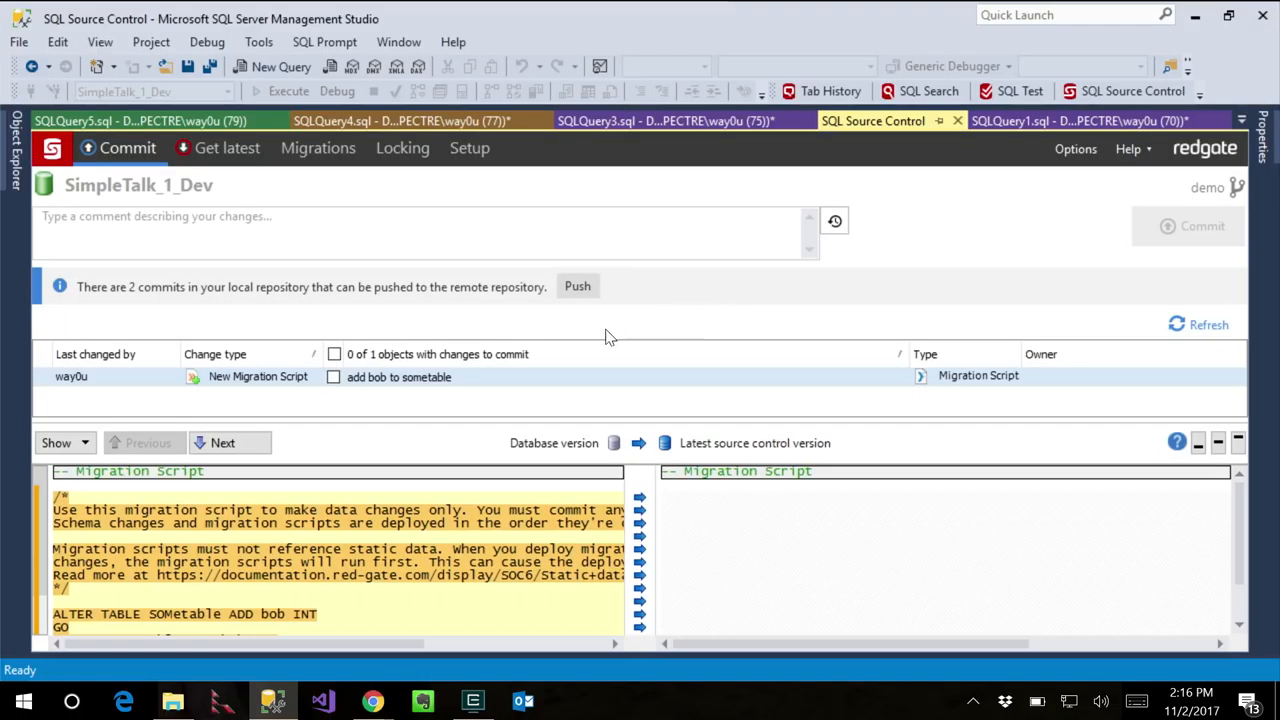
click(577, 286)
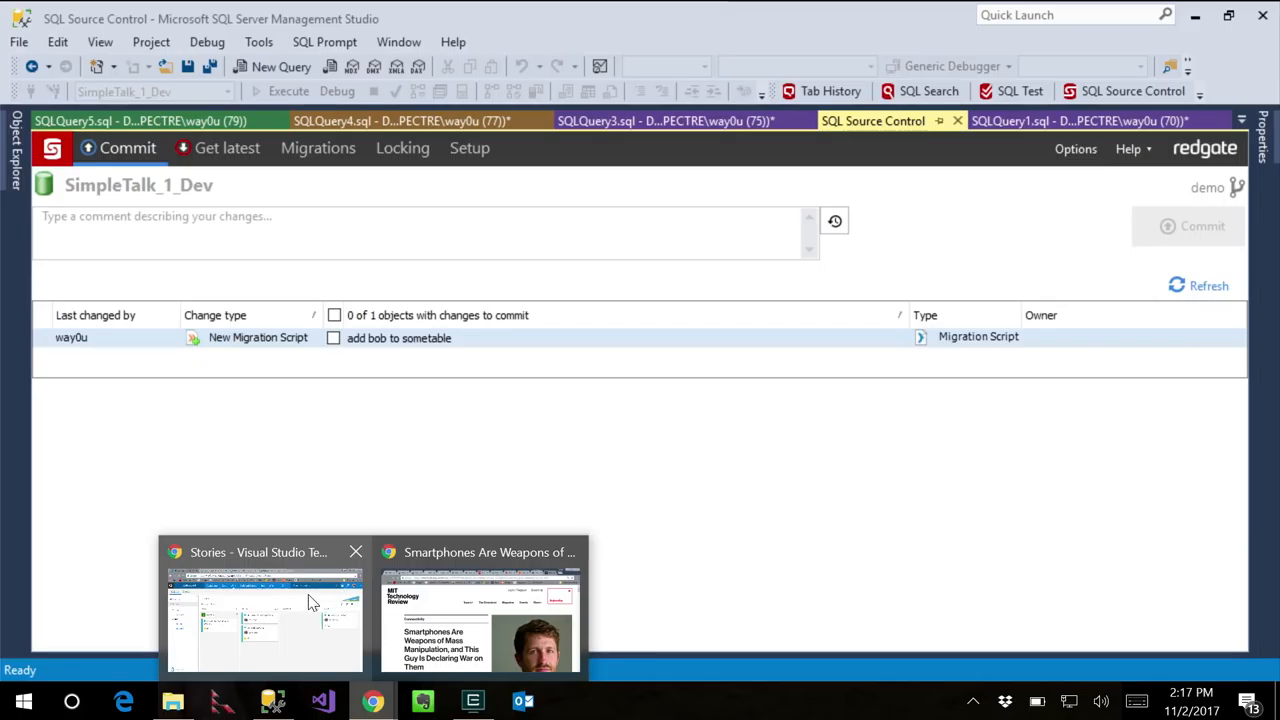
Open the DLMDemo-HP repository files in Chrome and sort master's DDL folder by last change.
click(264, 620)
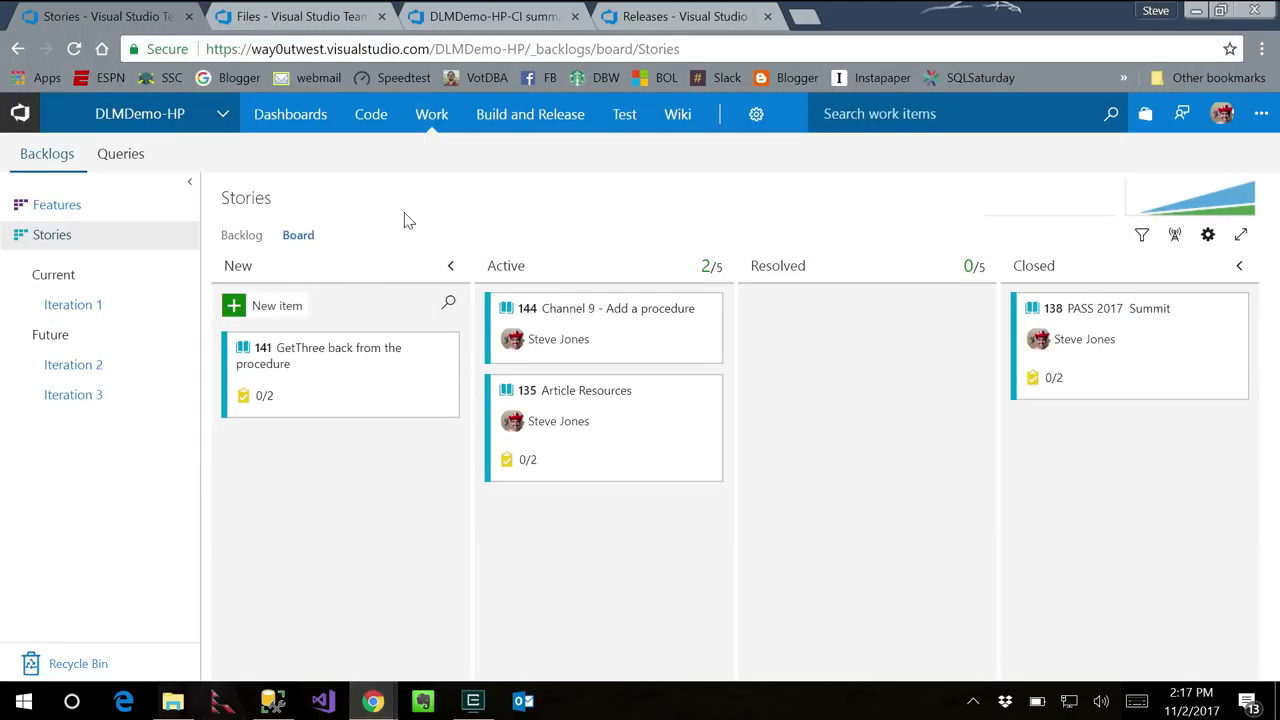
mouse_move(362, 218)
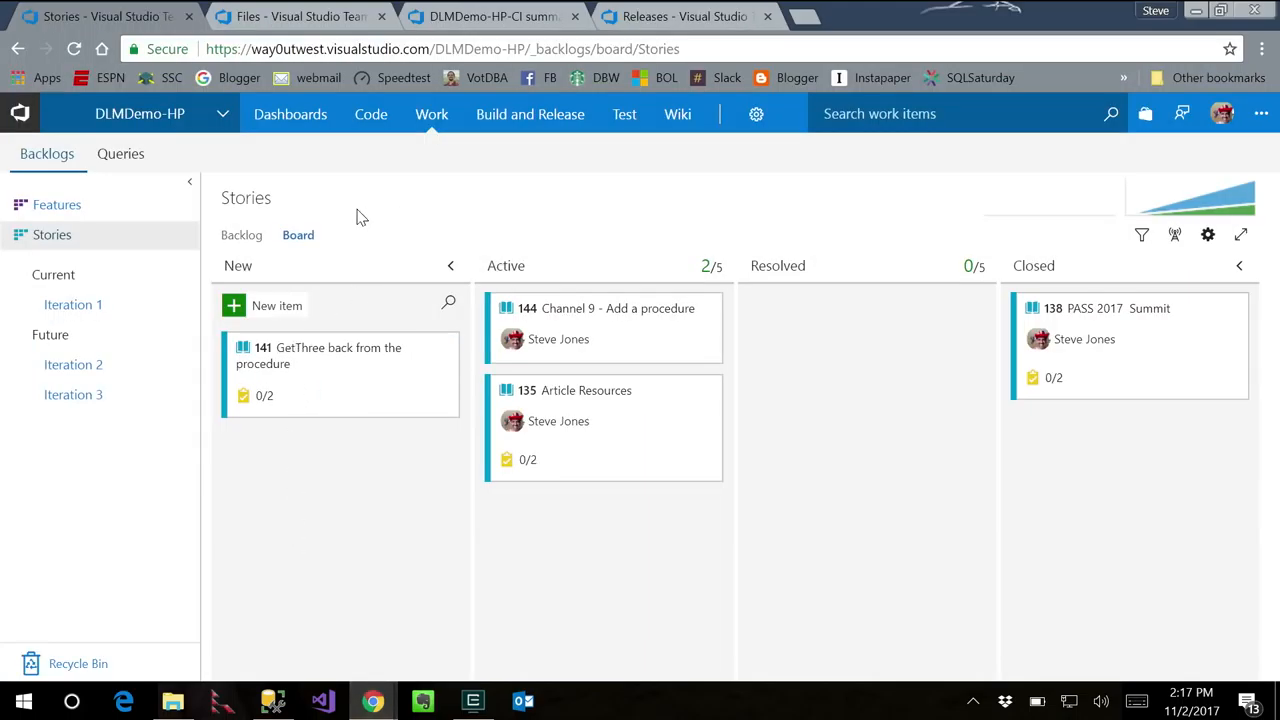
mouse_move(501, 282)
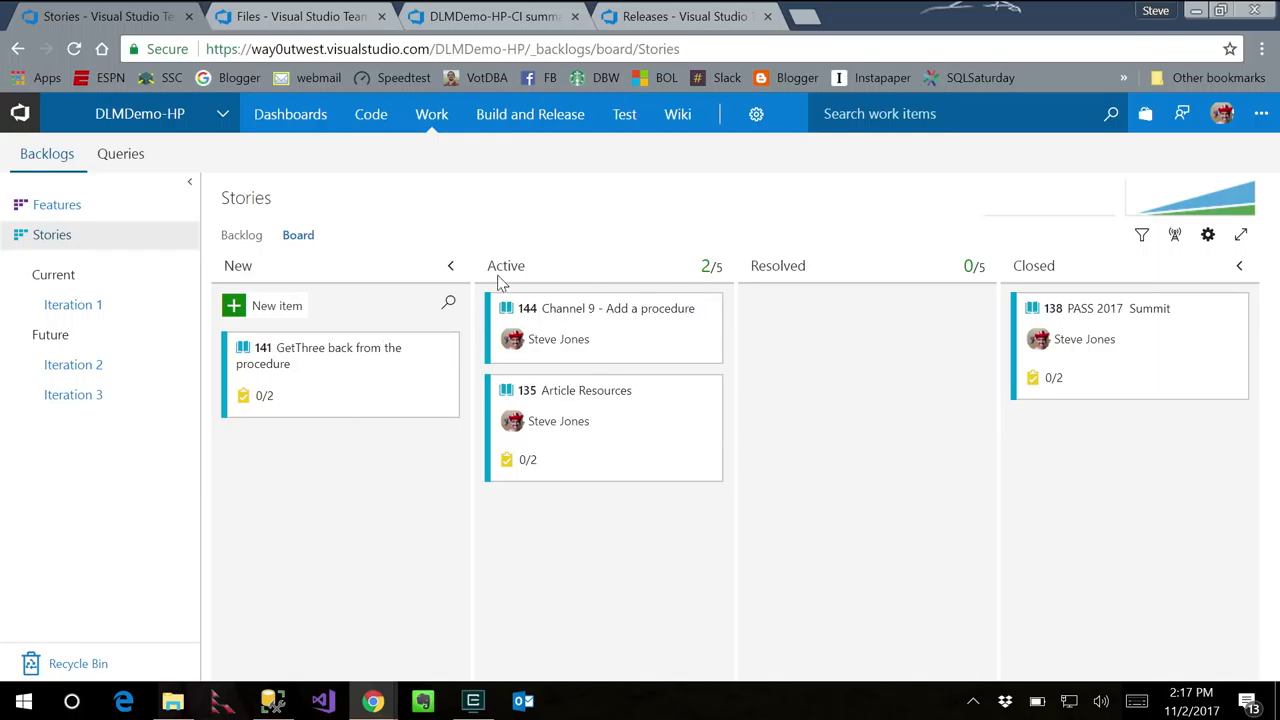
click(371, 113)
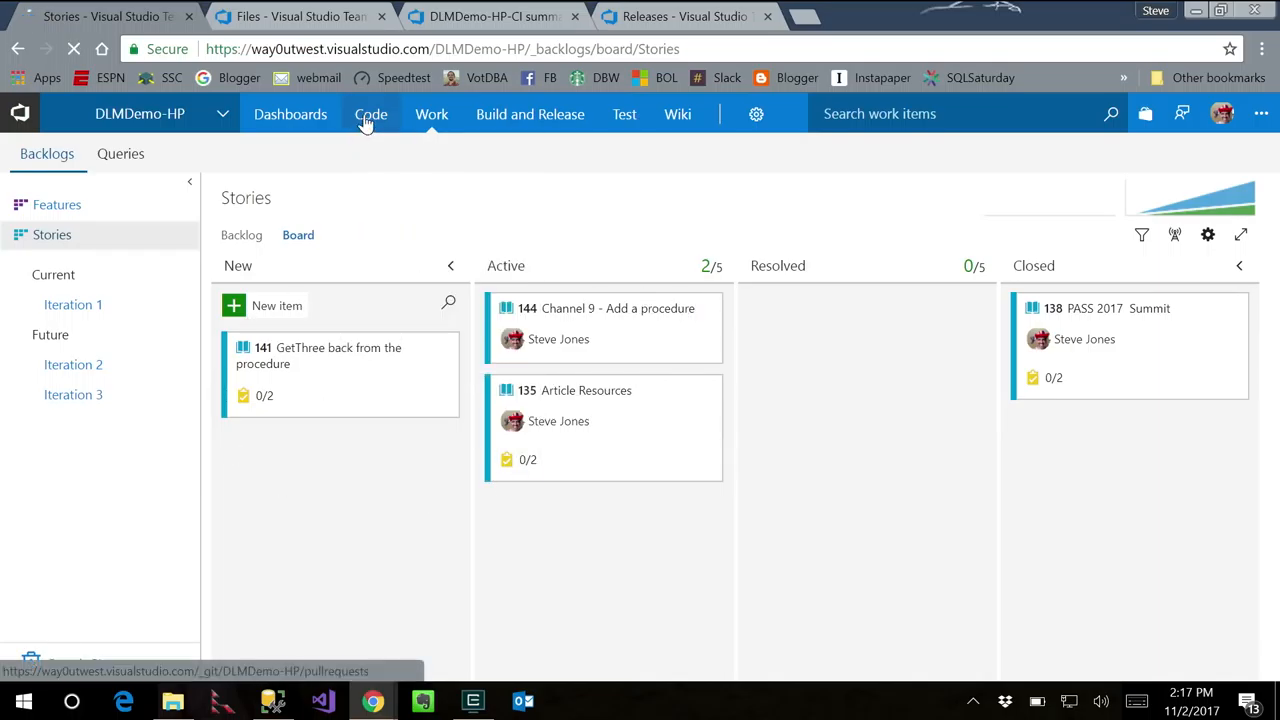
click(371, 113)
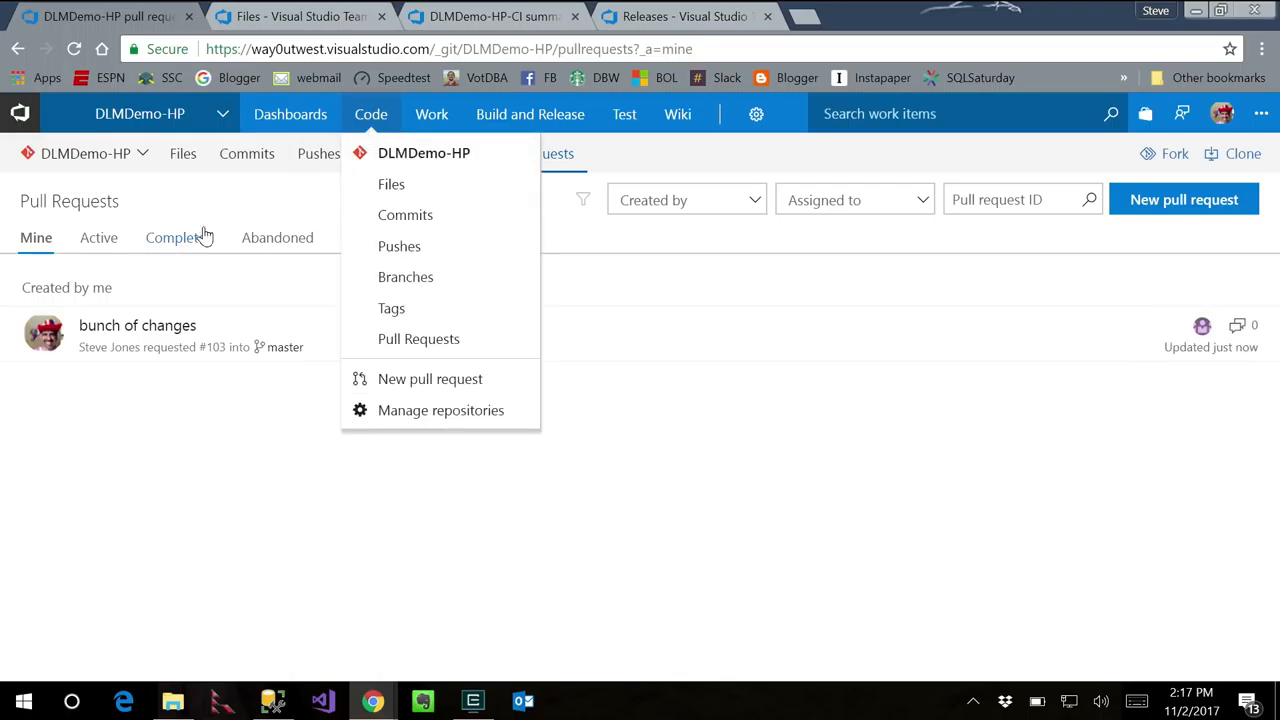
click(391, 184)
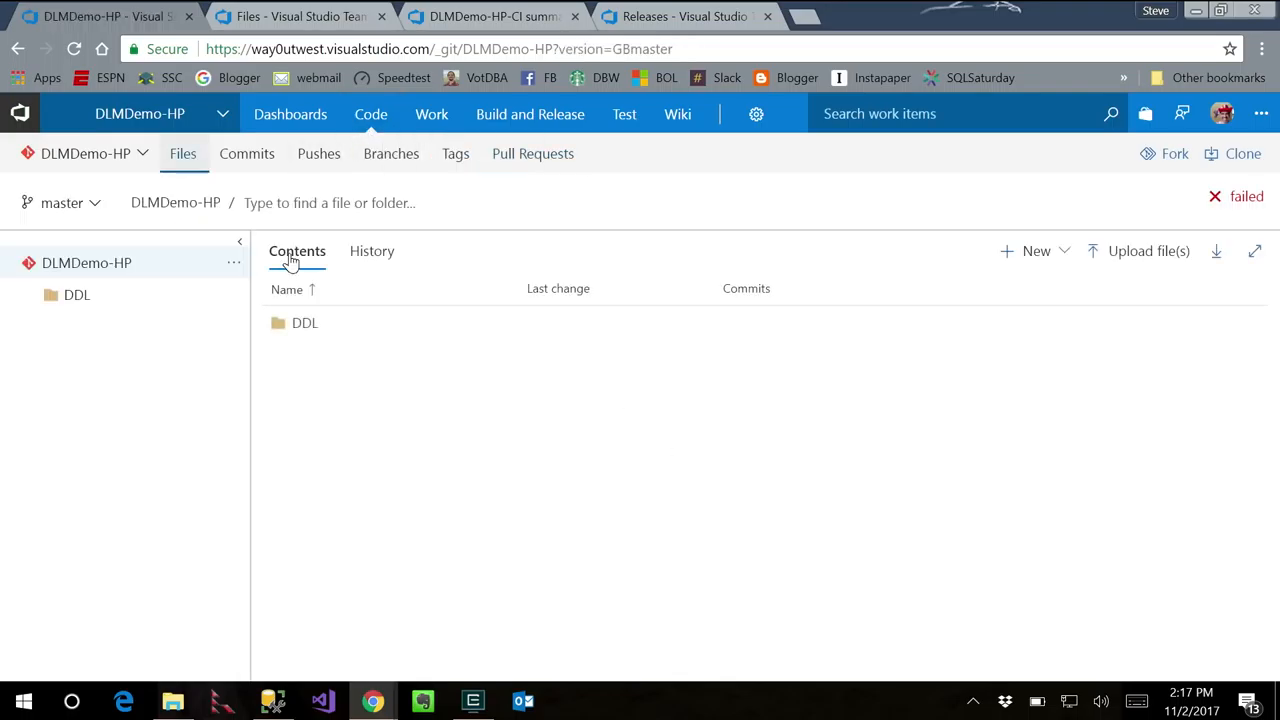
click(305, 322)
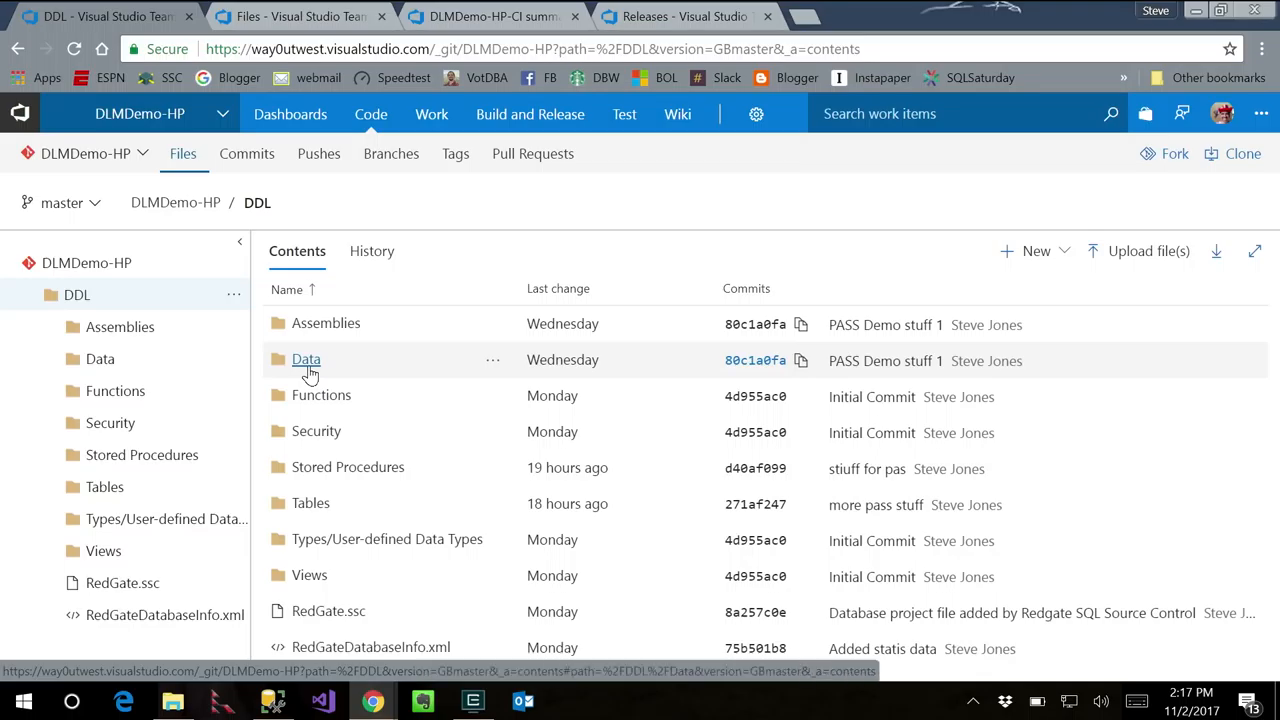
mouse_move(350, 503)
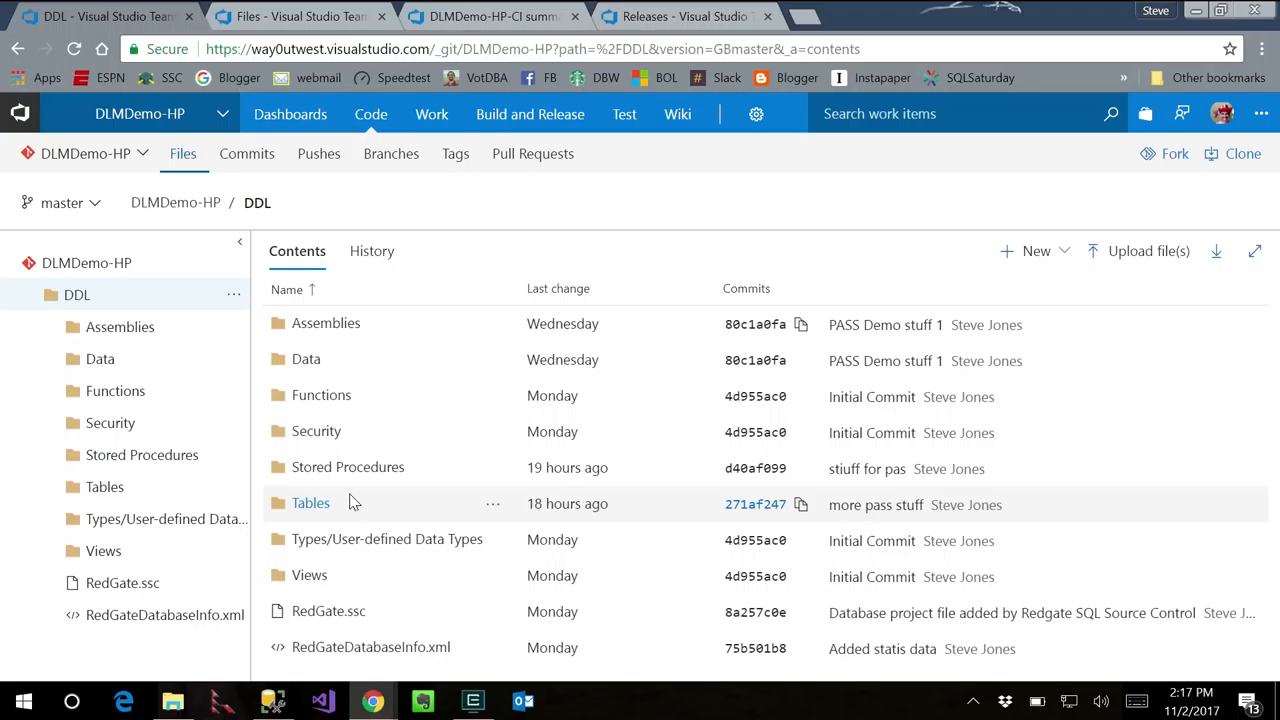
mouse_move(348, 467)
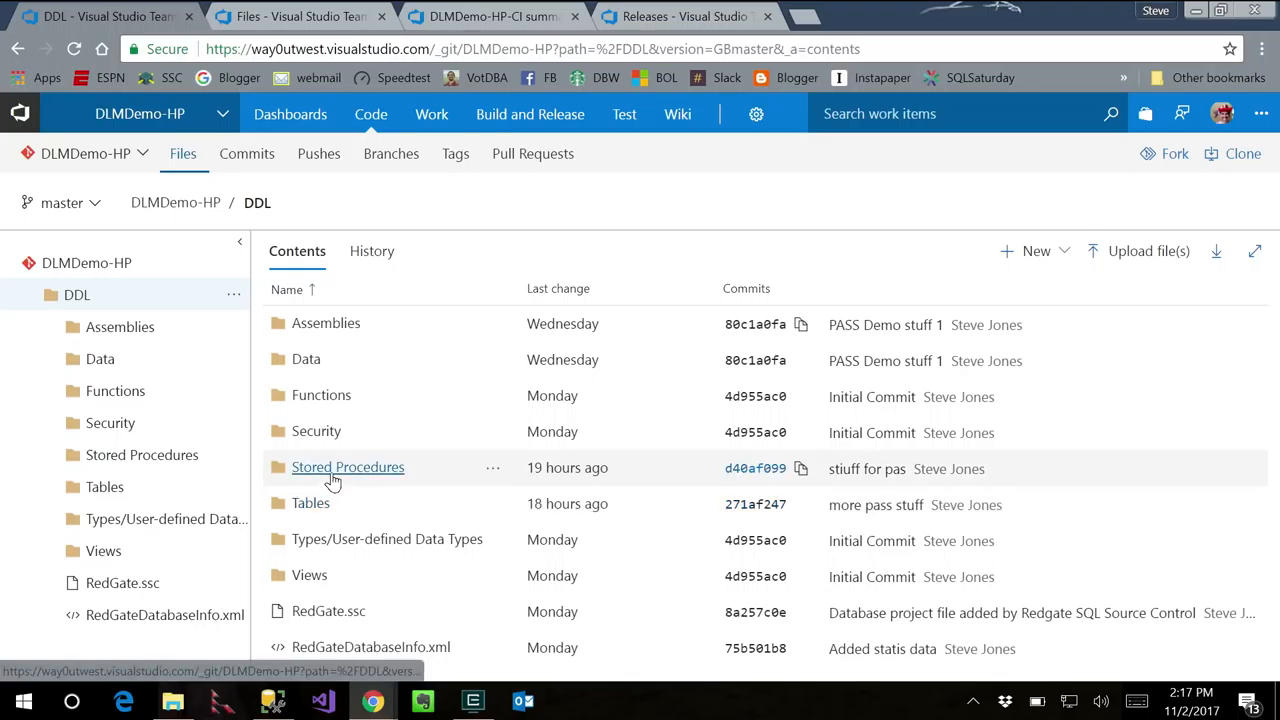
click(558, 289)
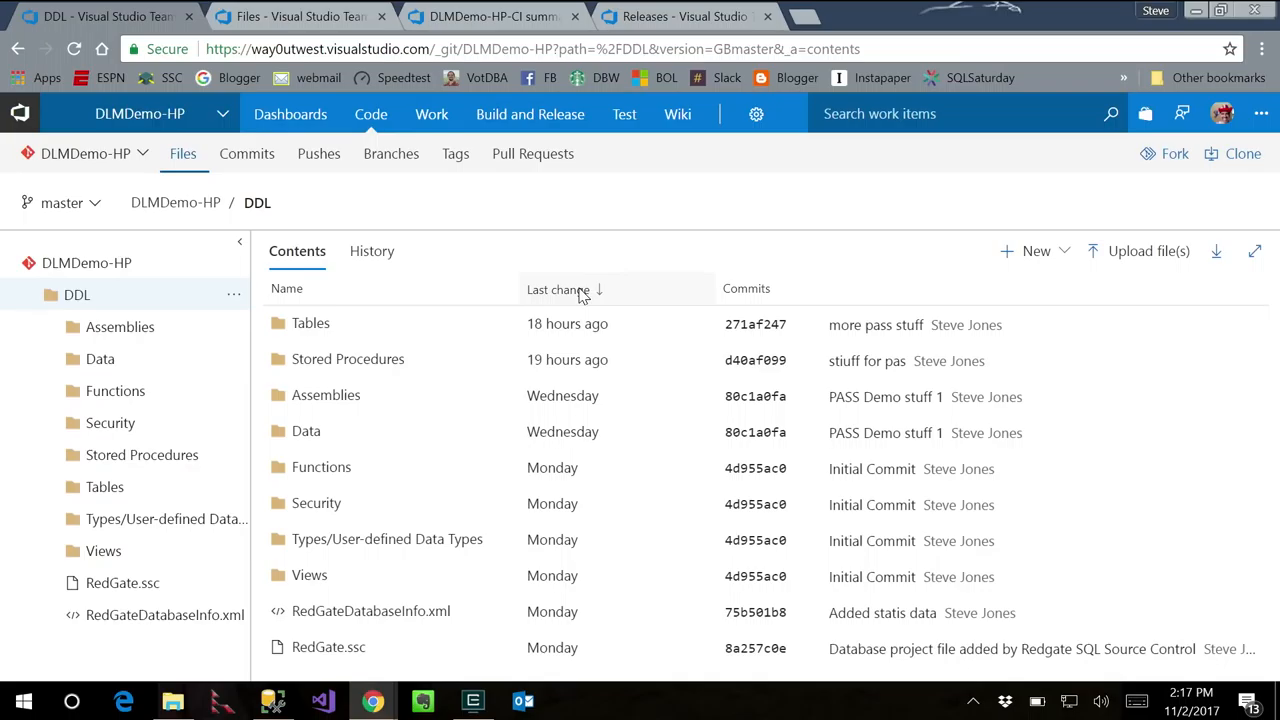
mouse_move(120, 245)
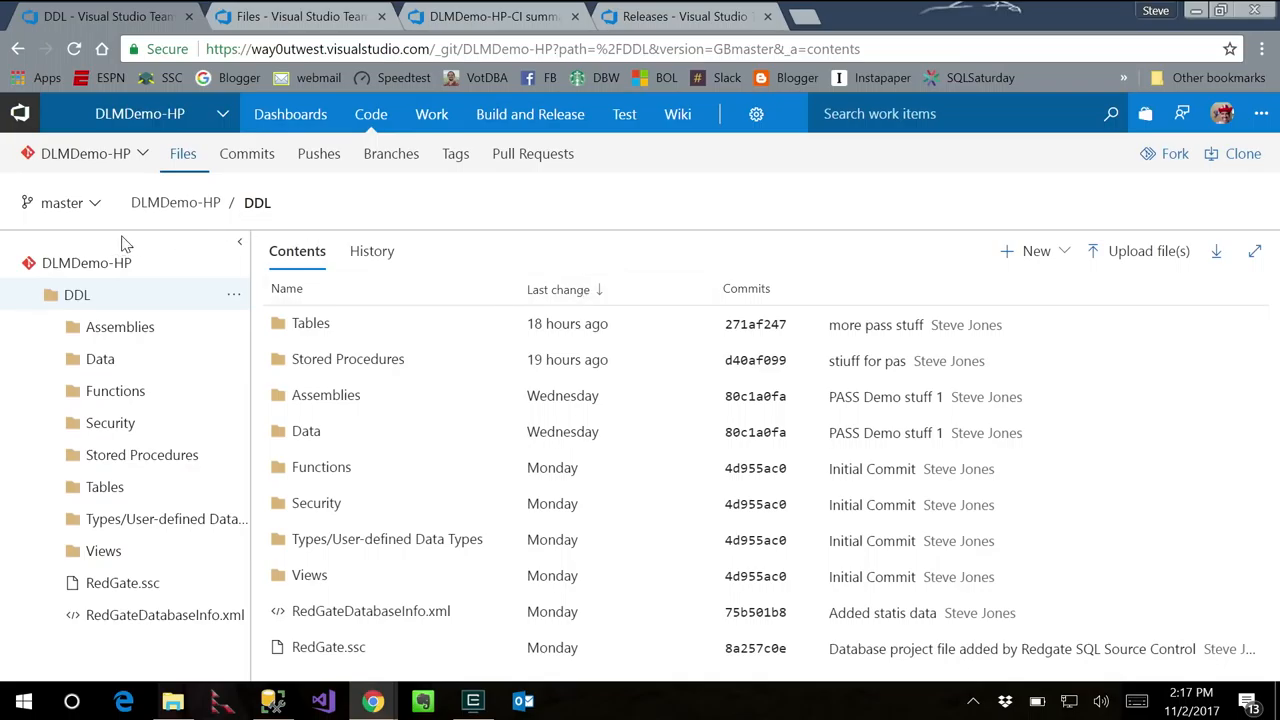
Switch the files view to the demo branch, then go to the pull requests list.
click(62, 202)
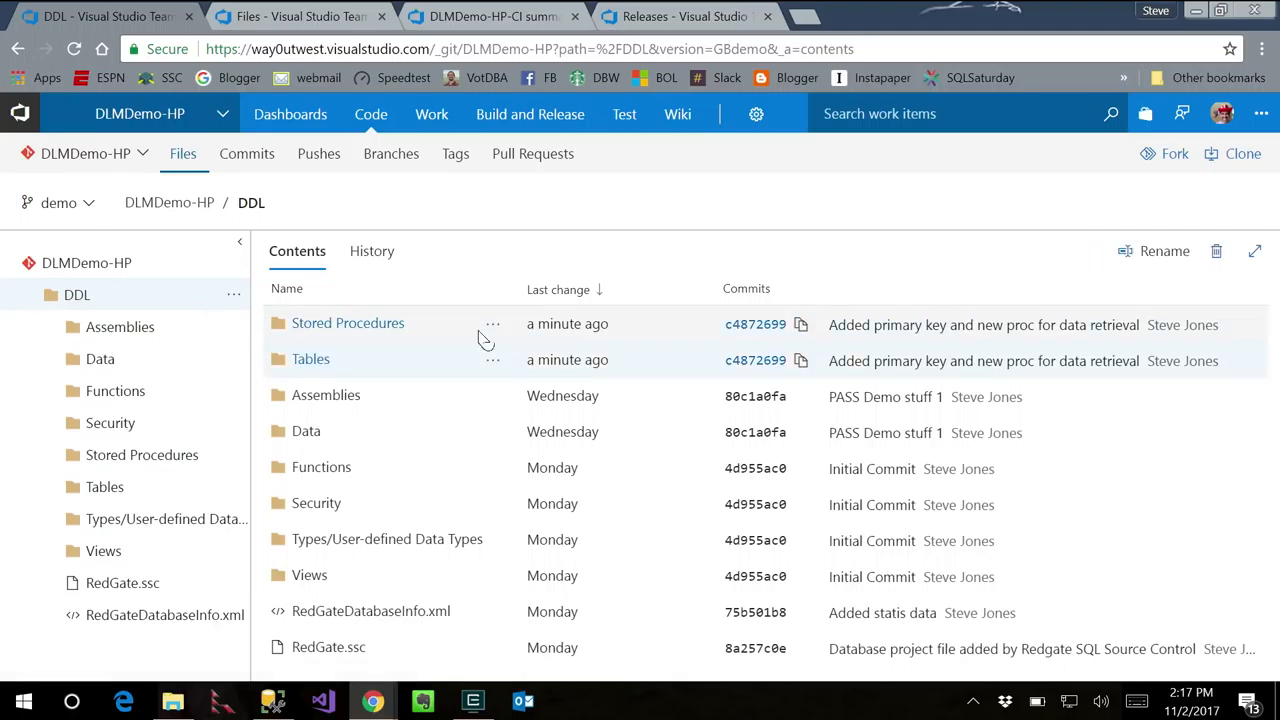
mouse_move(550, 359)
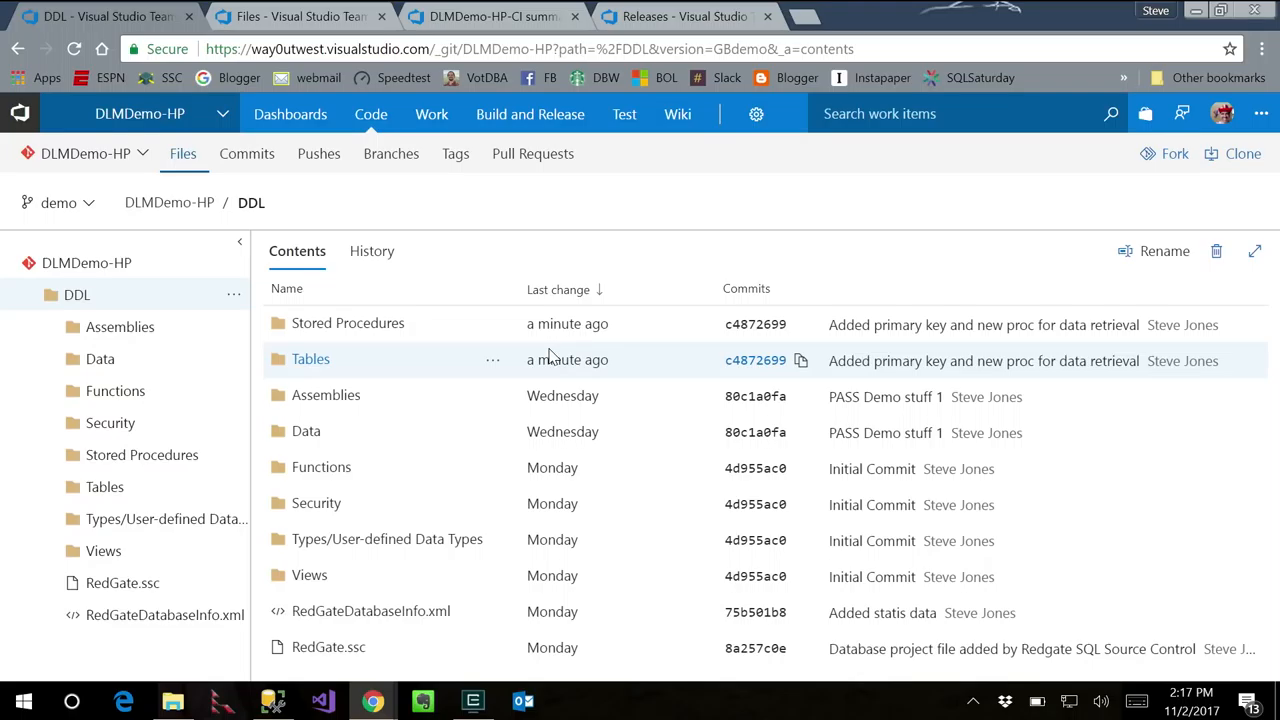
click(533, 153)
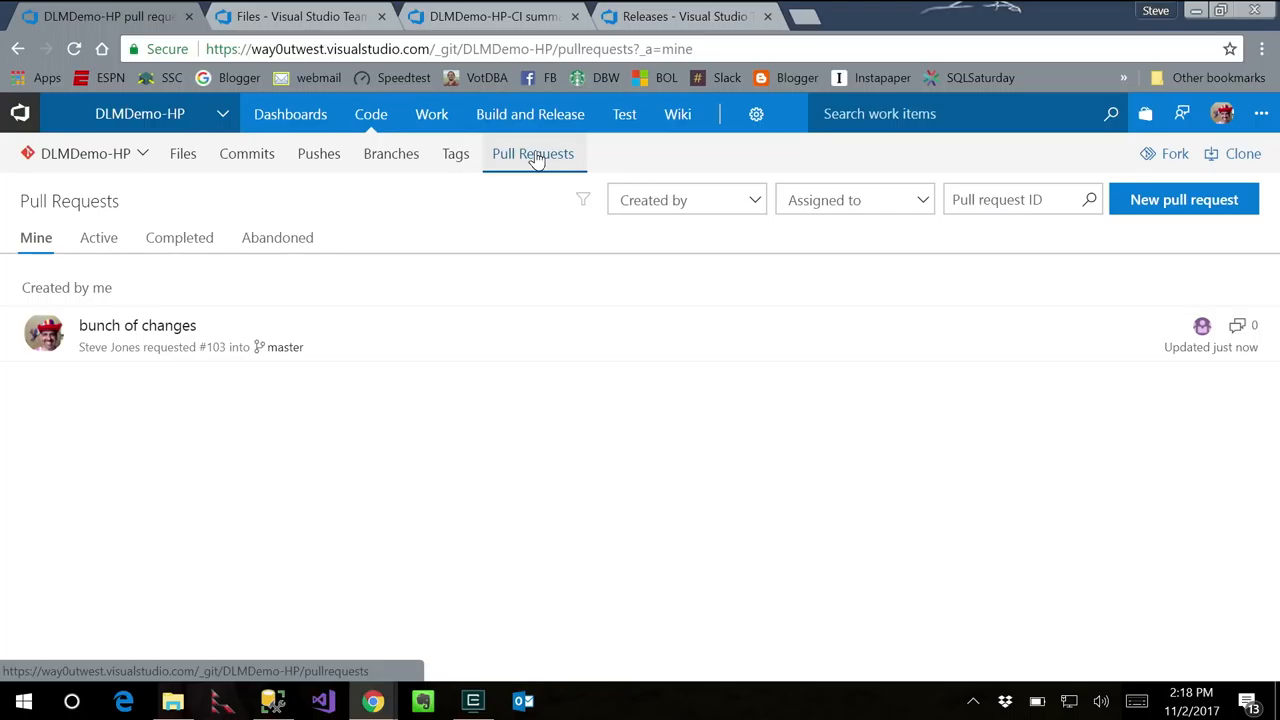
Open pull request 103 'bunch of changes' and complete it, merging demo into master.
click(1184, 199)
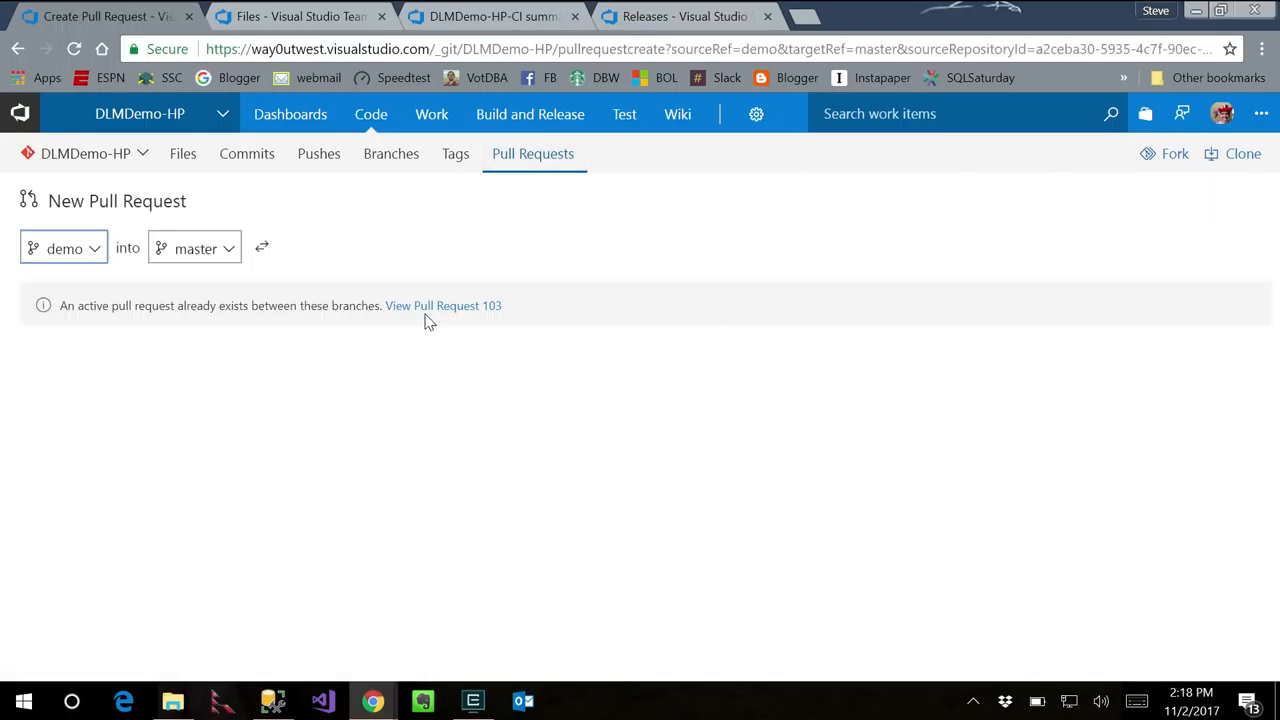
click(443, 305)
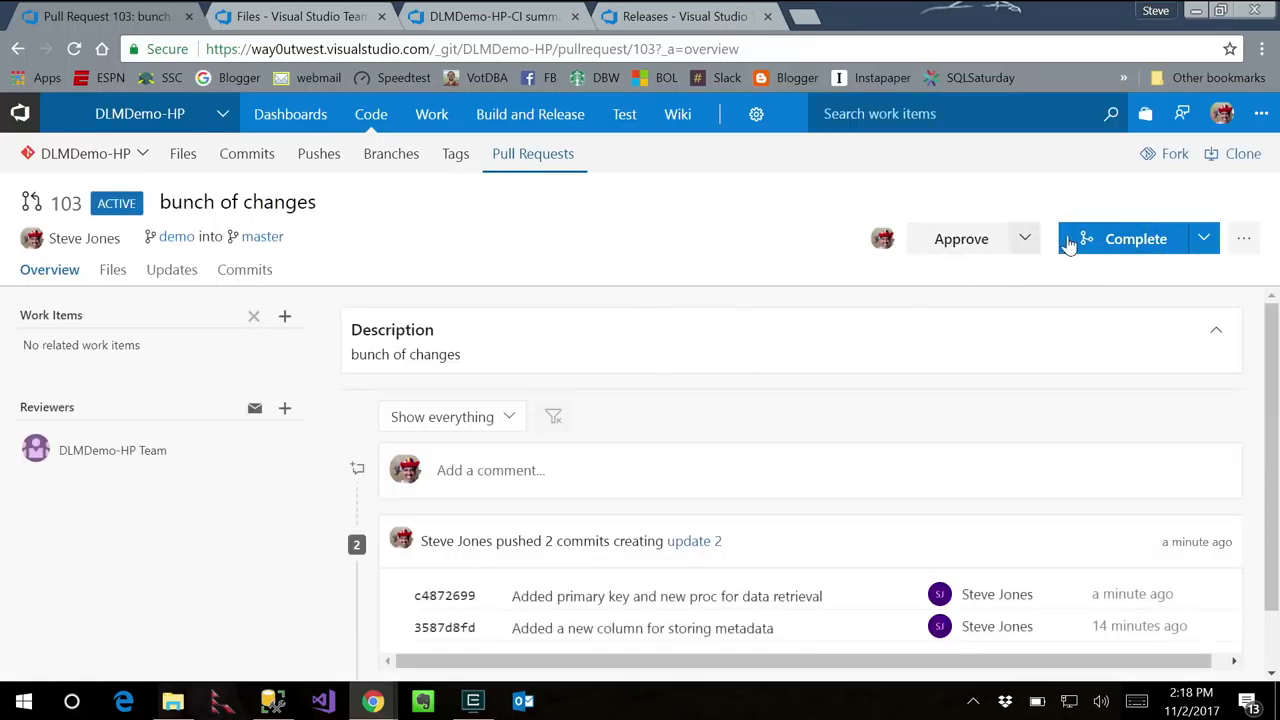
click(1135, 238)
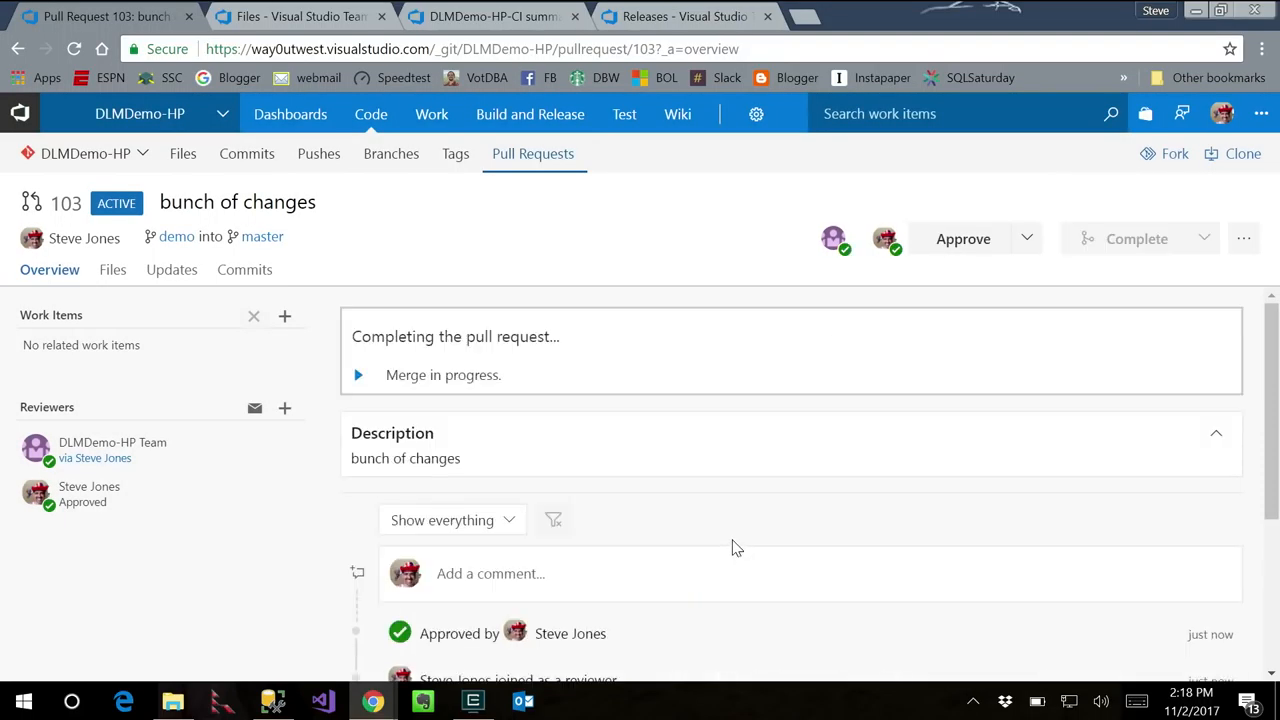
click(1137, 238)
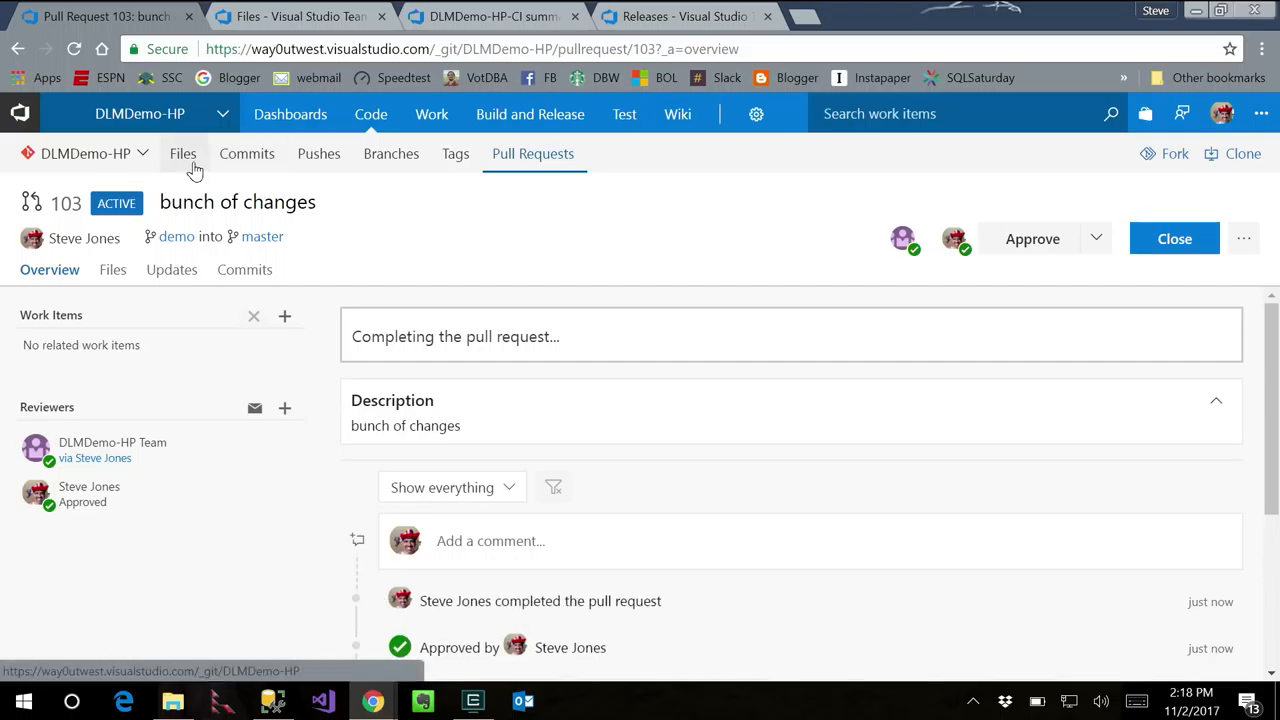
Show master's DDL folder sorted newest first, with merged Stored Procedures and Tables changes.
click(183, 153)
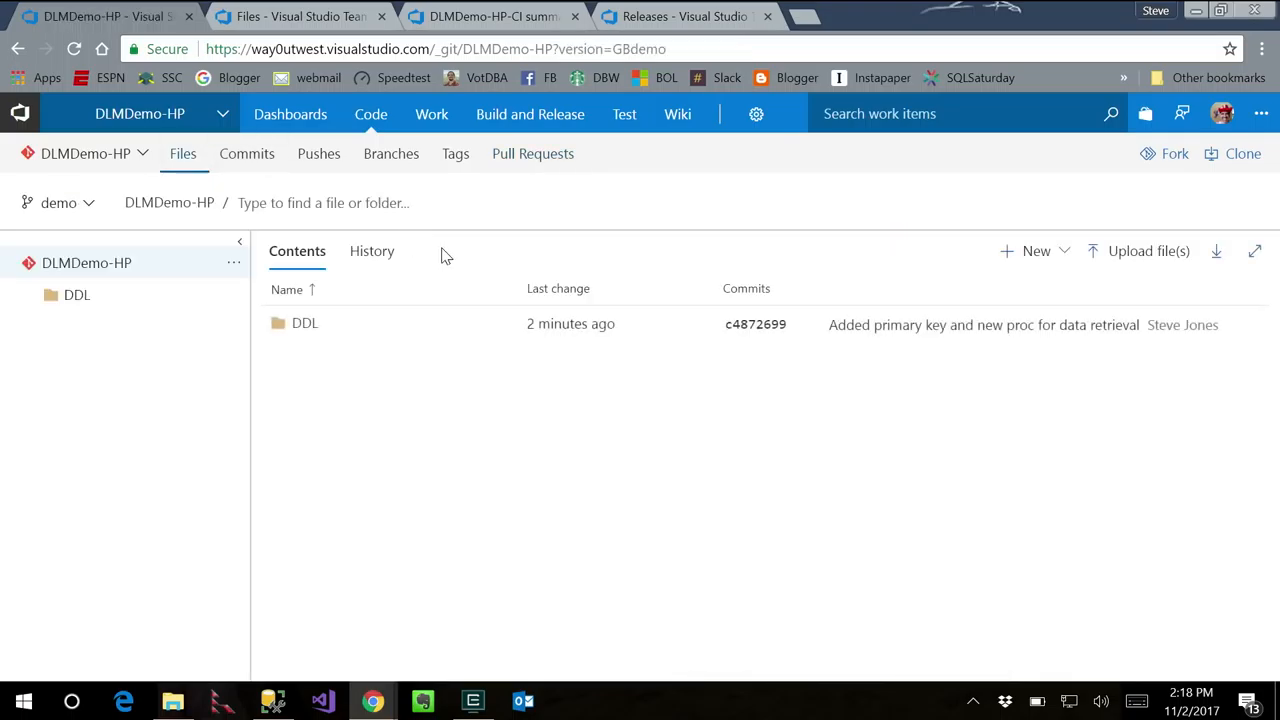
mouse_move(305, 323)
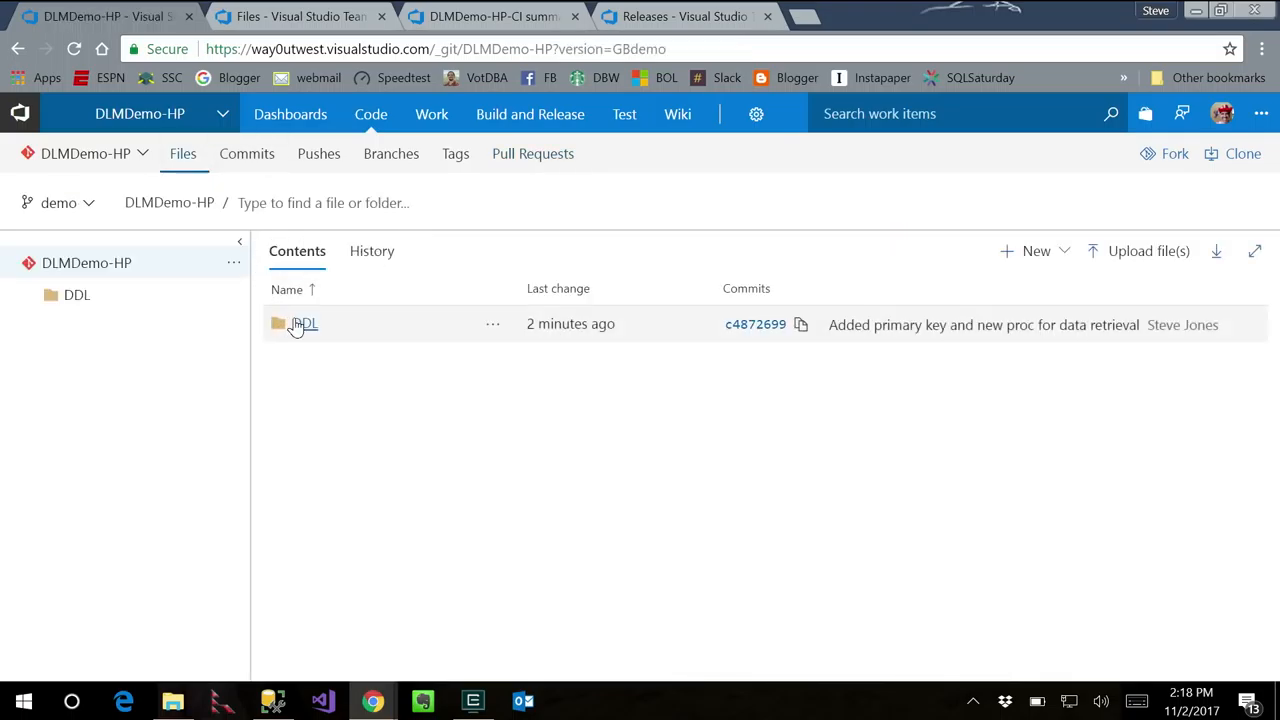
mouse_move(148, 256)
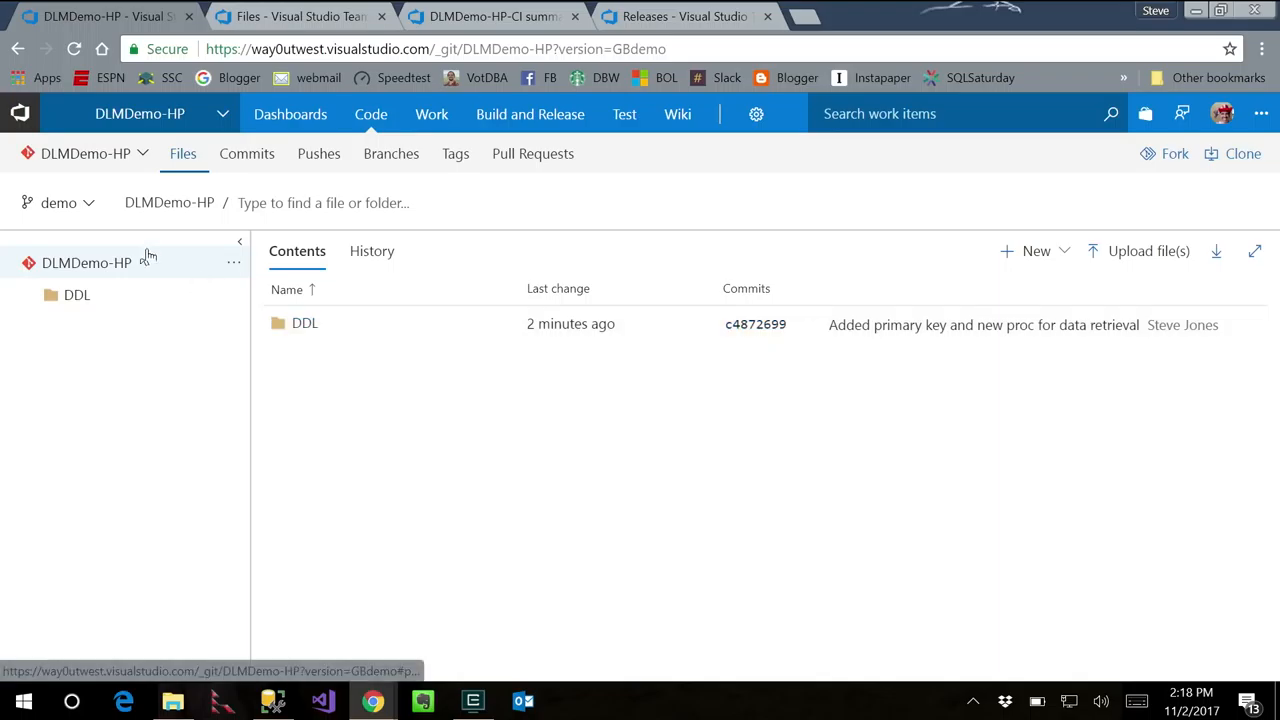
click(58, 202)
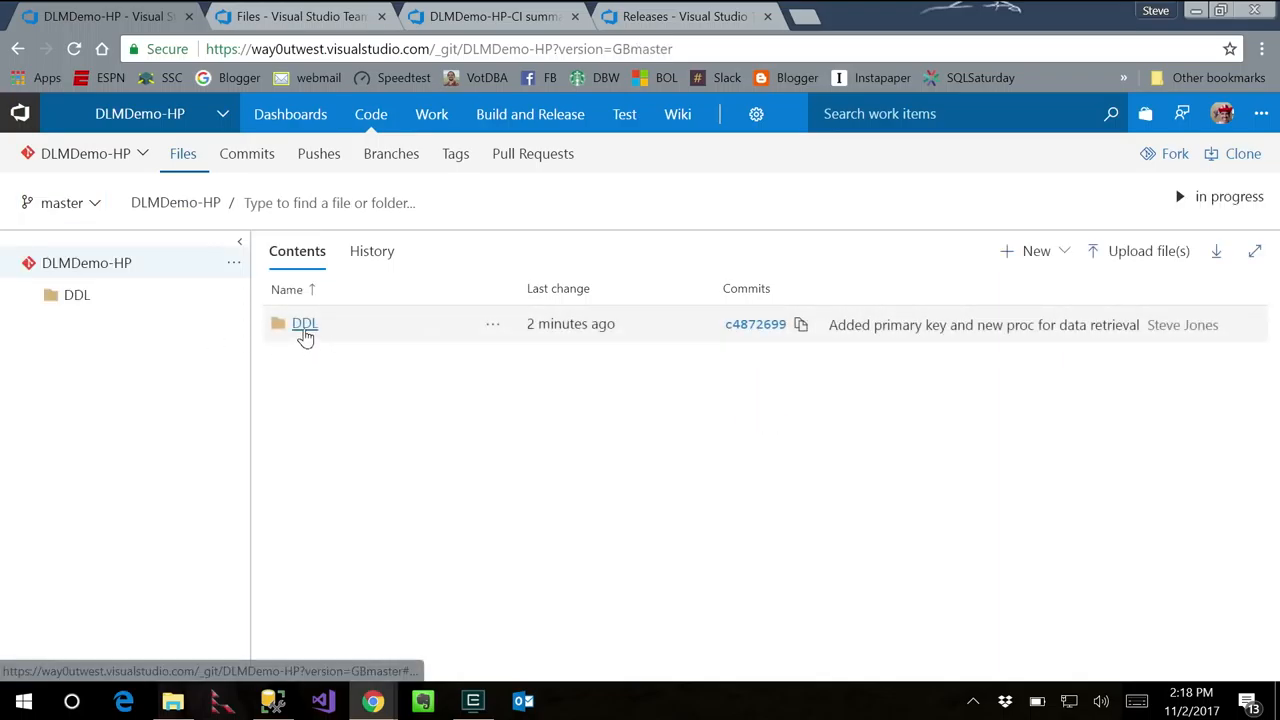
click(305, 323)
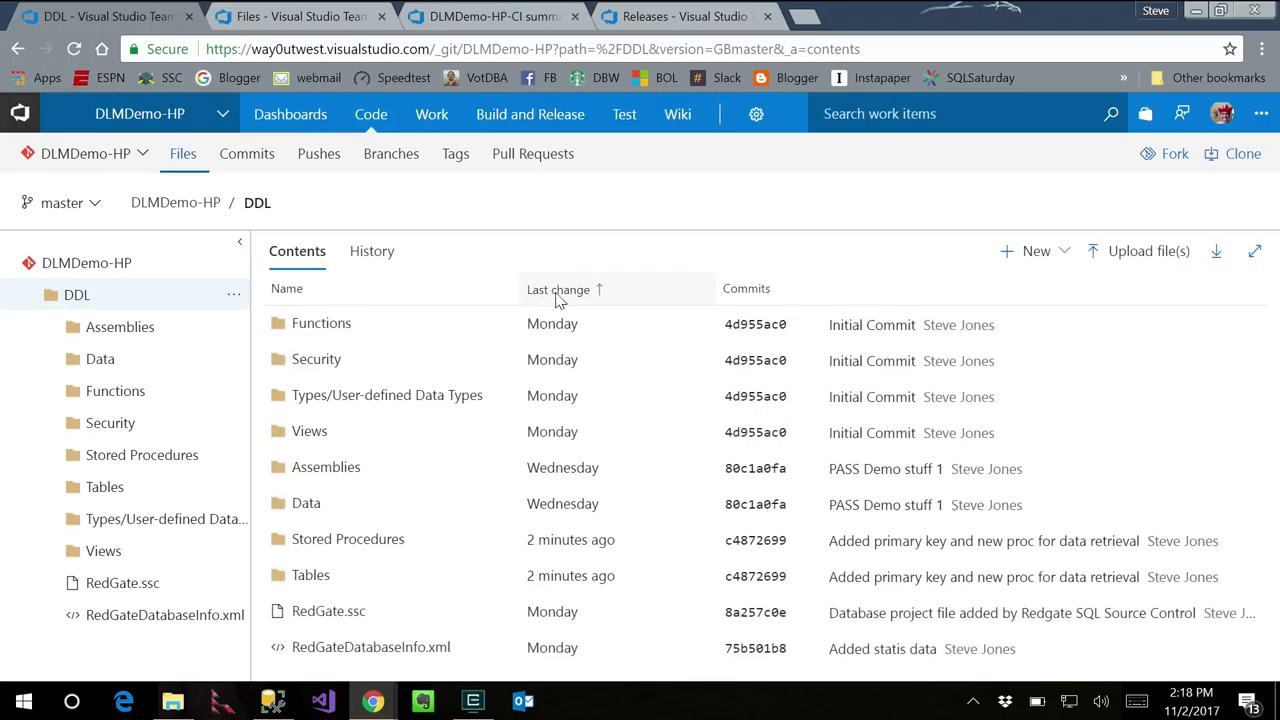
click(557, 289)
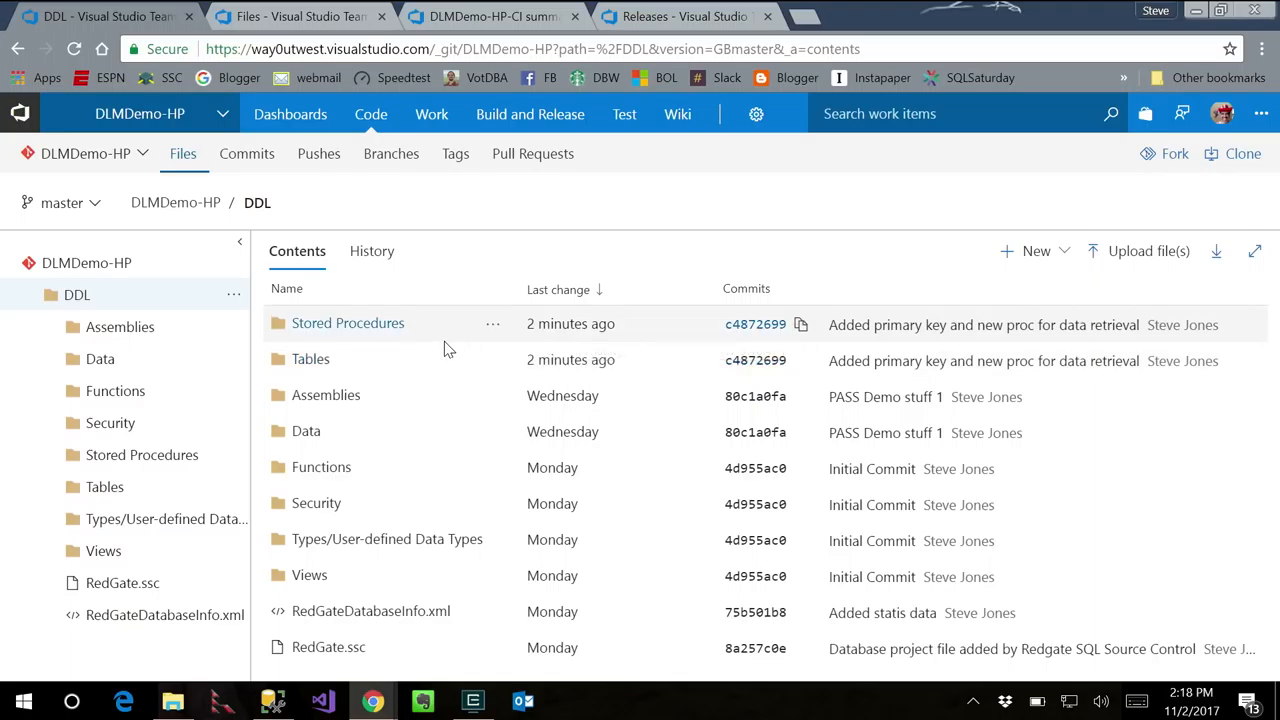
mouse_move(470, 360)
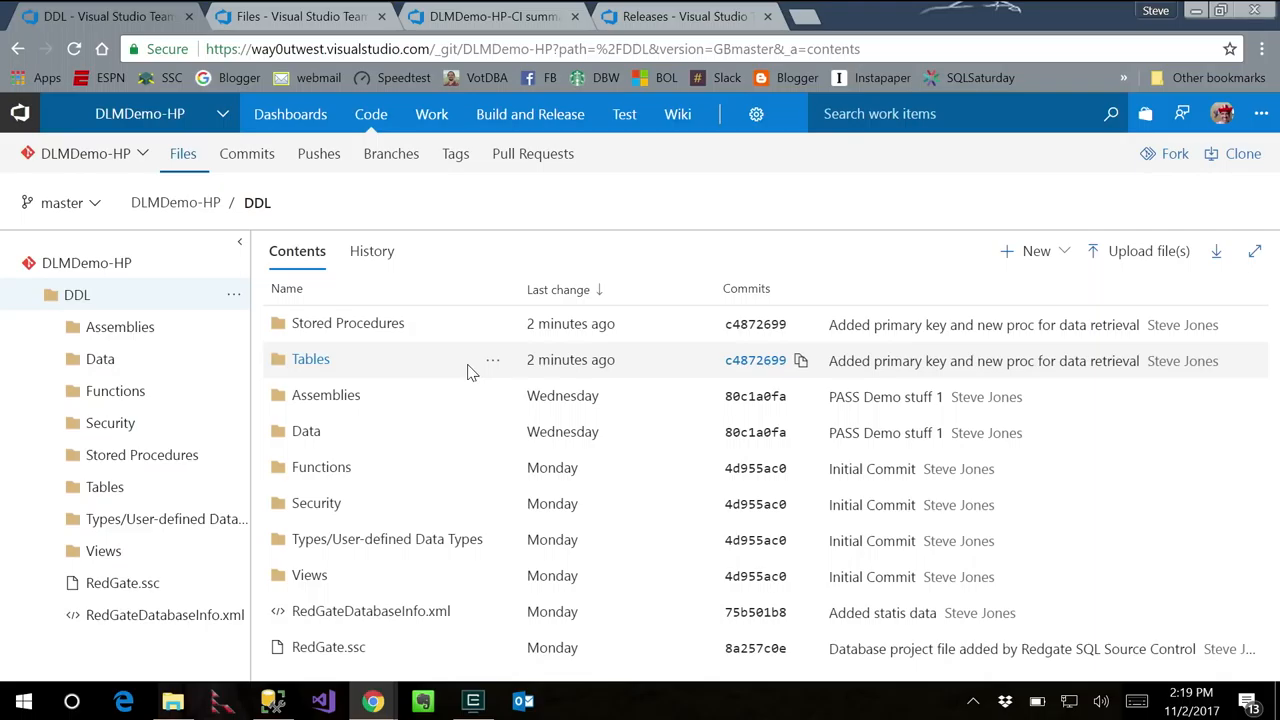
Go to the DLMDemo-HP-CI summary and open successful build #809 from Recently completed.
click(490, 16)
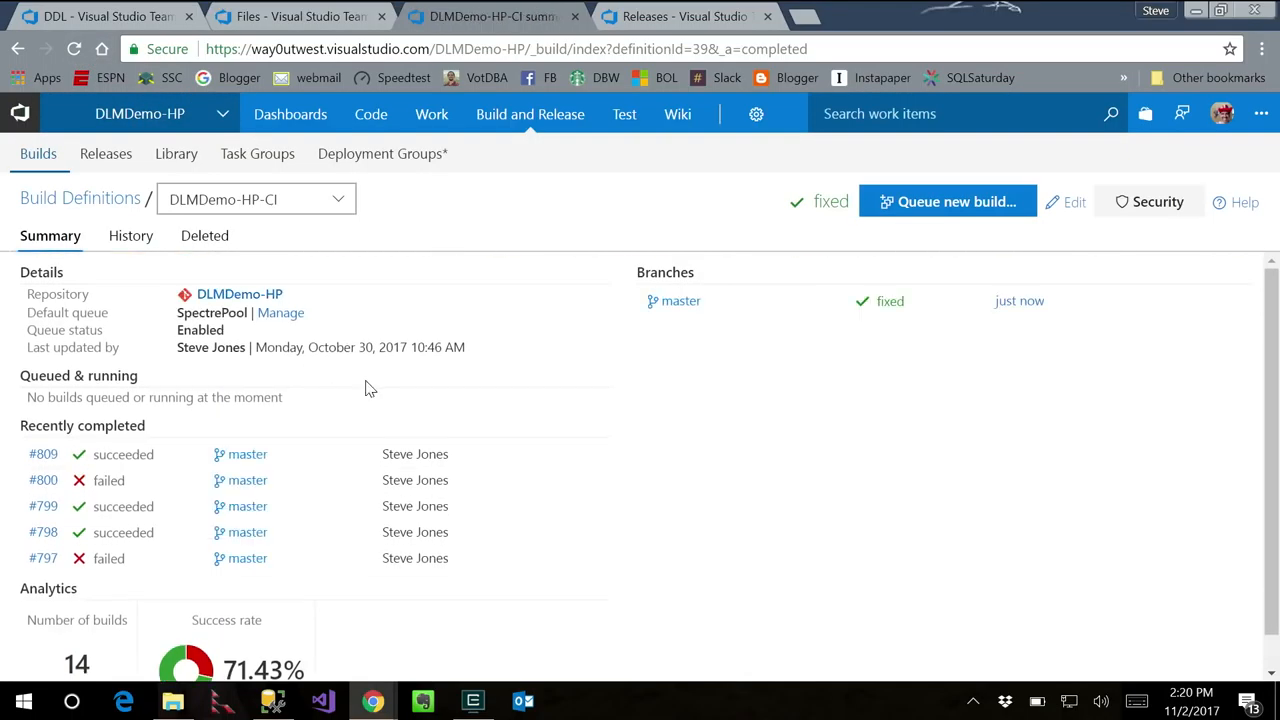
mouse_move(477, 411)
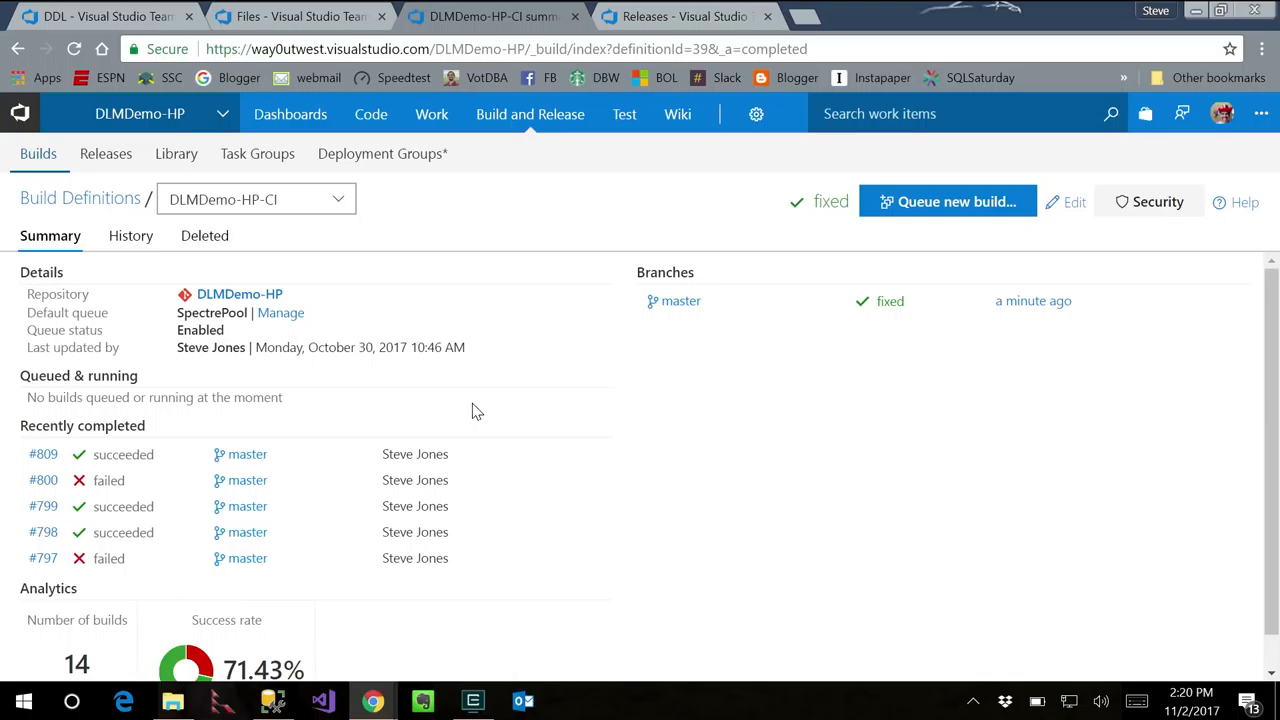
scroll(down, 3)
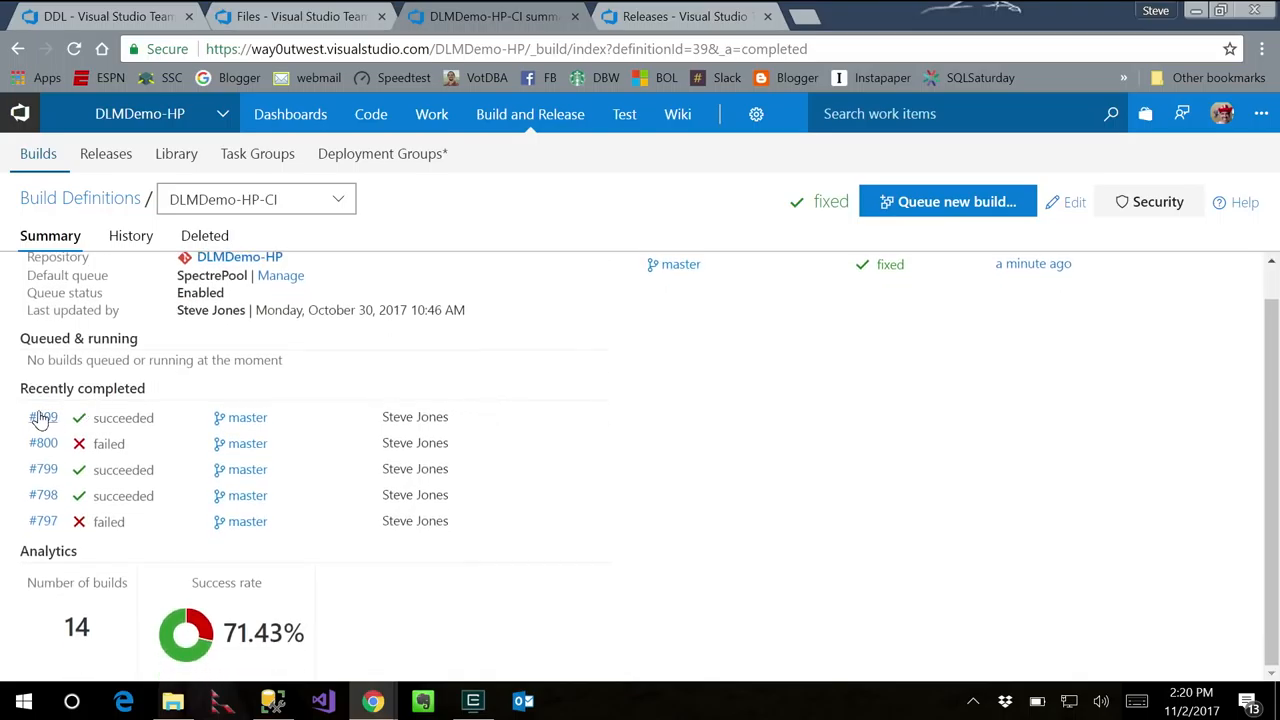
click(43, 417)
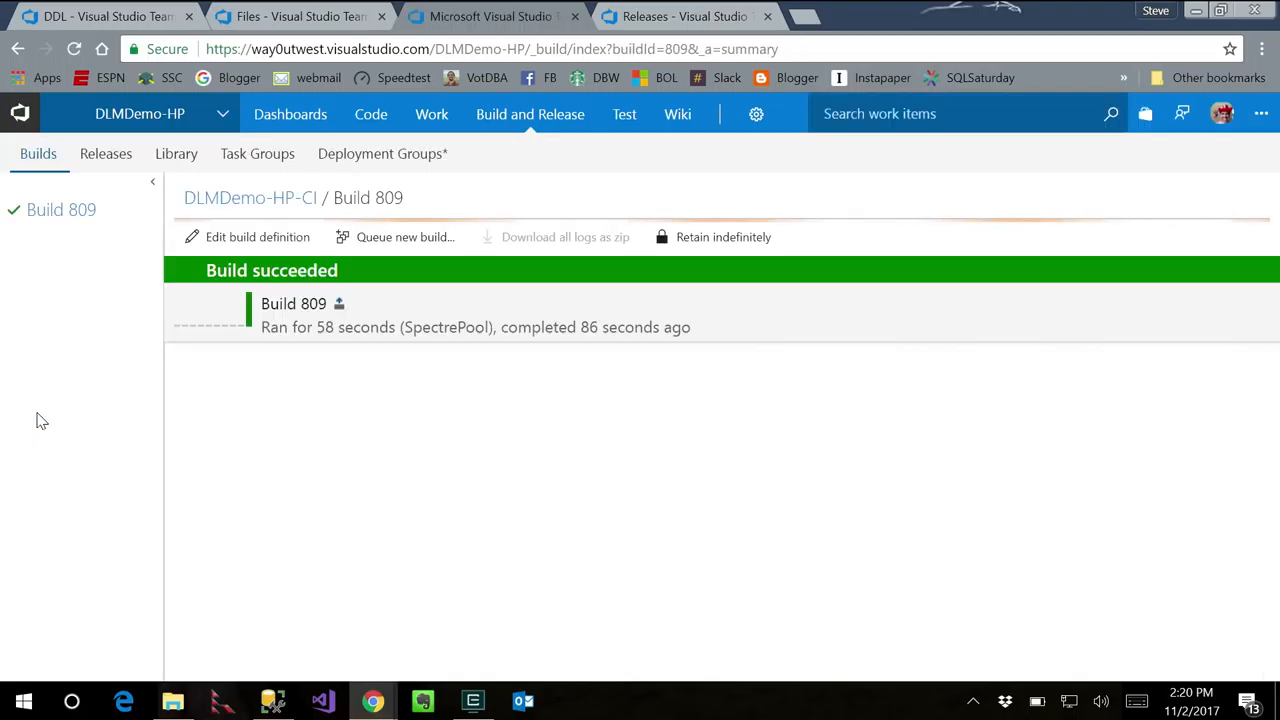
Confirm build 809 passed all 14 tests, then go back to the DLMDemo-HP-CI build summary.
click(61, 209)
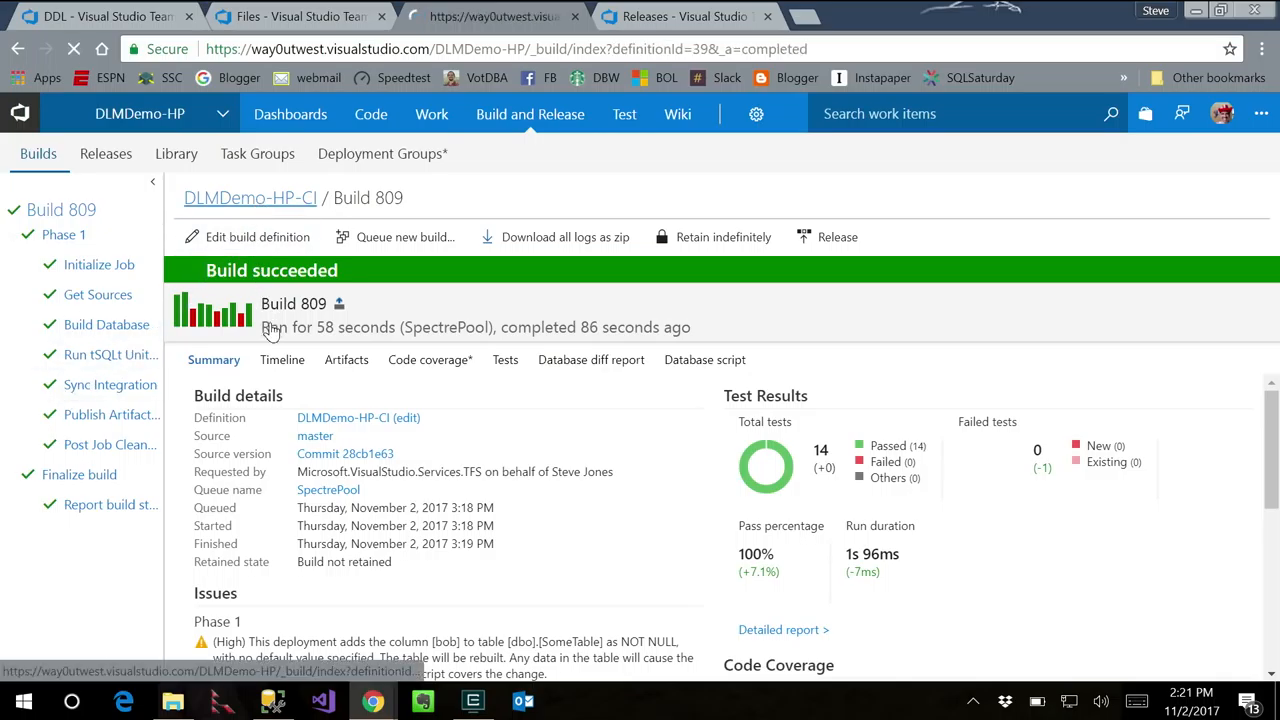
click(250, 197)
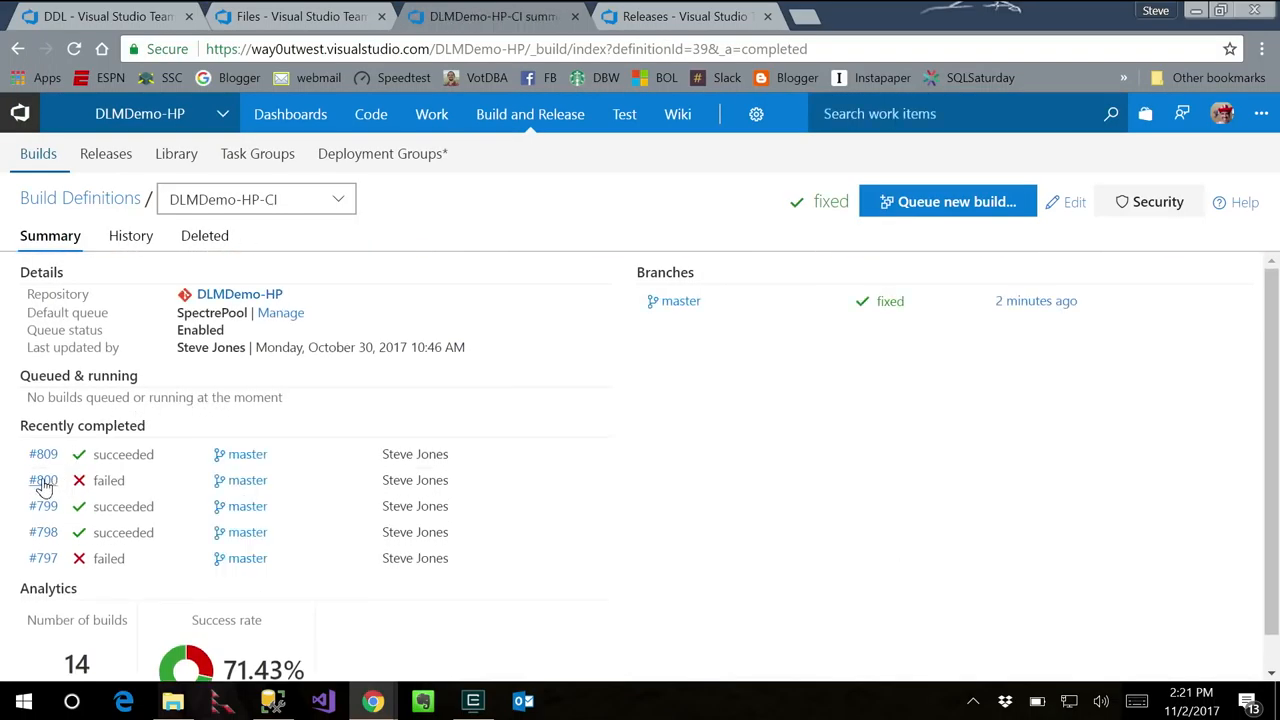
Open failed build 800 and read its SQLCop failure about tables without a primary key.
click(43, 480)
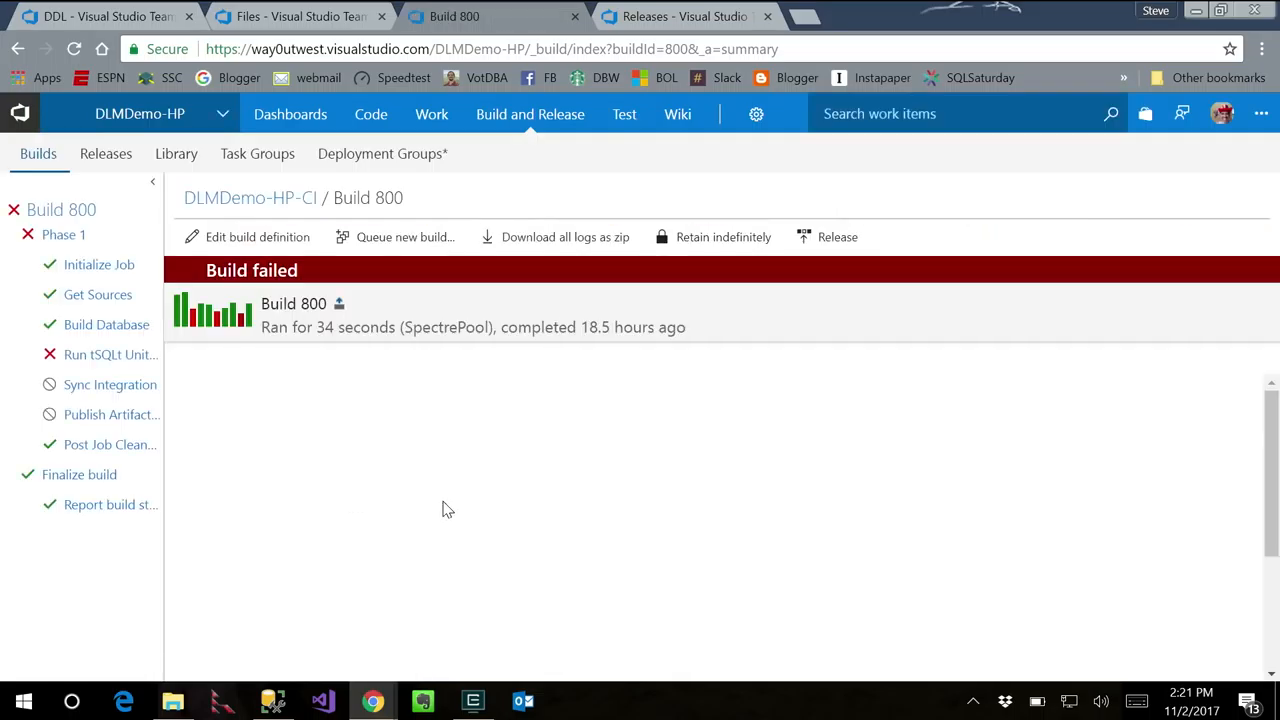
click(214, 359)
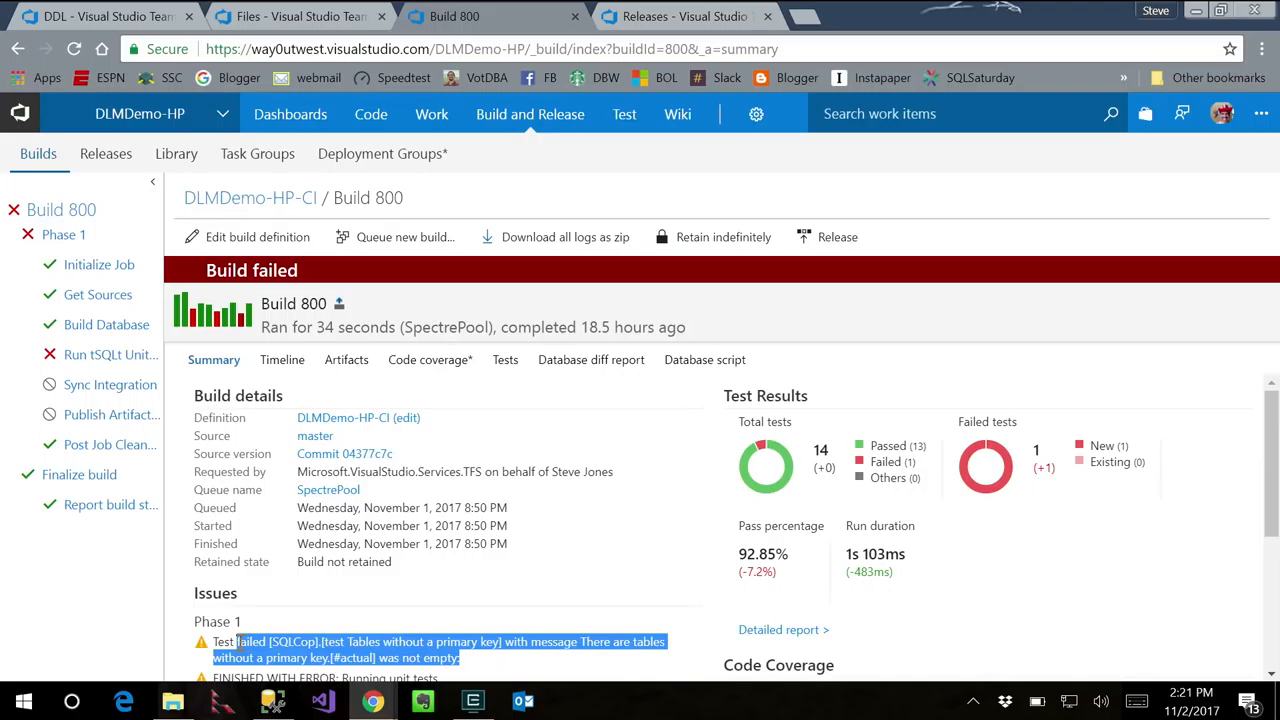
mouse_move(297, 591)
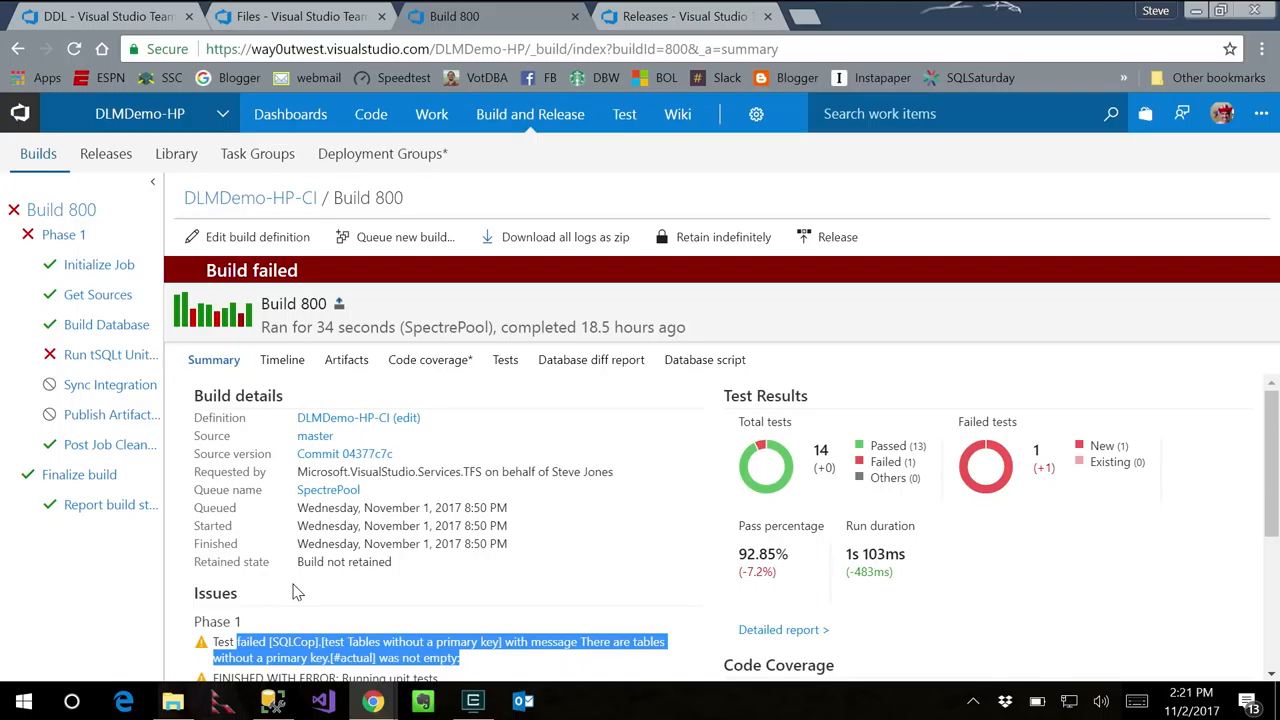
mouse_move(455, 507)
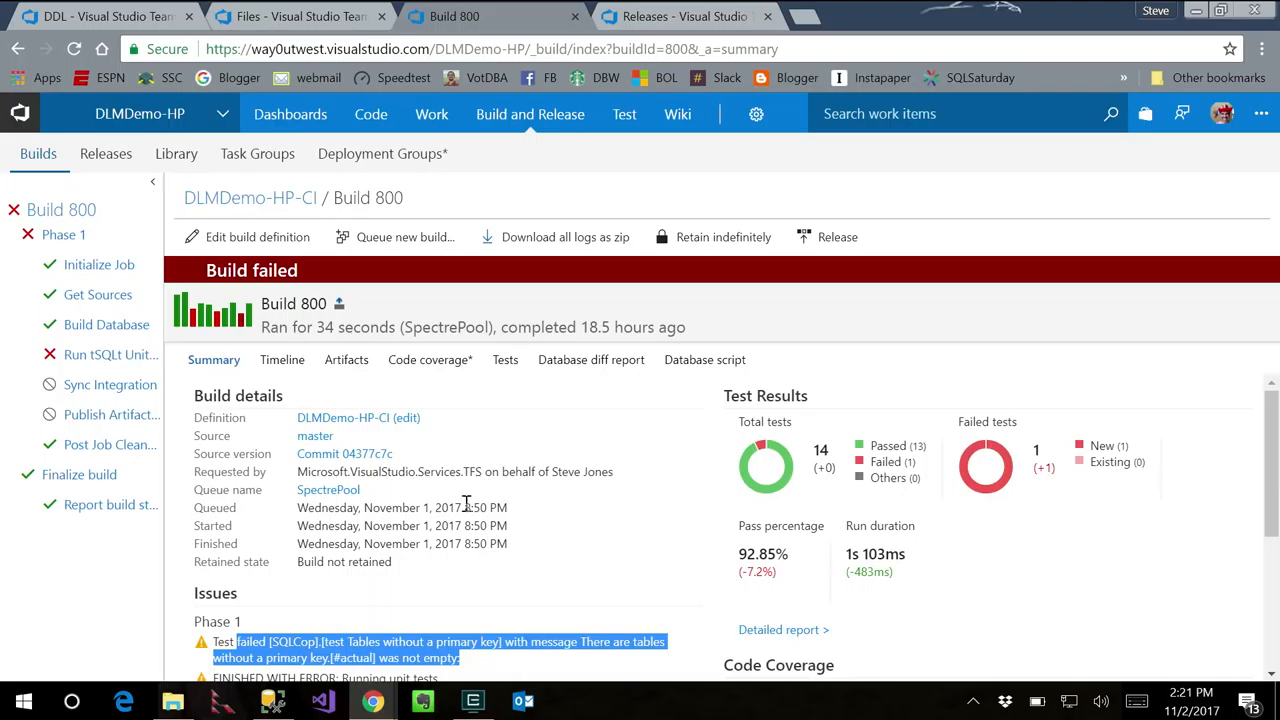
mouse_move(432, 475)
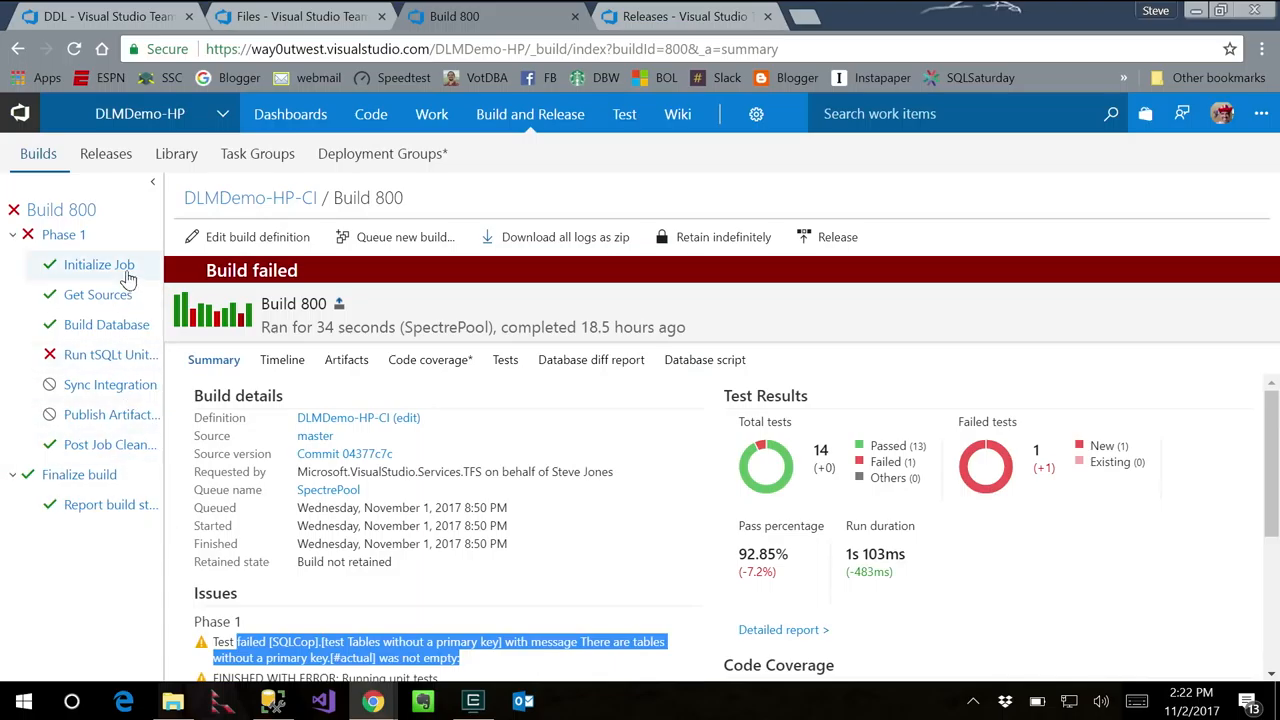
mouse_move(105, 354)
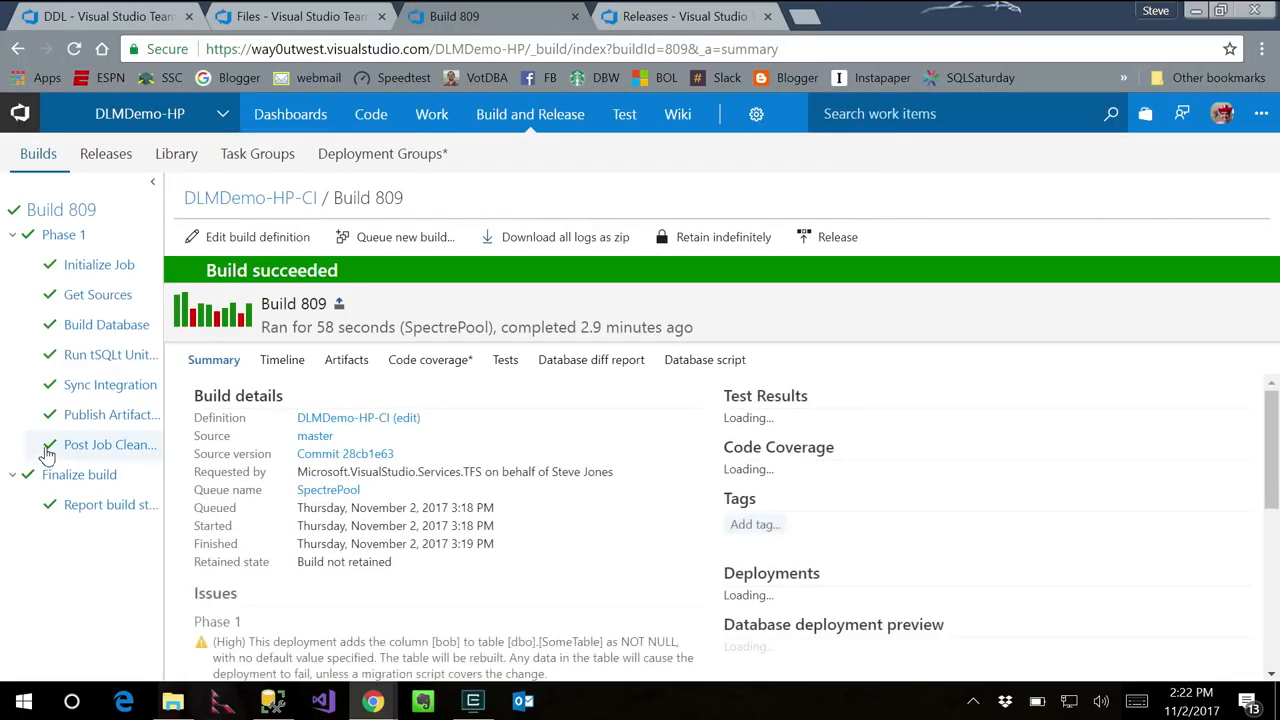
Read build 809's Sync Integration log, including the NOT NULL column bob warning.
click(110, 384)
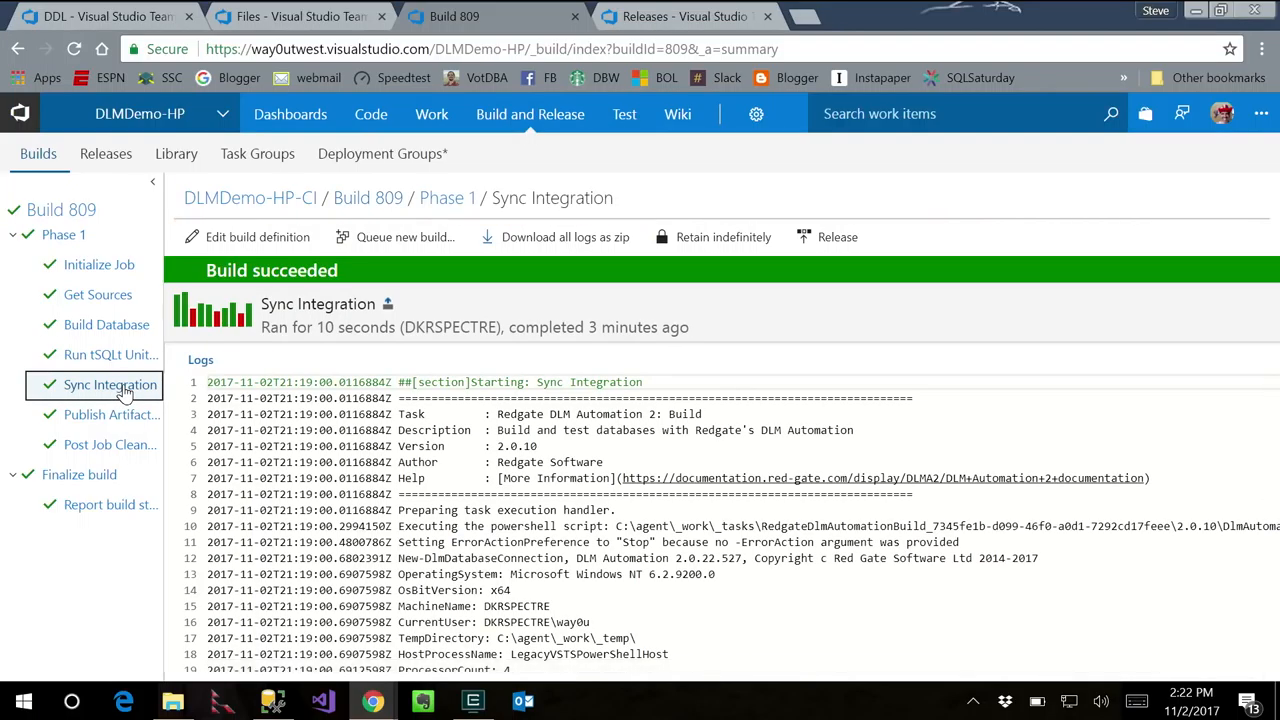
scroll(down, 3)
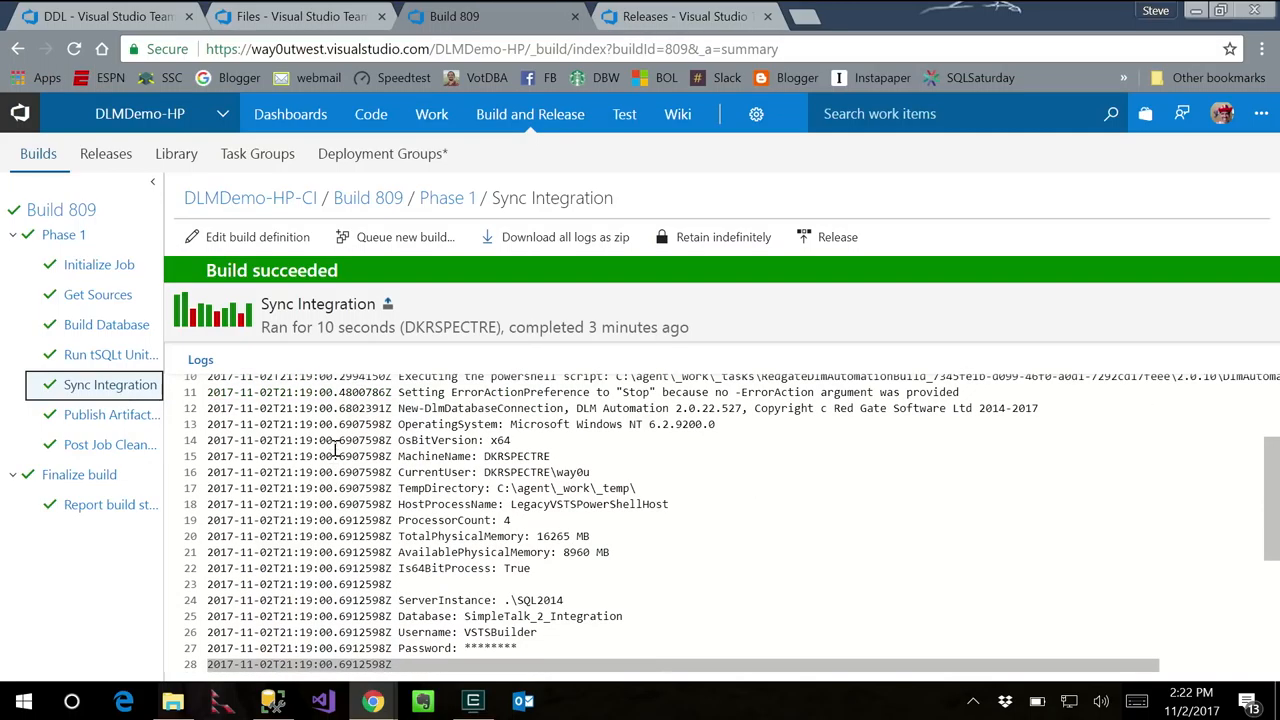
scroll(down, 3)
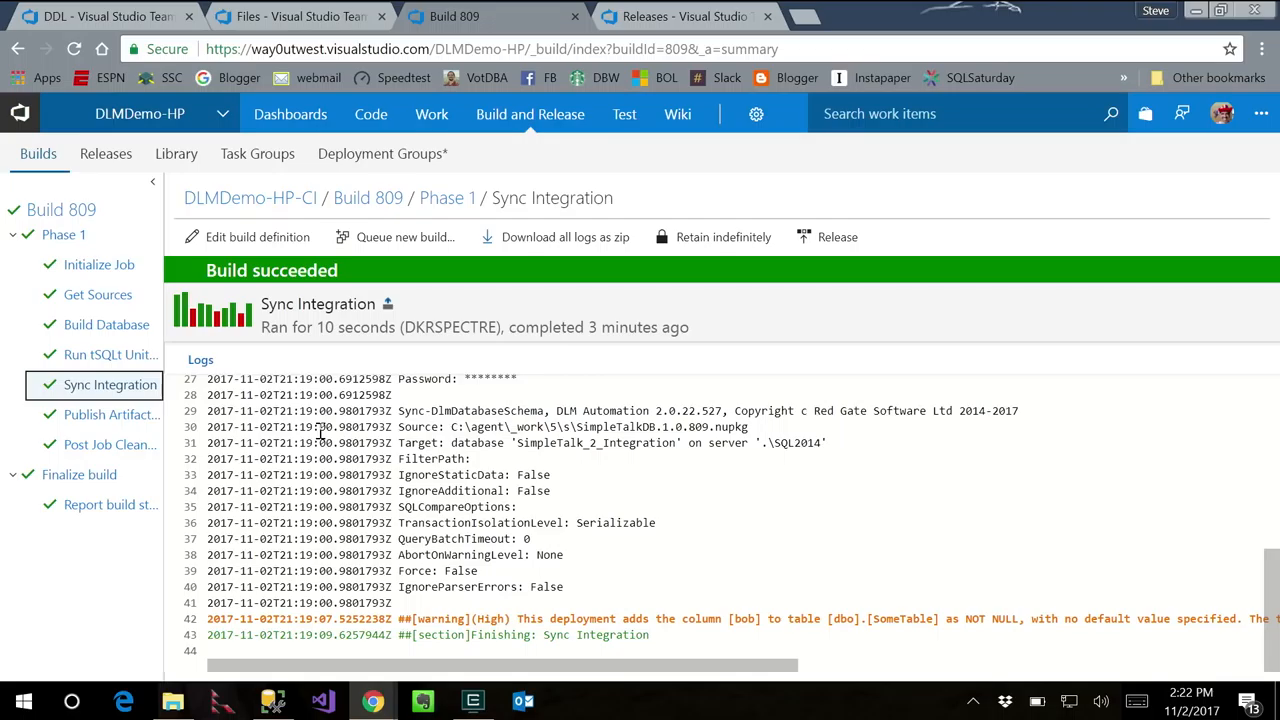
scroll(up, 3)
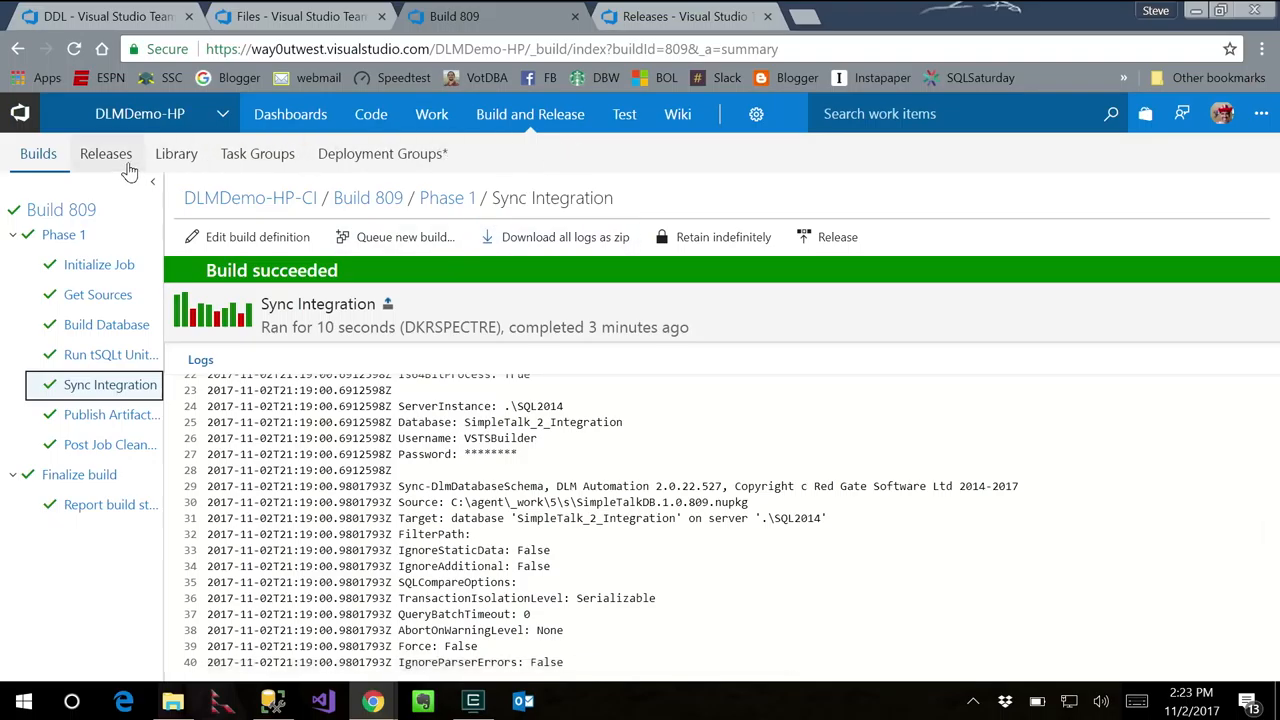
Show the SimpleTalk Database Release pipeline with its QA, Staging and Production environments.
click(105, 153)
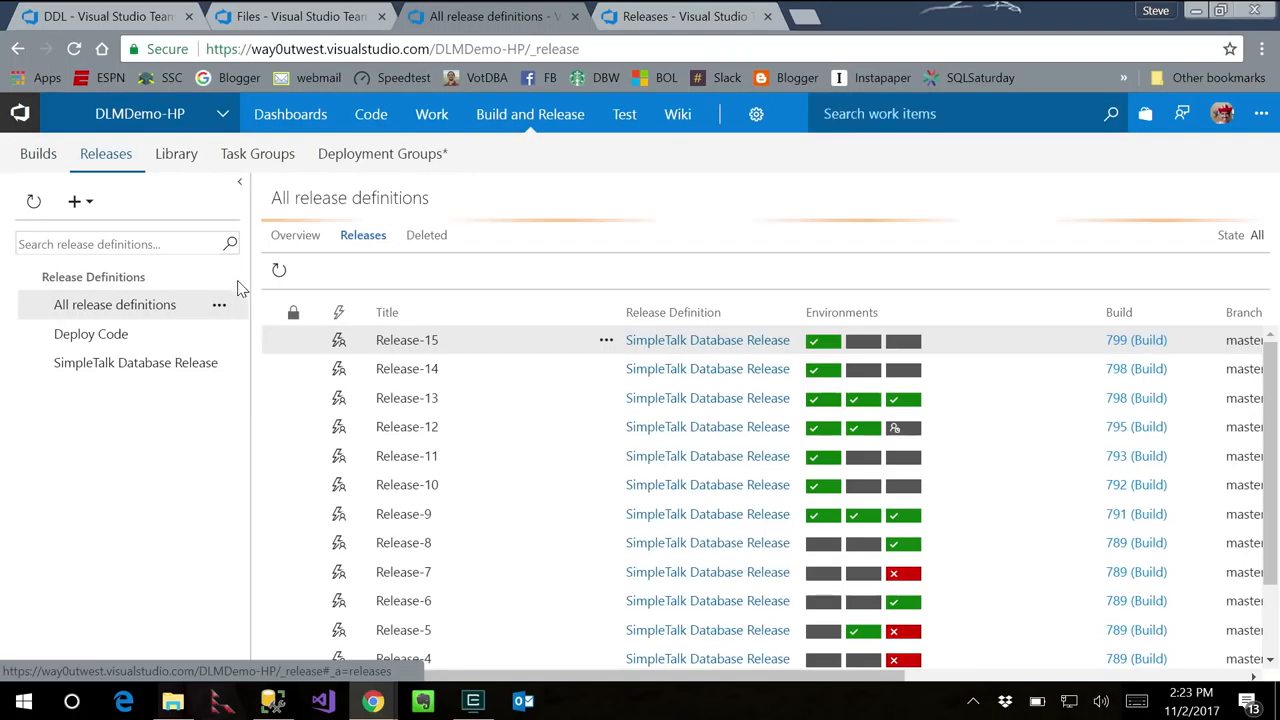
click(135, 362)
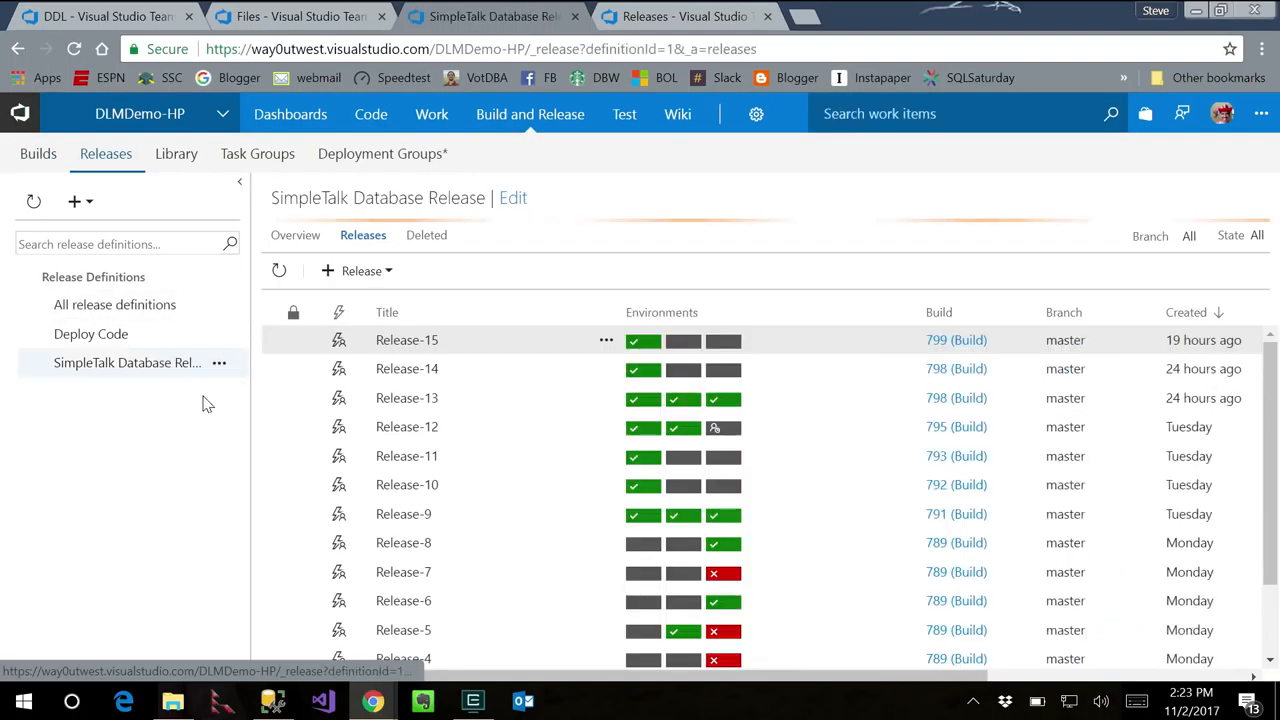
mouse_move(595, 543)
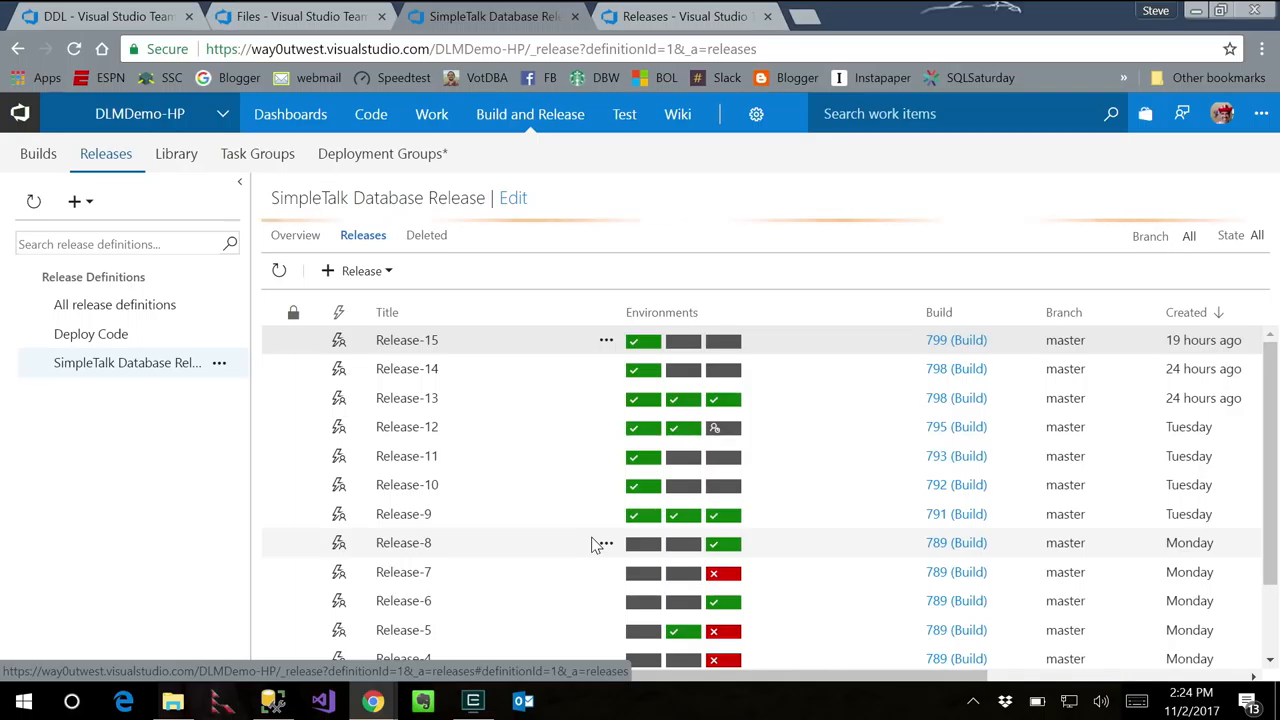
mouse_move(583, 513)
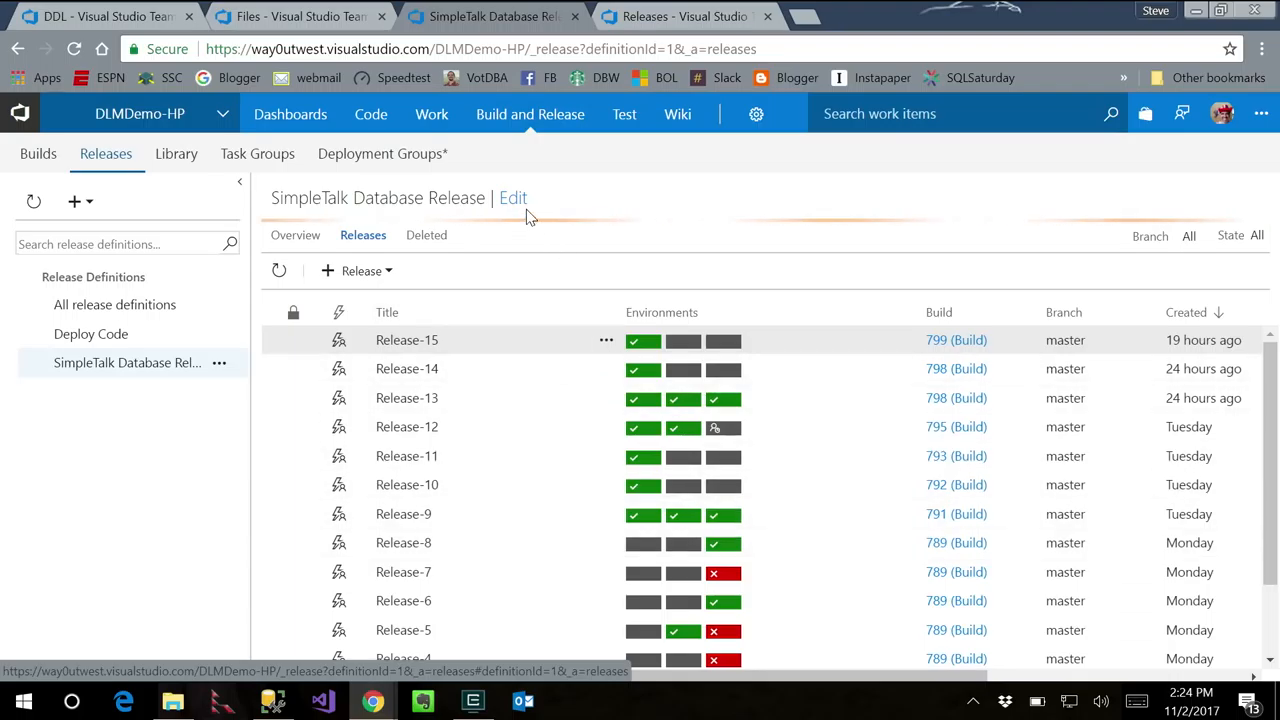
click(513, 197)
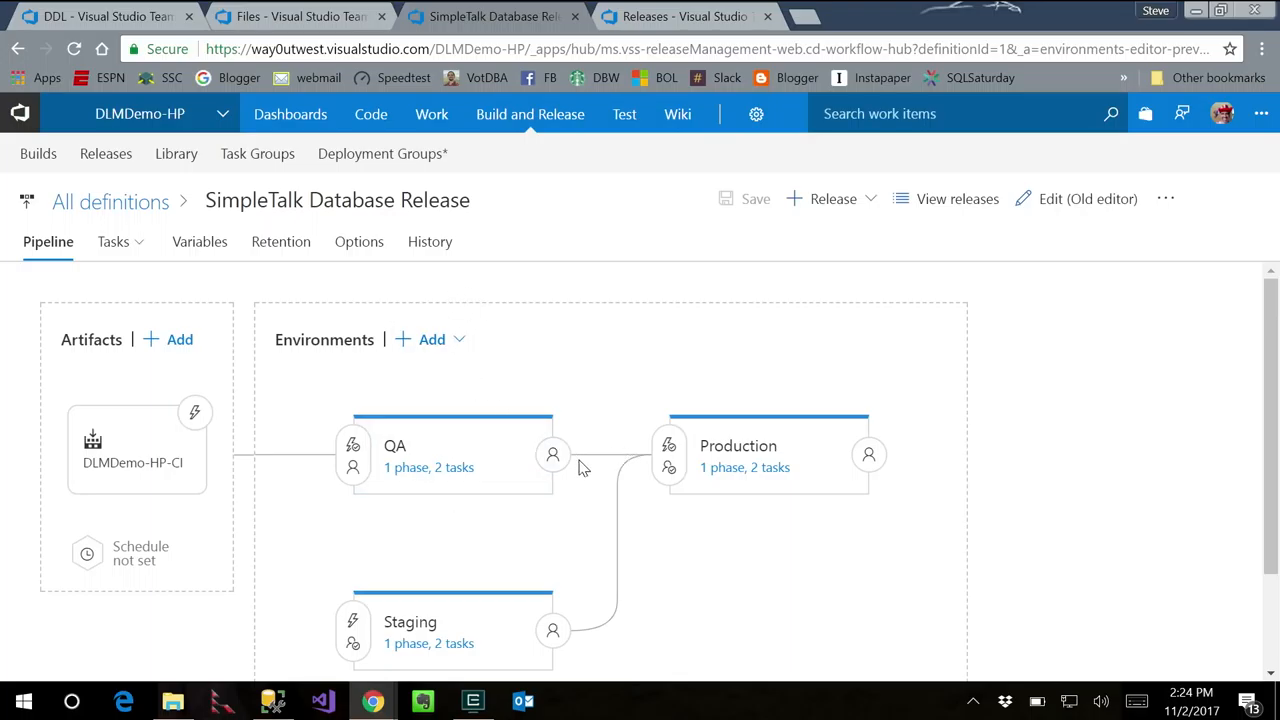
mouse_move(447, 655)
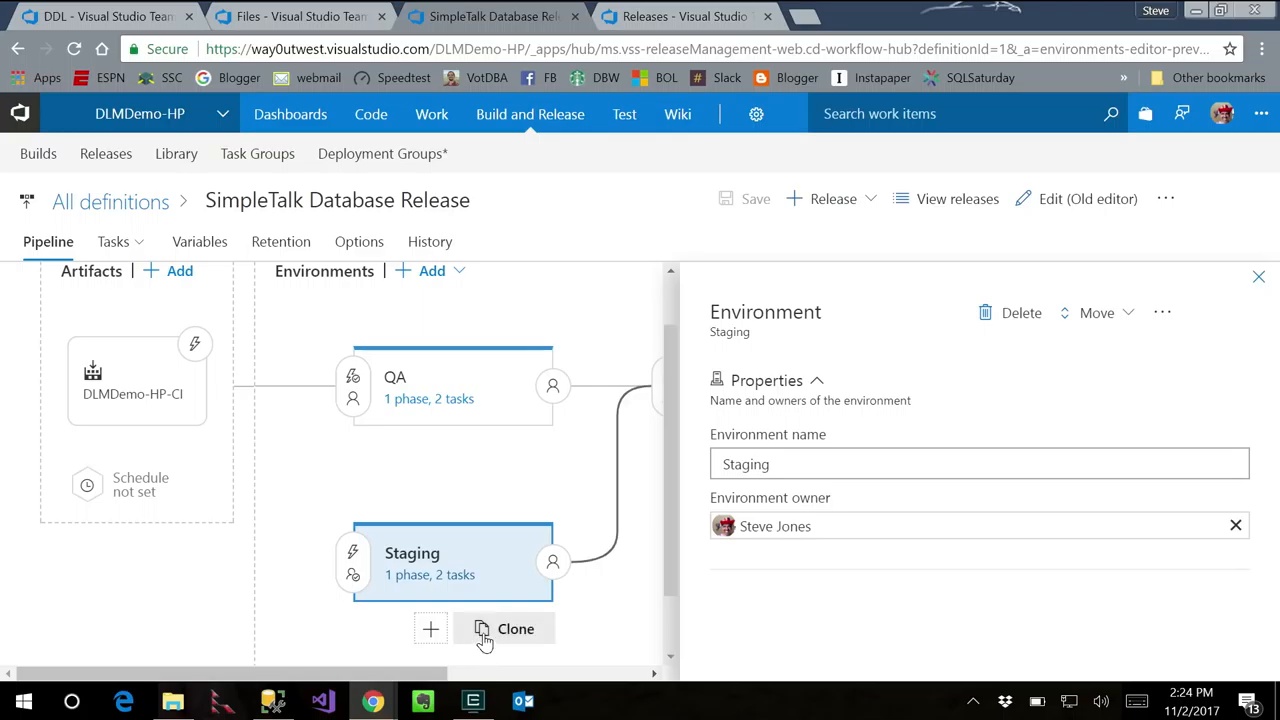
mouse_move(553, 561)
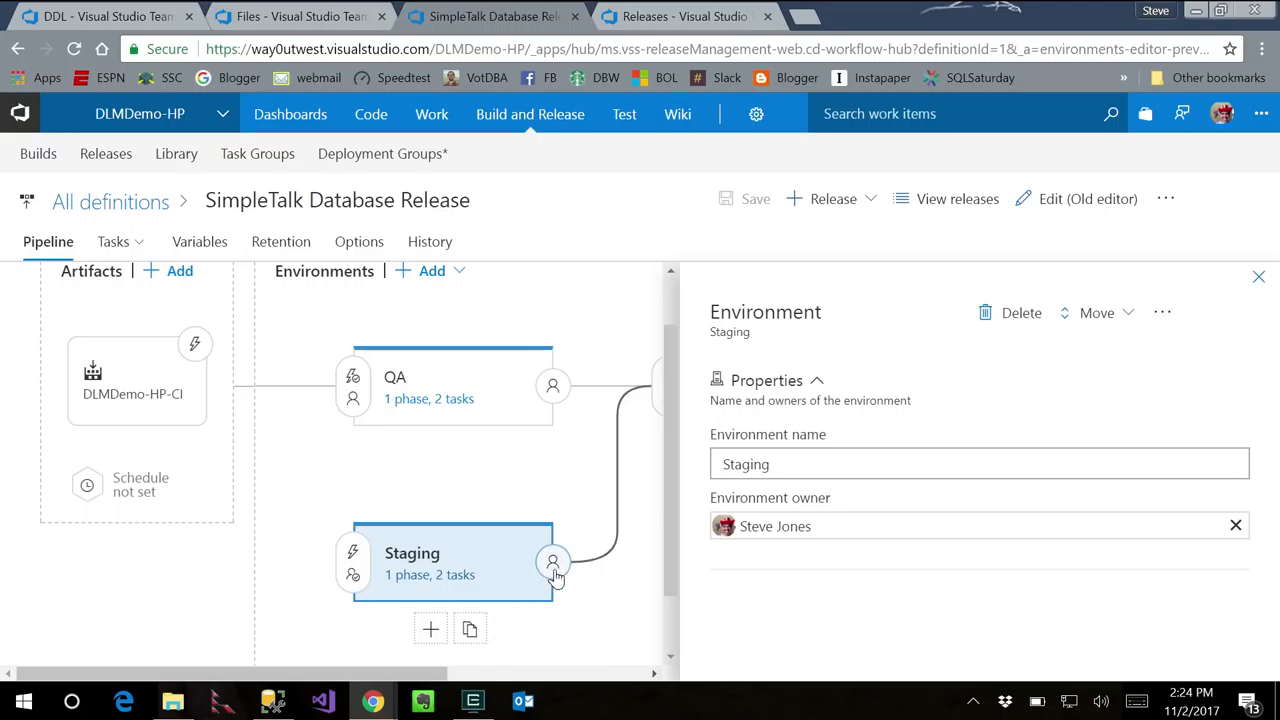
Inspect Staging's manual-only trigger and Steve Jones as its pre-deployment approver.
click(353, 552)
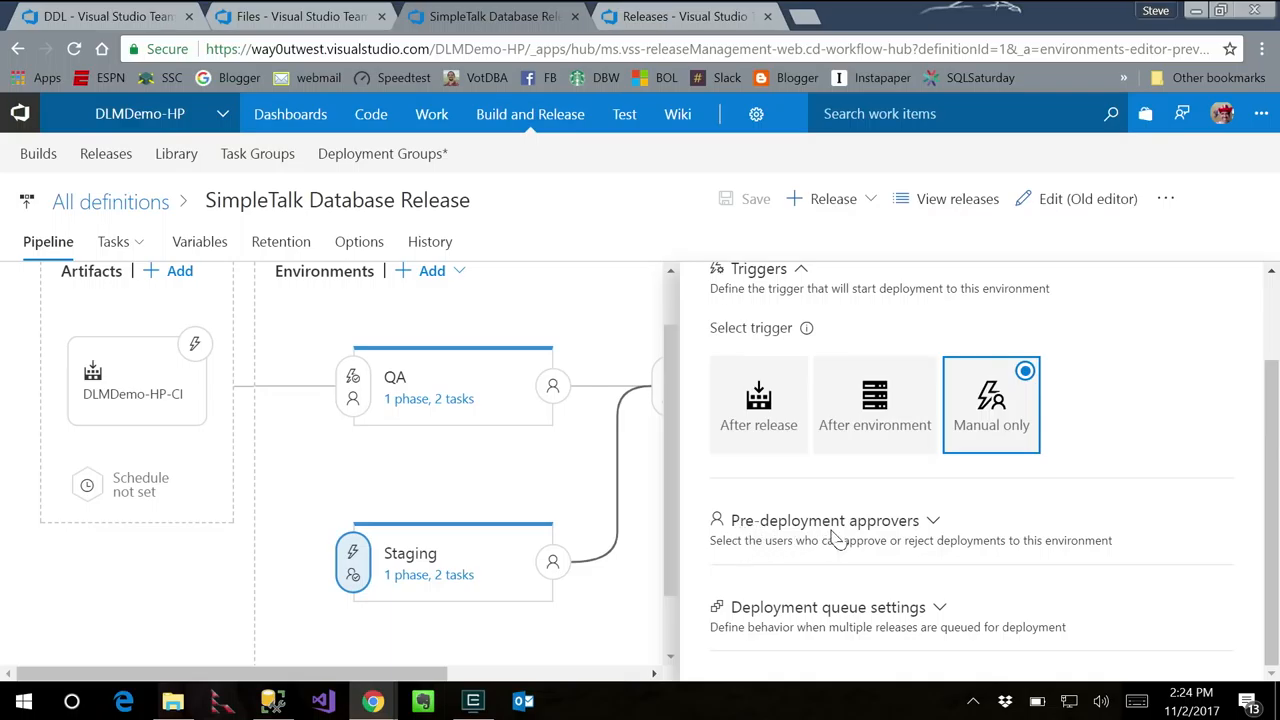
click(824, 520)
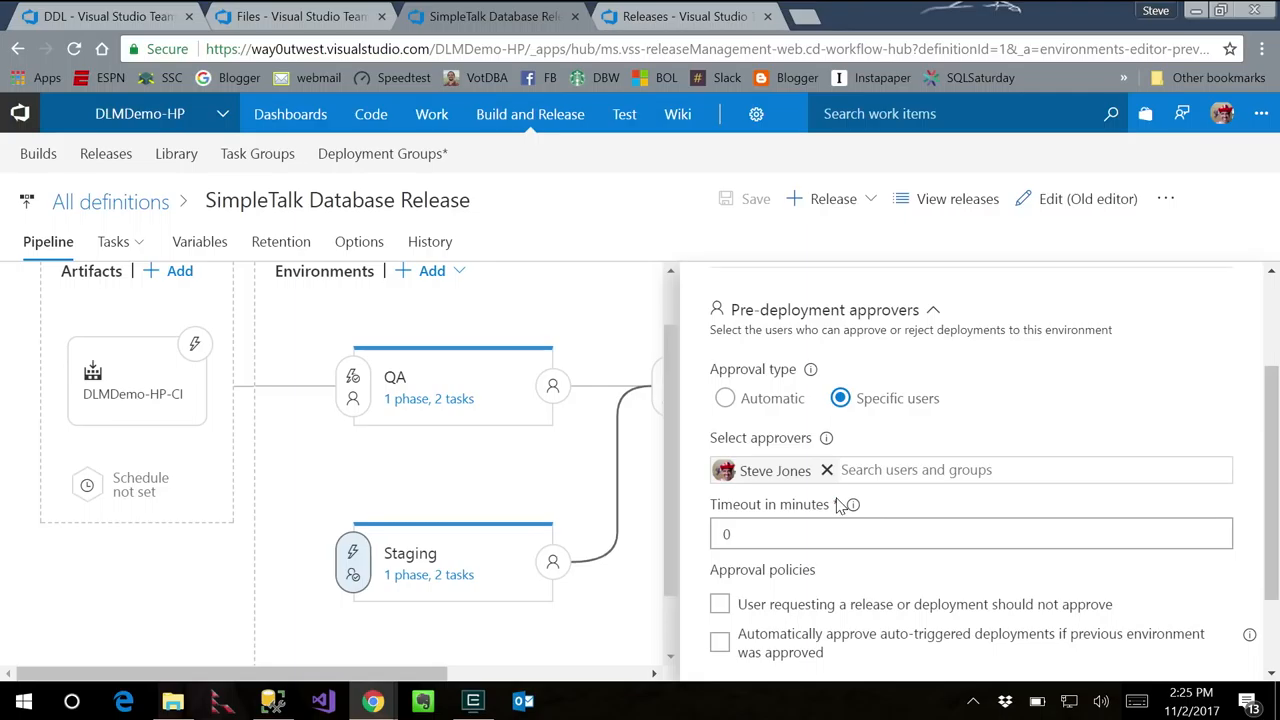
mouse_move(458, 580)
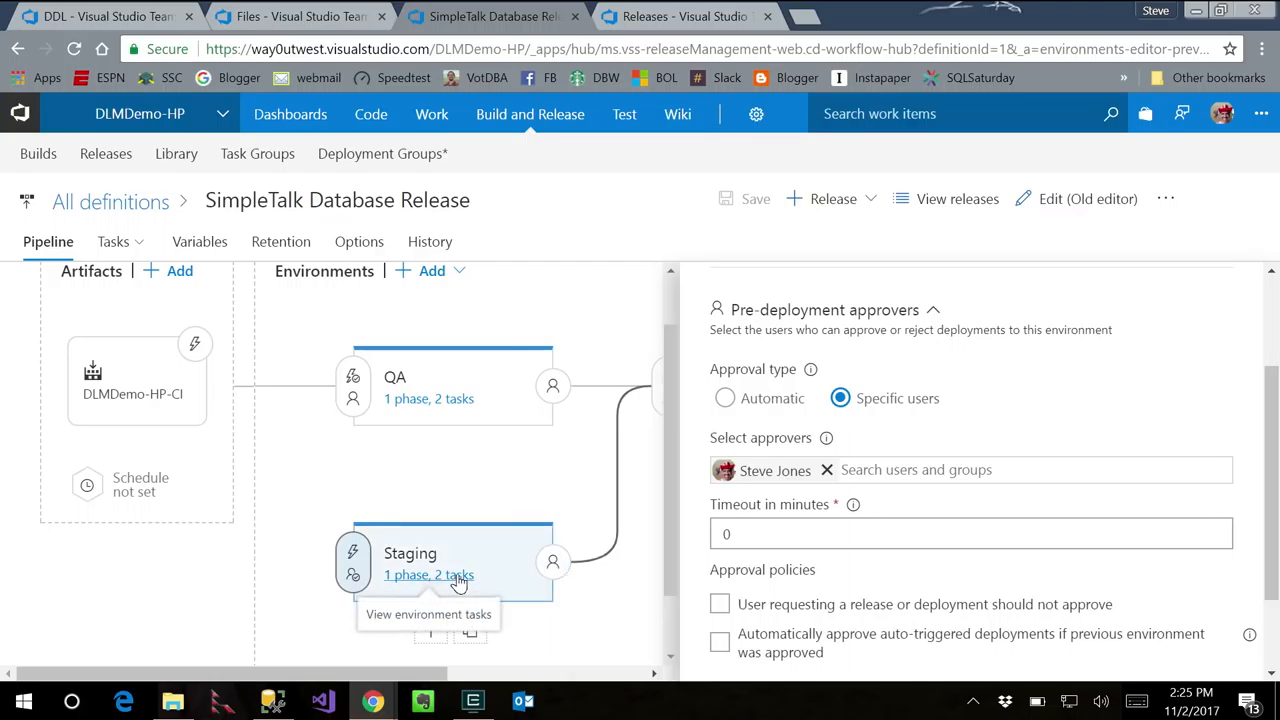
mouse_move(515, 488)
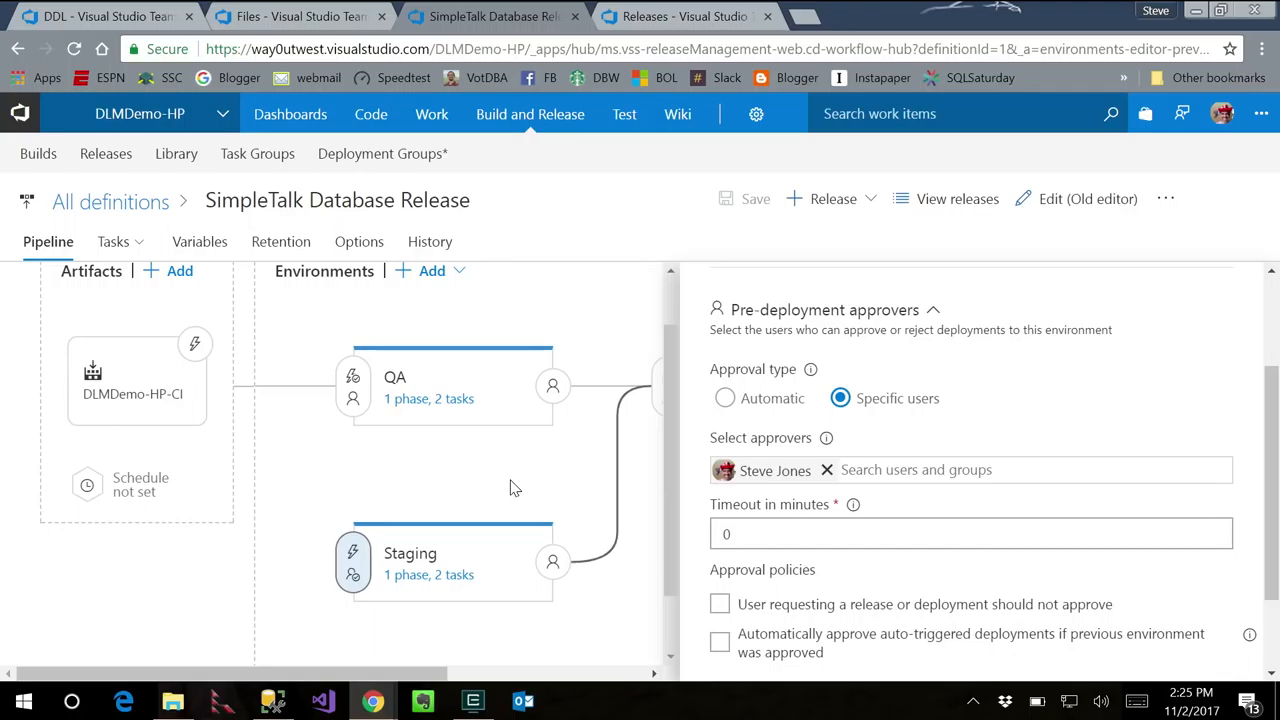
mouse_move(422, 535)
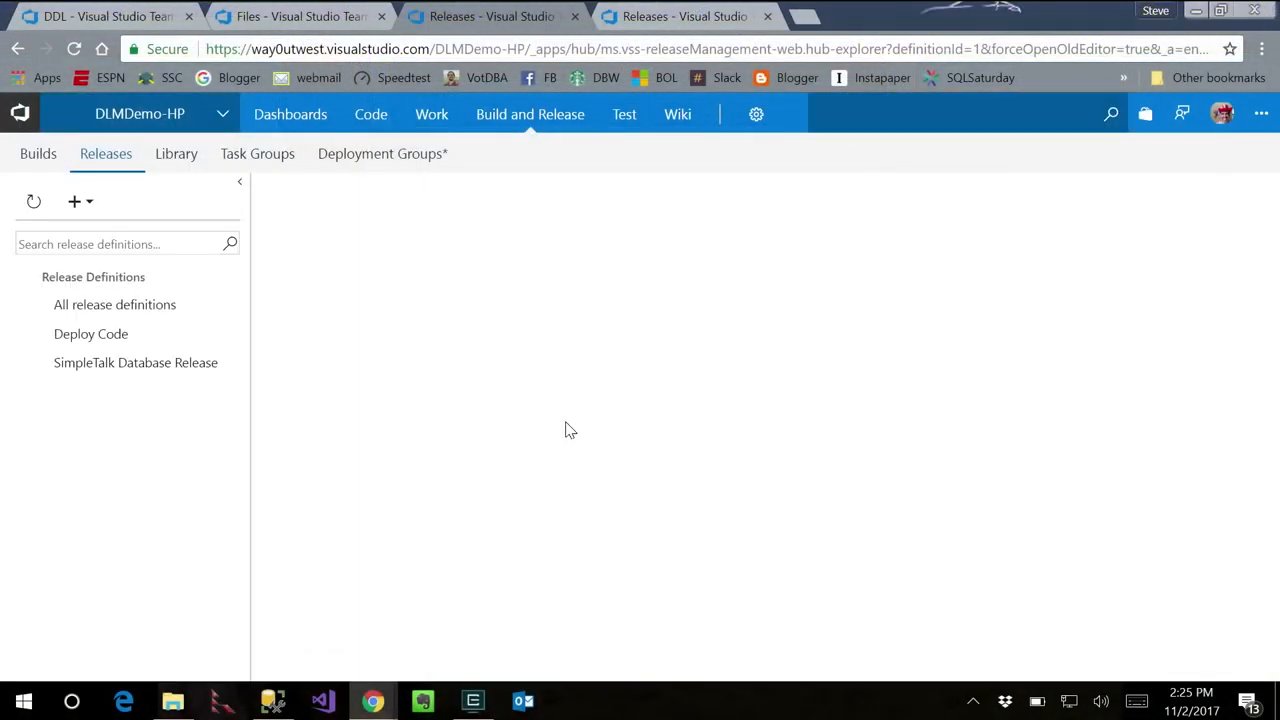
Select the QA environment, then Staging, to view its Create Release Package and Release to Staging tasks.
click(135, 362)
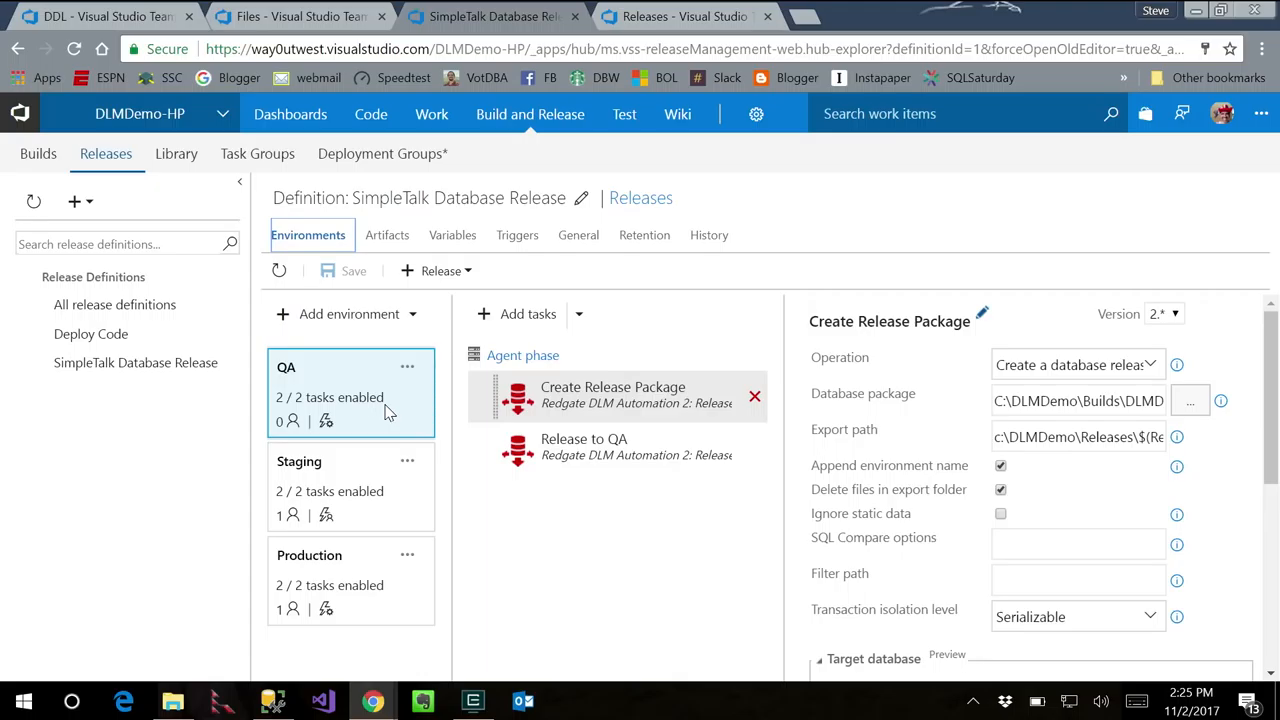
mouse_move(324, 443)
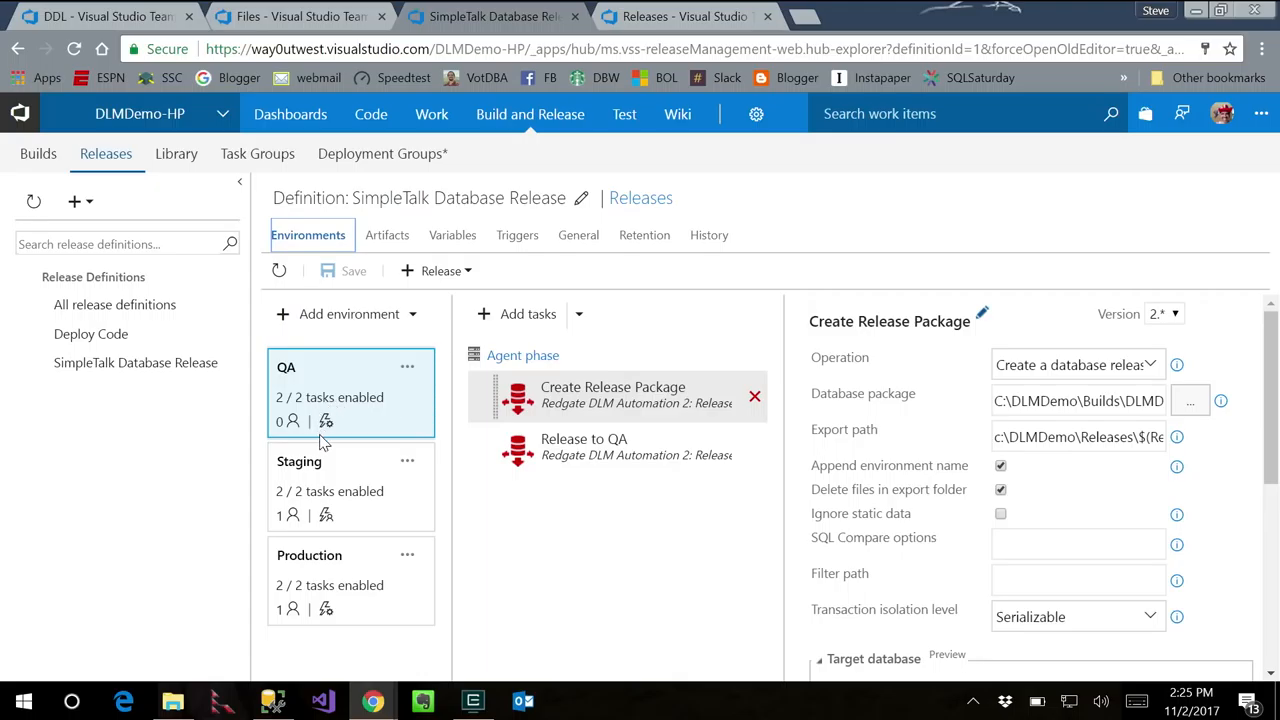
click(330, 487)
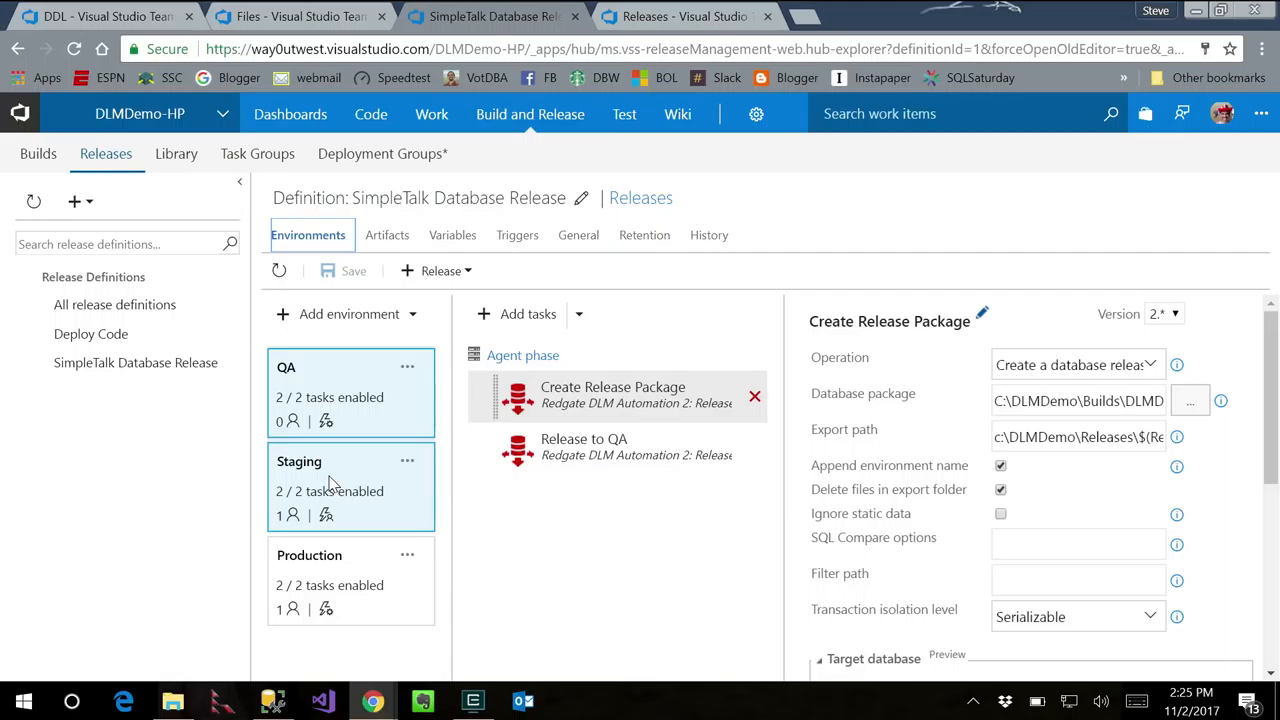
mouse_move(315, 428)
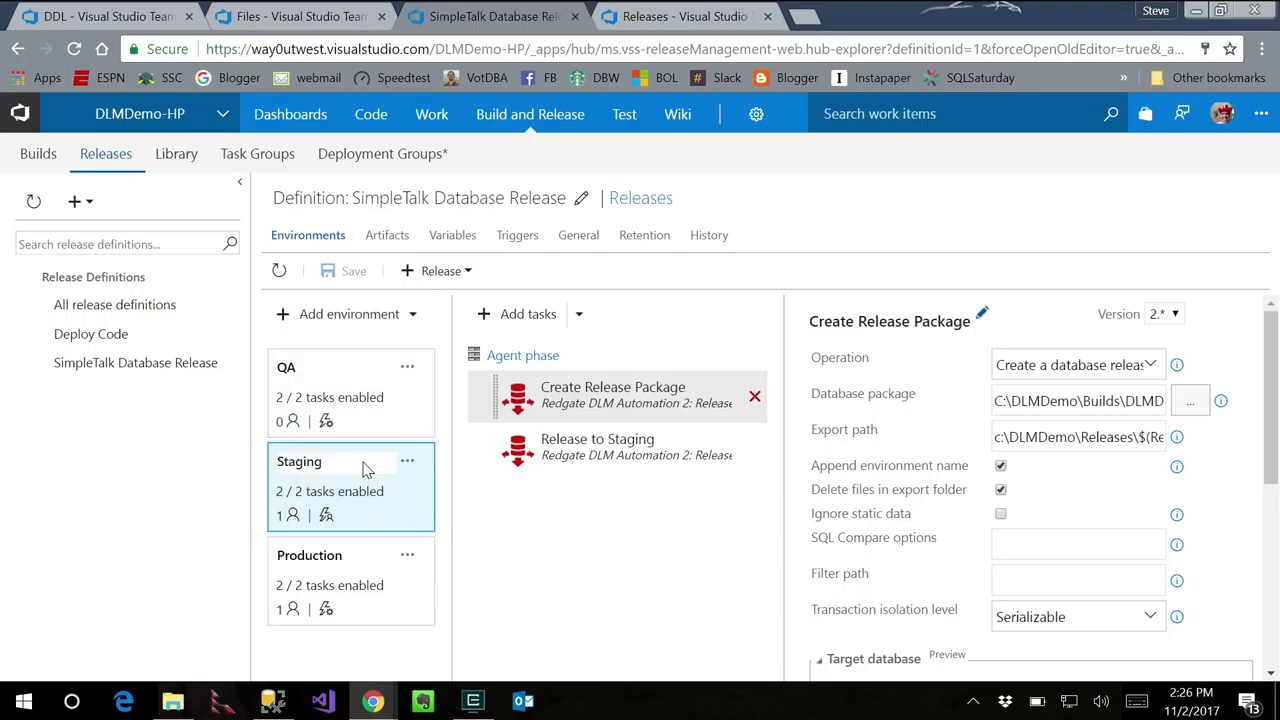
click(407, 461)
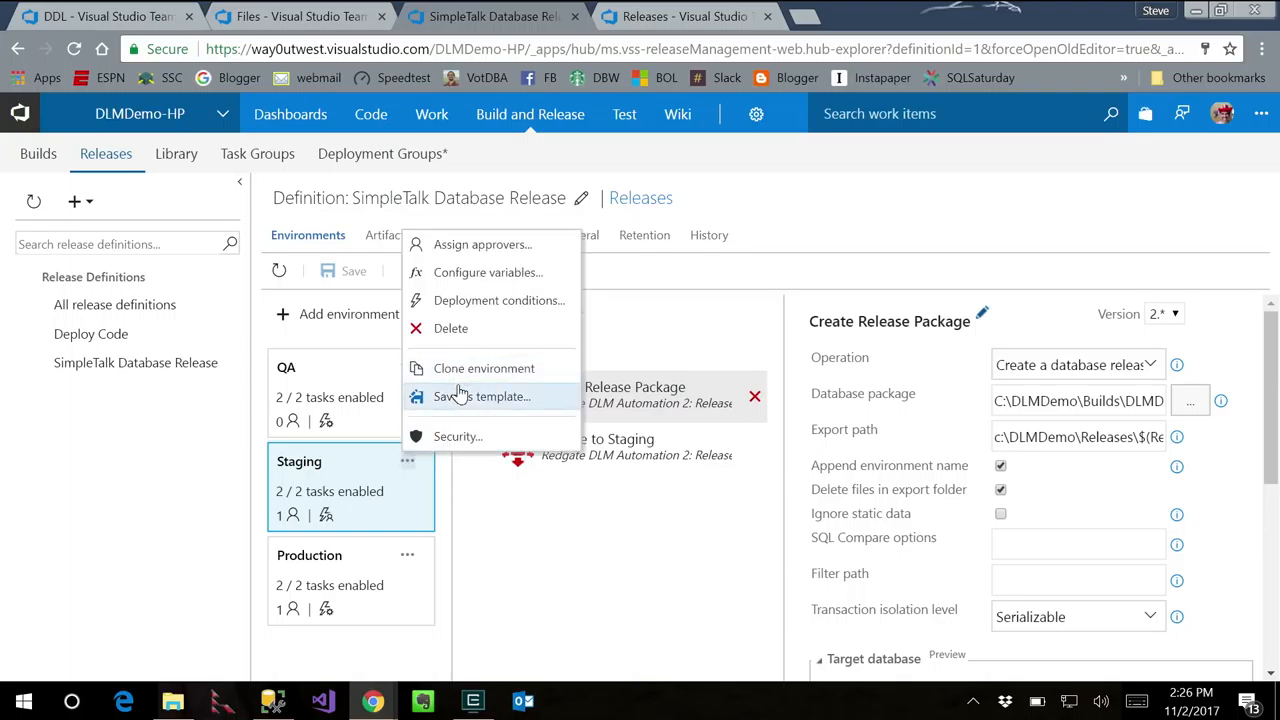
click(590, 554)
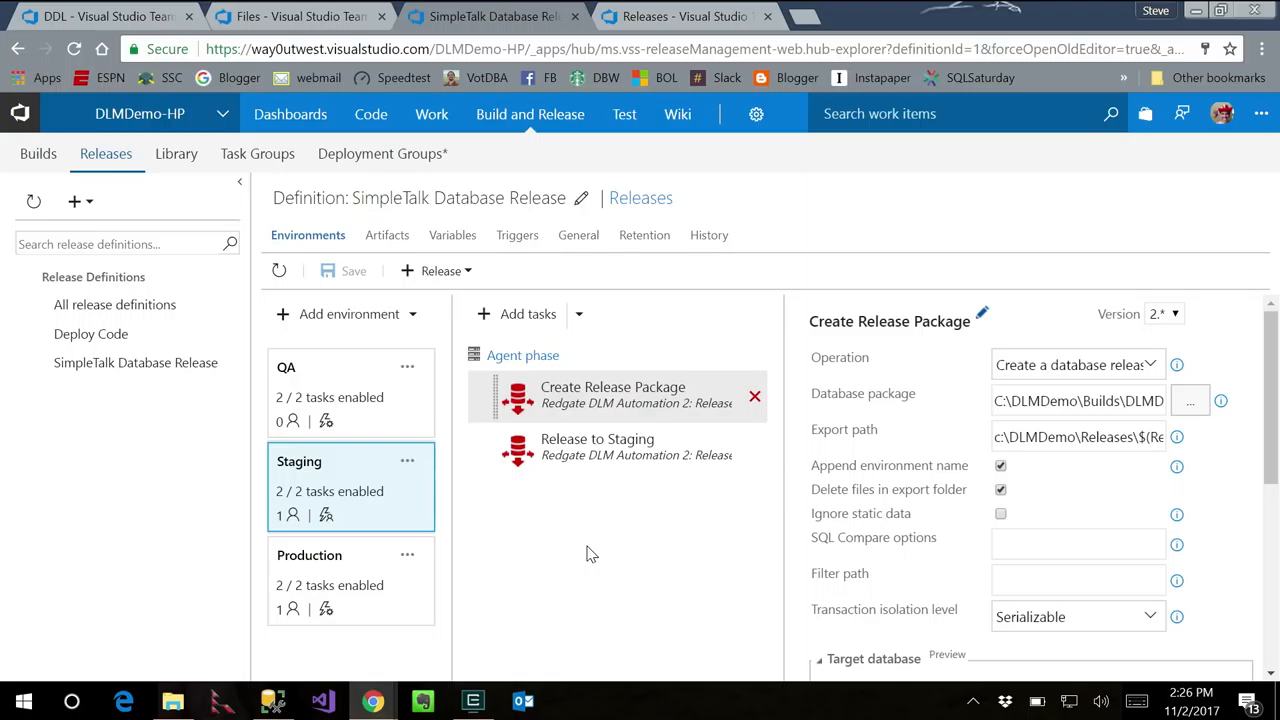
mouse_move(670, 508)
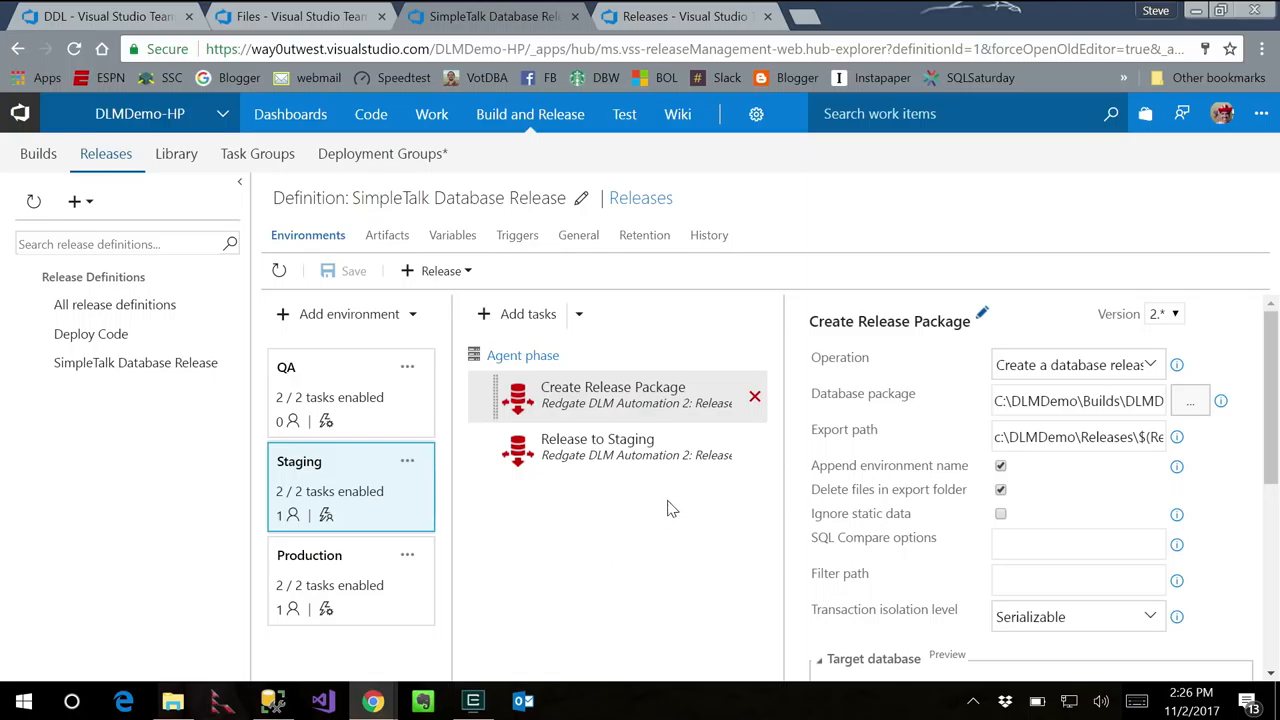
Inspect the target database SimpleTalk_4_Staging on .\SQL2016 and its password variable.
scroll(down, 3)
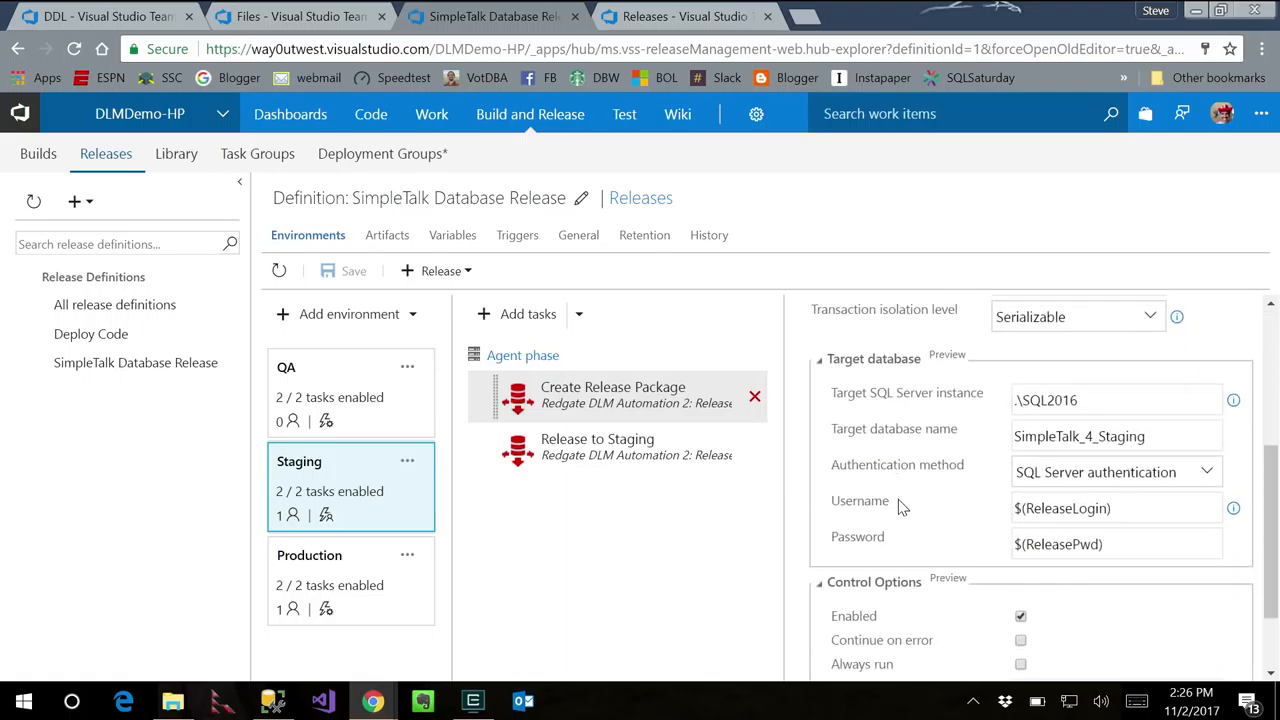
mouse_move(1100, 436)
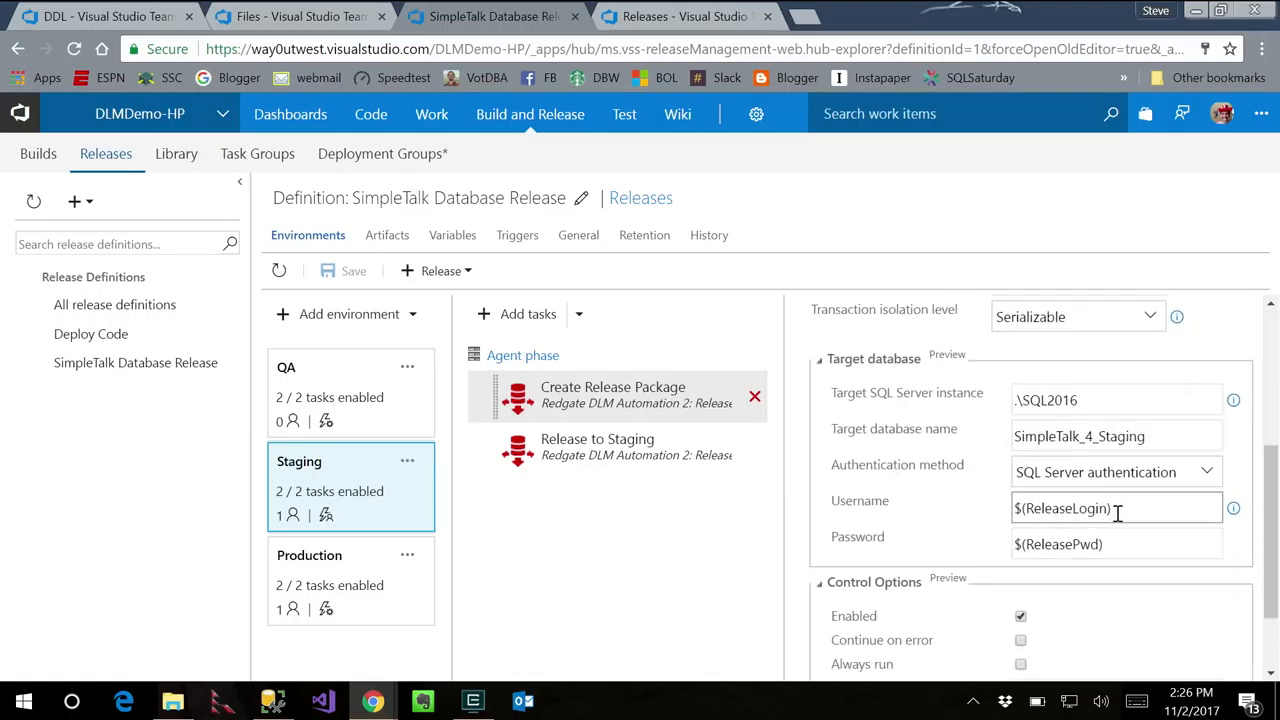
click(1116, 543)
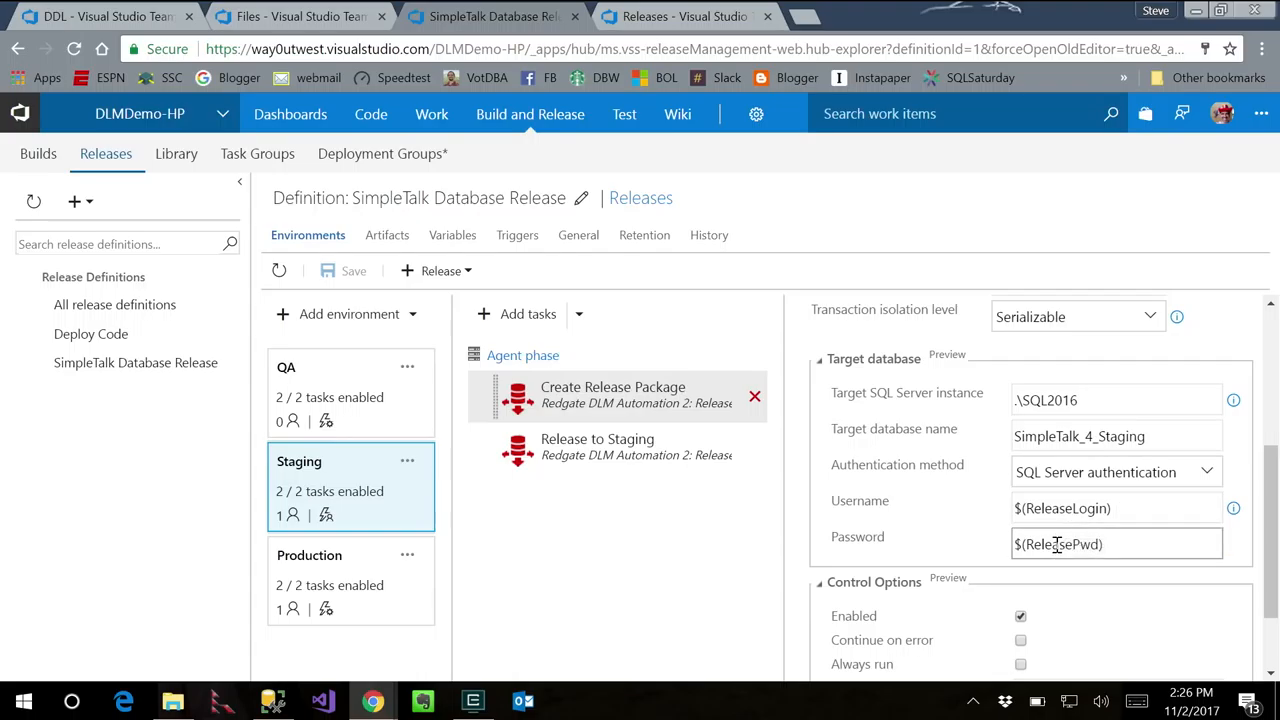
mouse_move(815, 528)
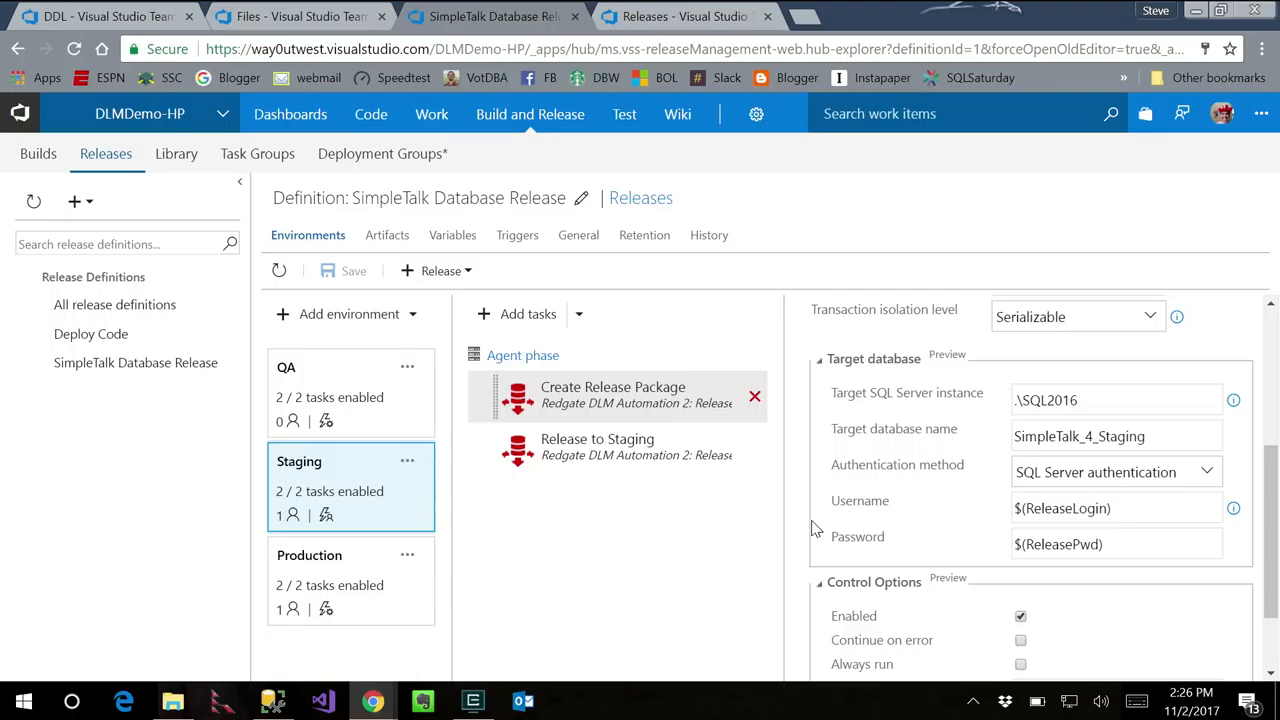
mouse_move(503, 487)
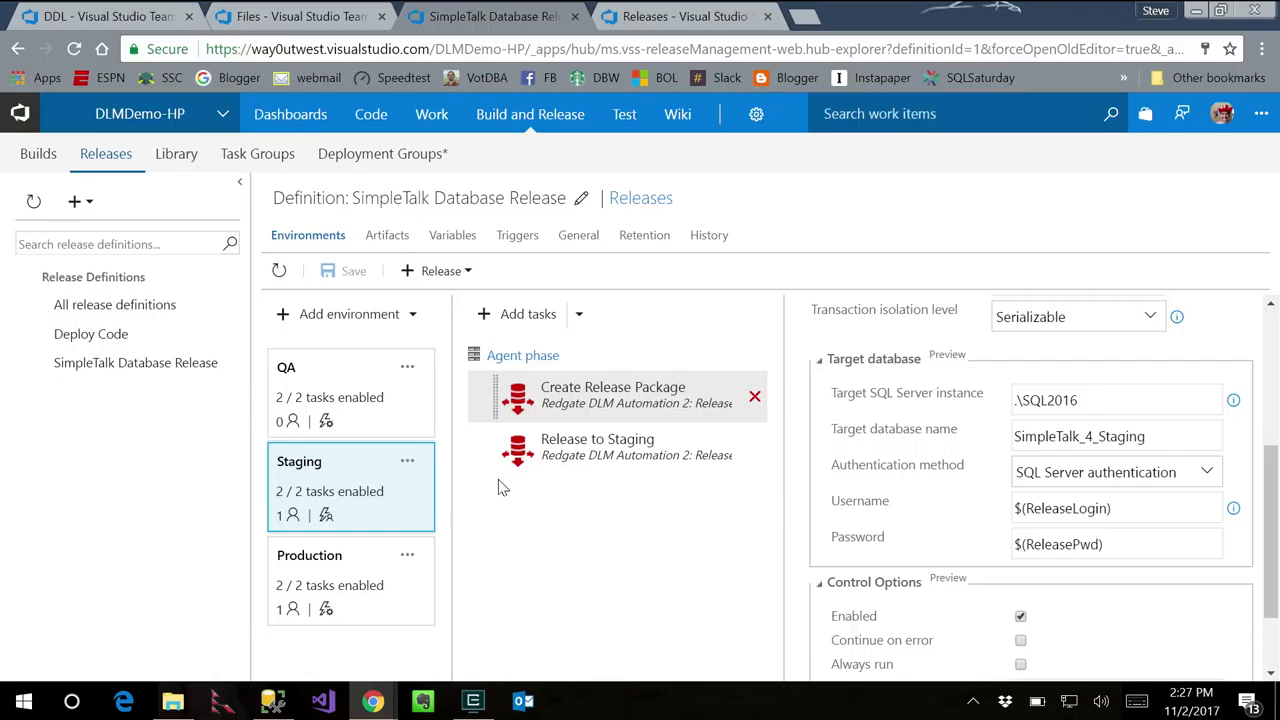